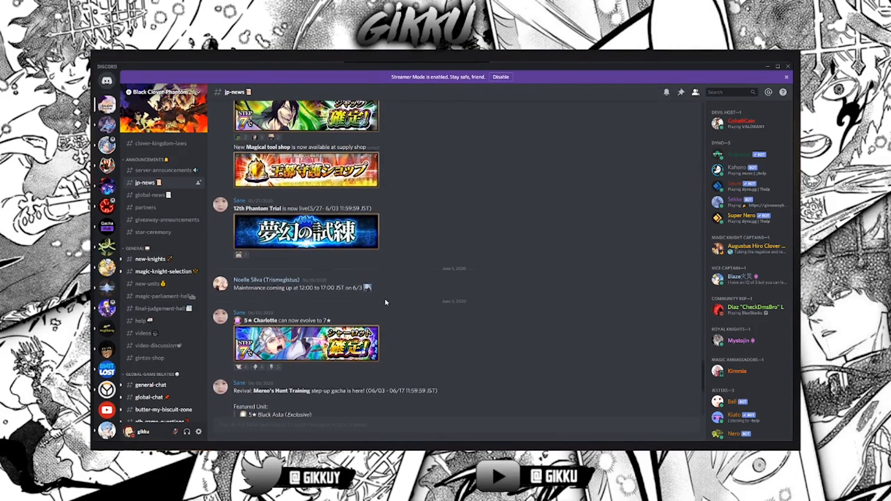
Read further down jp-news, then browse the global-news channel
scroll(down, 3)
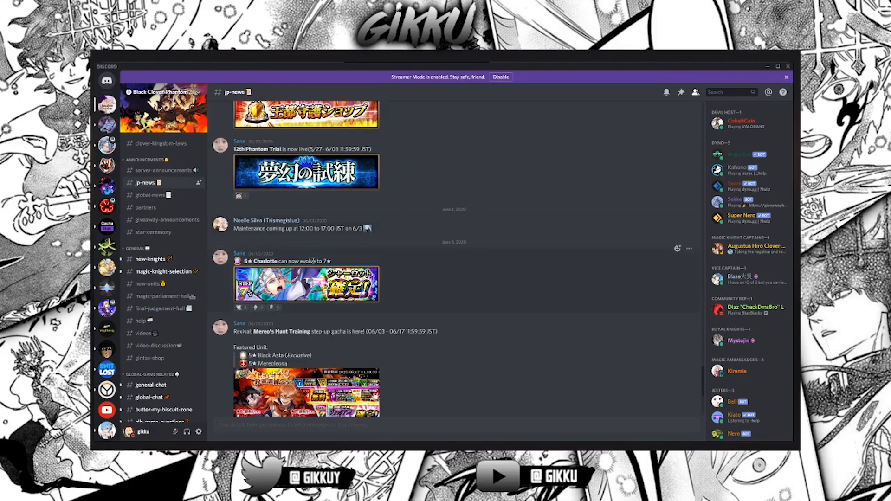
scroll(down, 3)
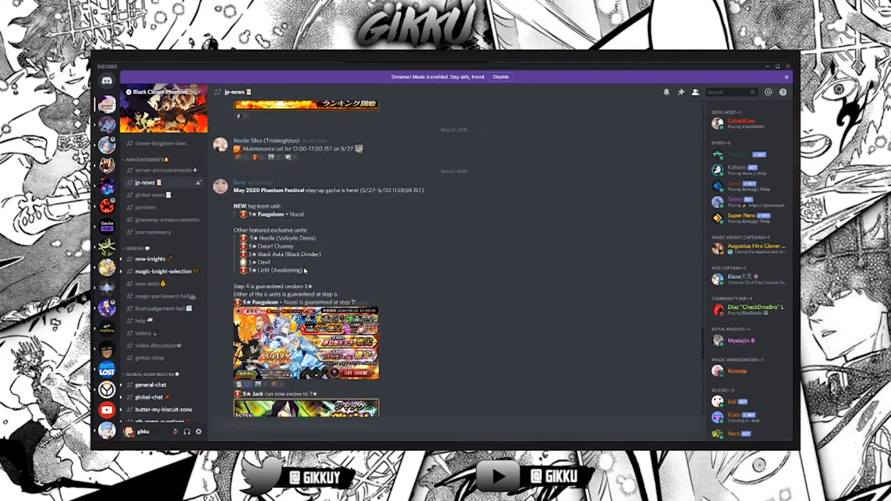
click(150, 195)
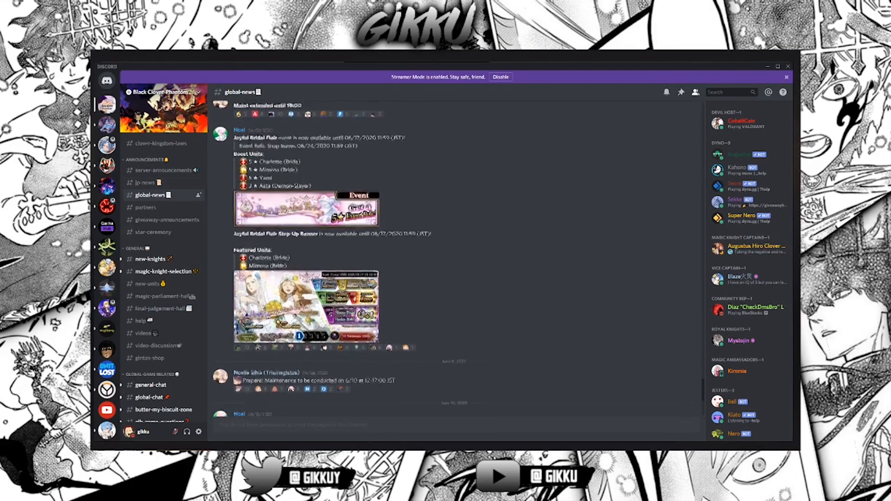
scroll(down, 3)
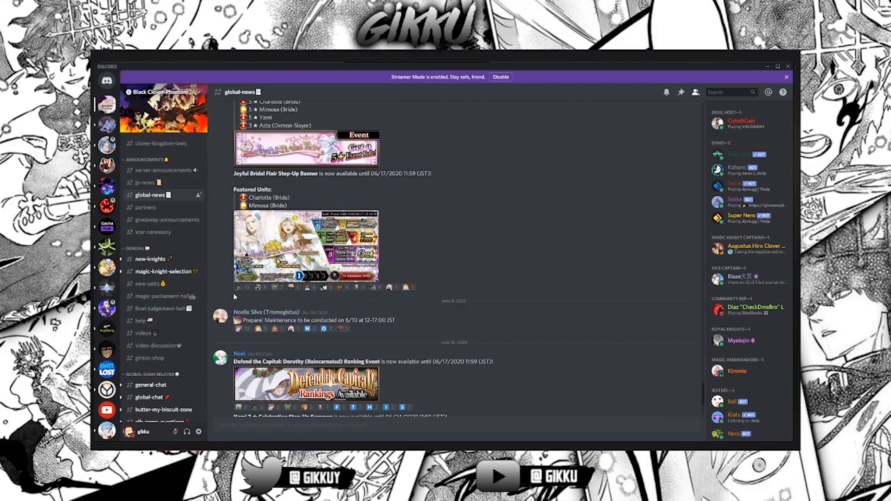
mouse_move(134, 195)
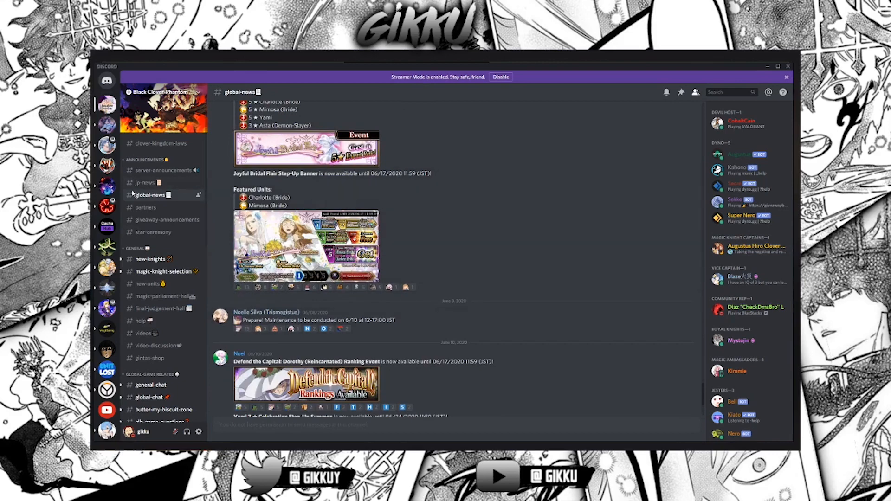
Return to jp-news and look through the older April 2020 announcements
click(145, 182)
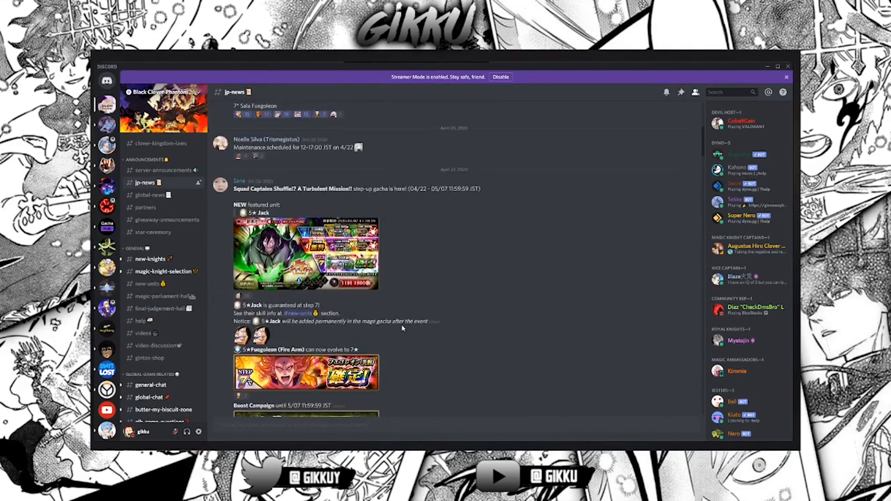
scroll(up, 3)
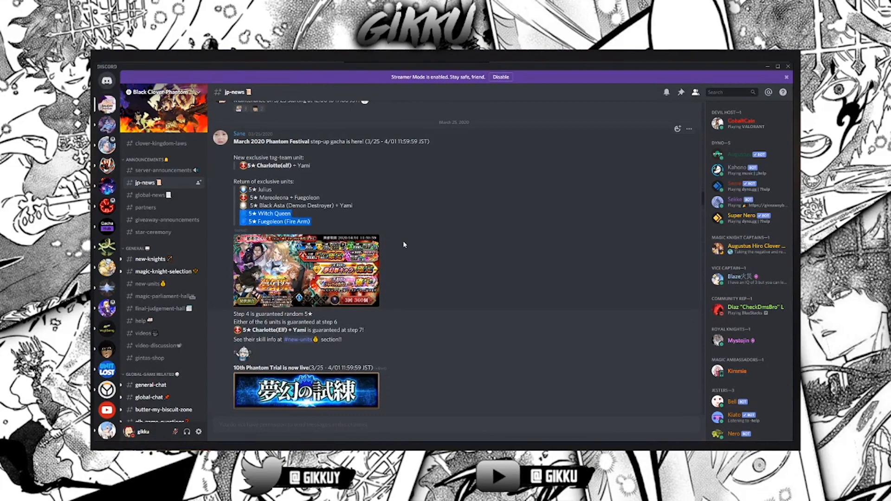
scroll(down, 3)
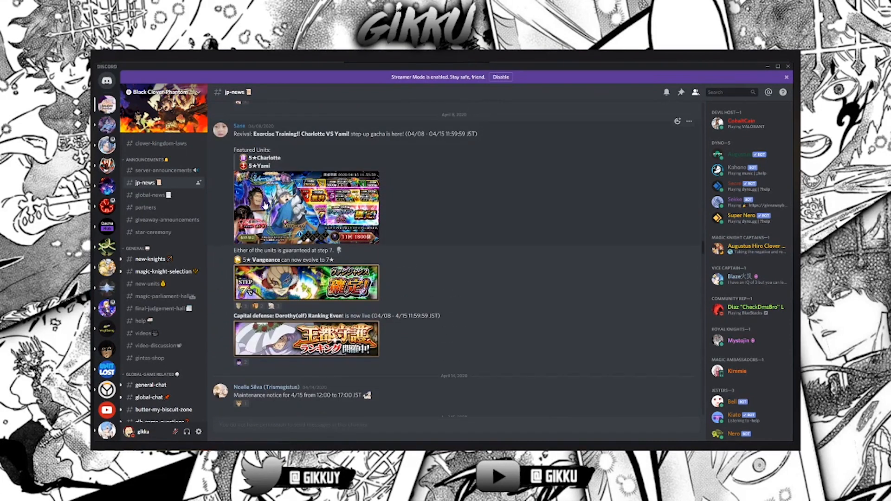
scroll(down, 3)
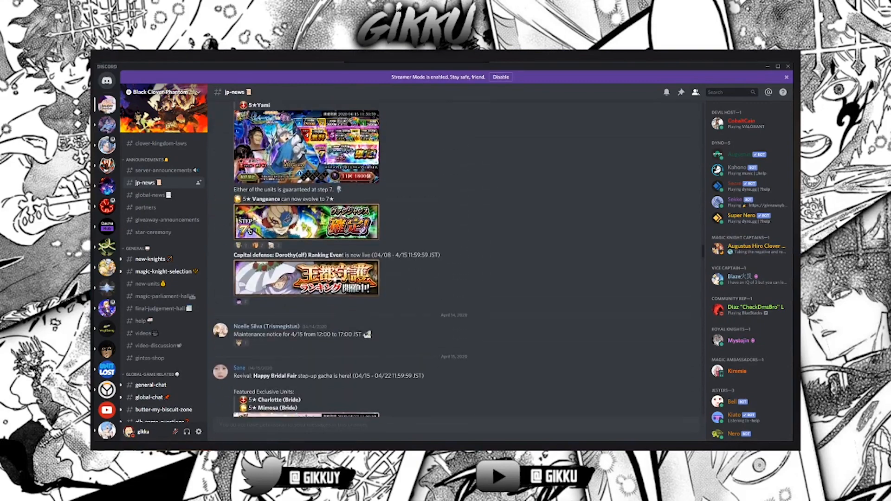
scroll(down, 3)
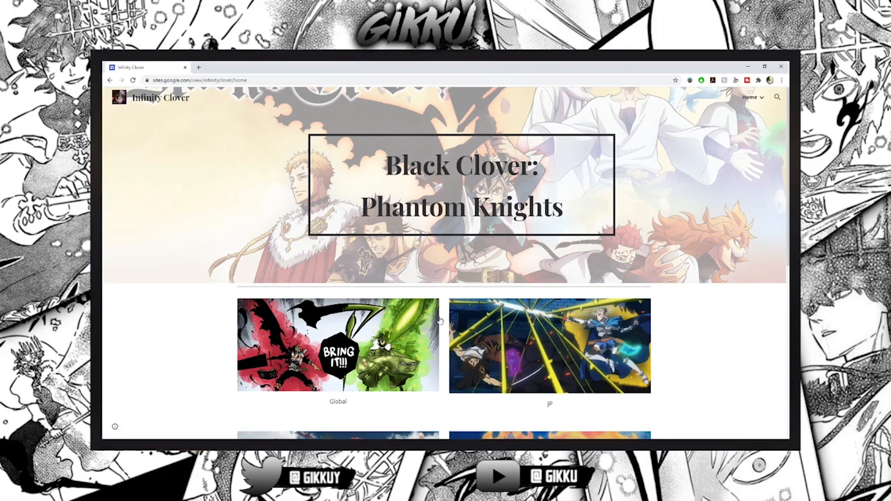
Go to the Units section from the Infinity Clover home page tiles
scroll(down, 3)
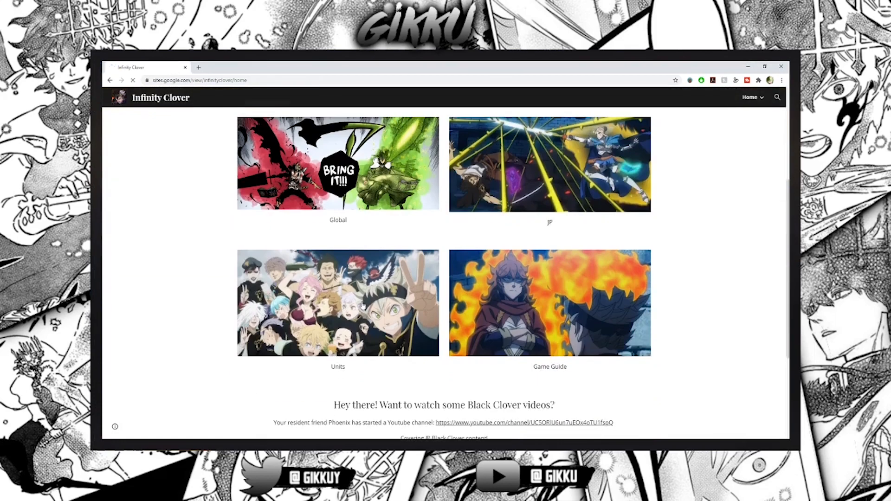
click(338, 303)
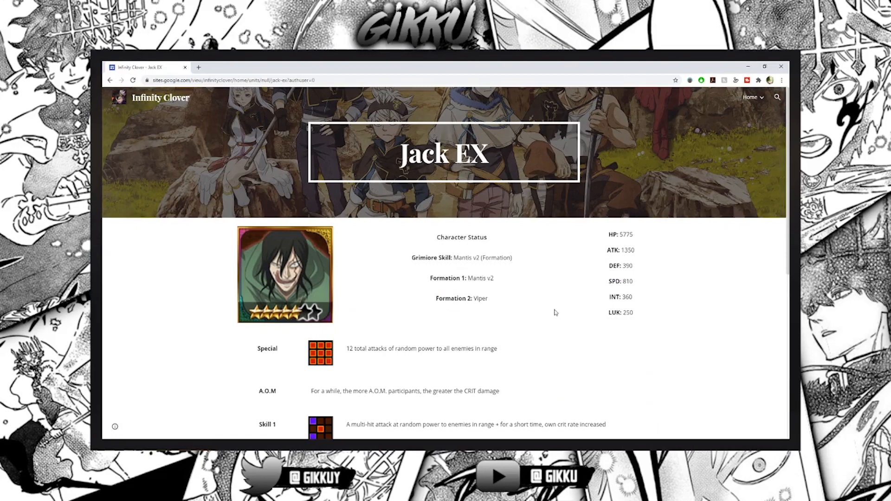
mouse_move(615, 246)
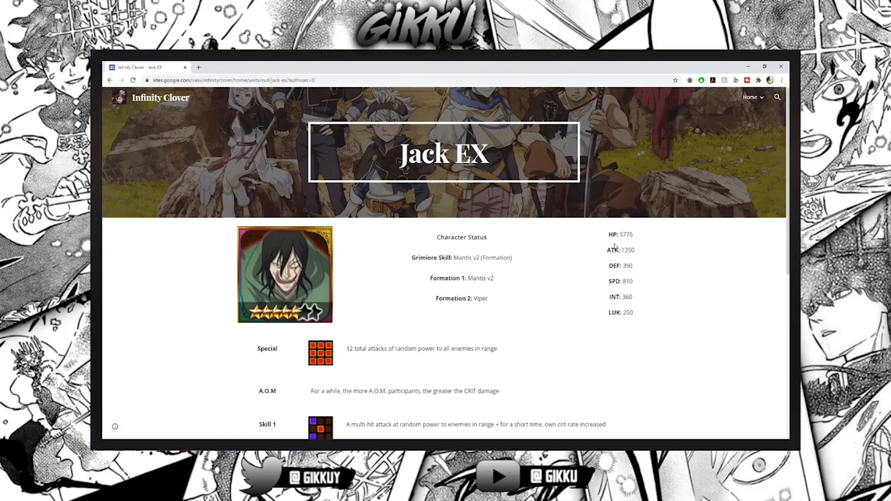
drag(608, 250, 636, 268)
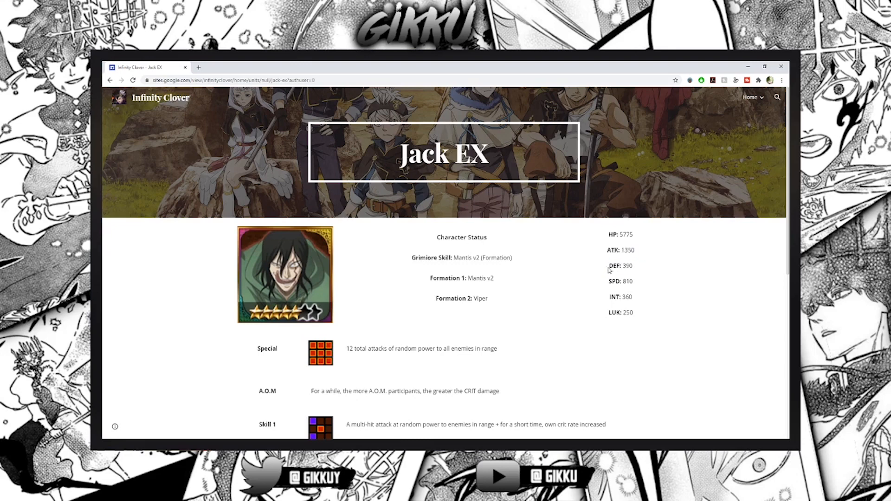
mouse_move(636, 282)
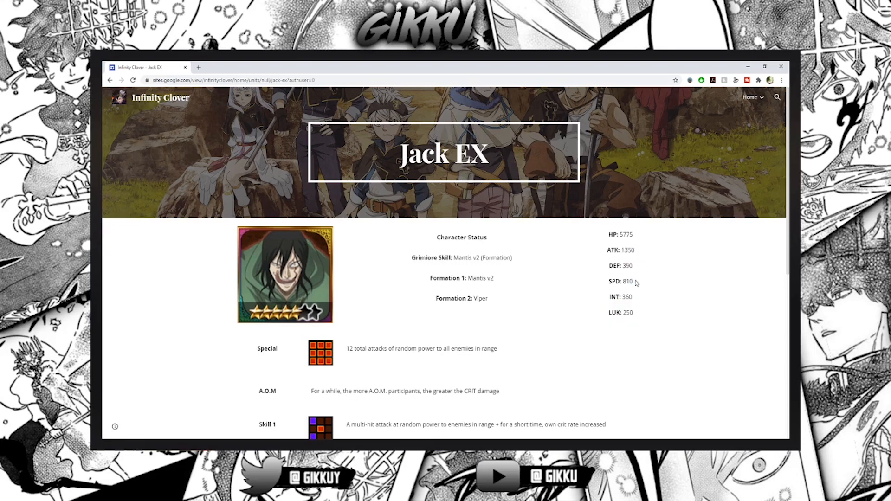
mouse_move(604, 313)
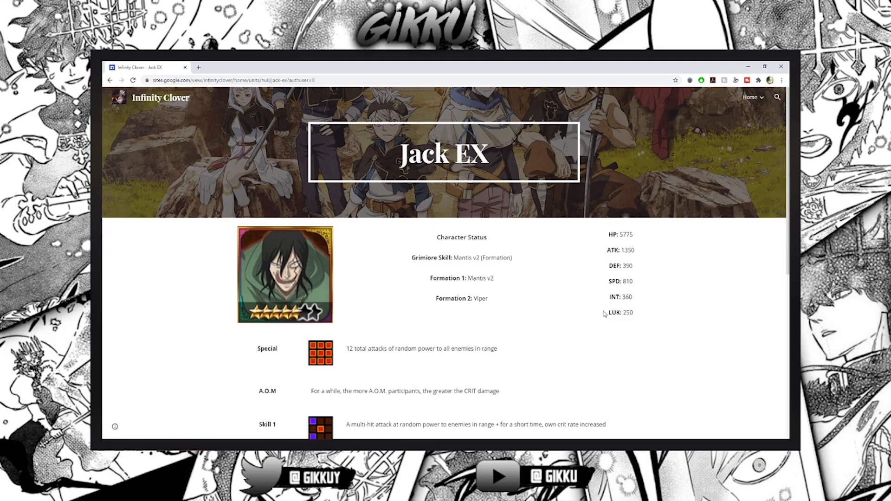
scroll(down, 3)
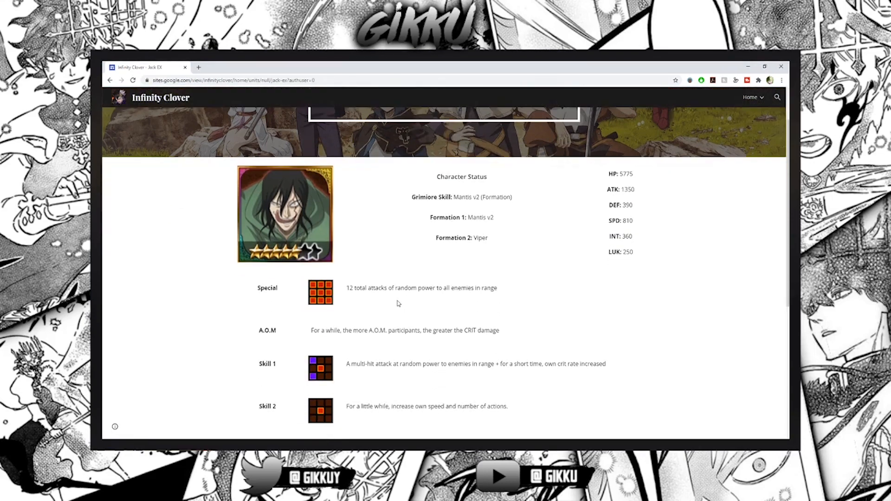
mouse_move(334, 278)
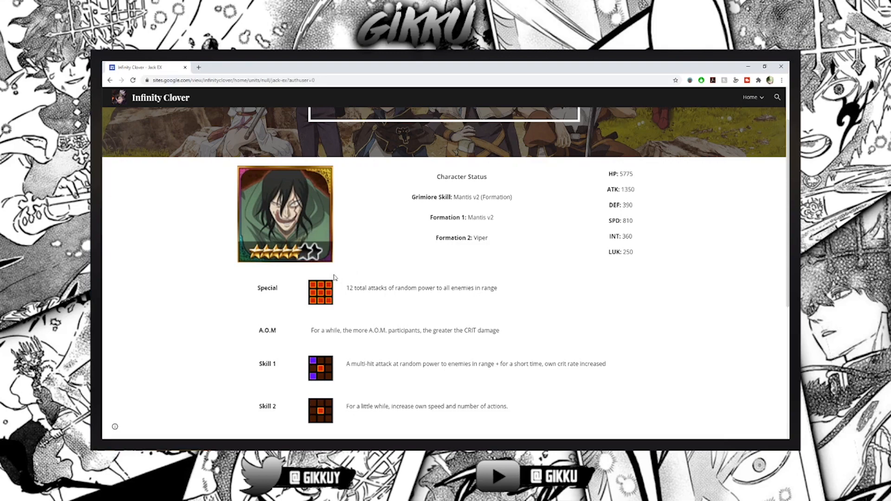
drag(346, 288, 452, 287)
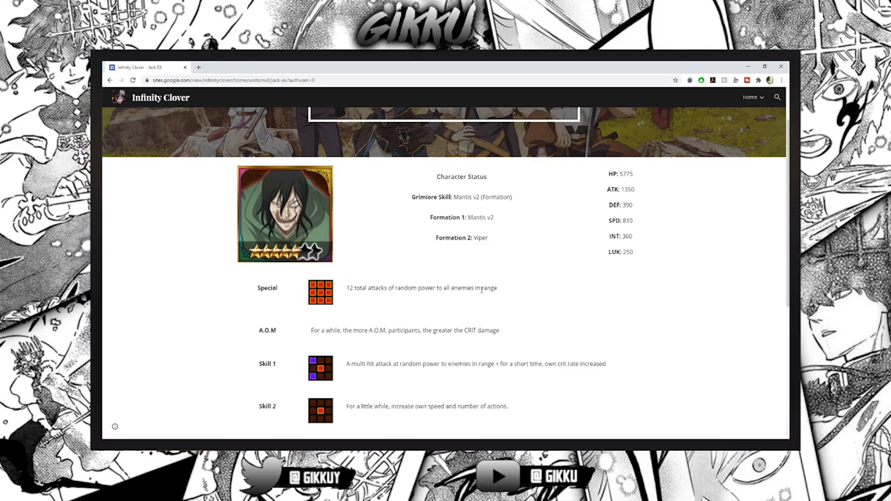
drag(311, 330, 359, 330)
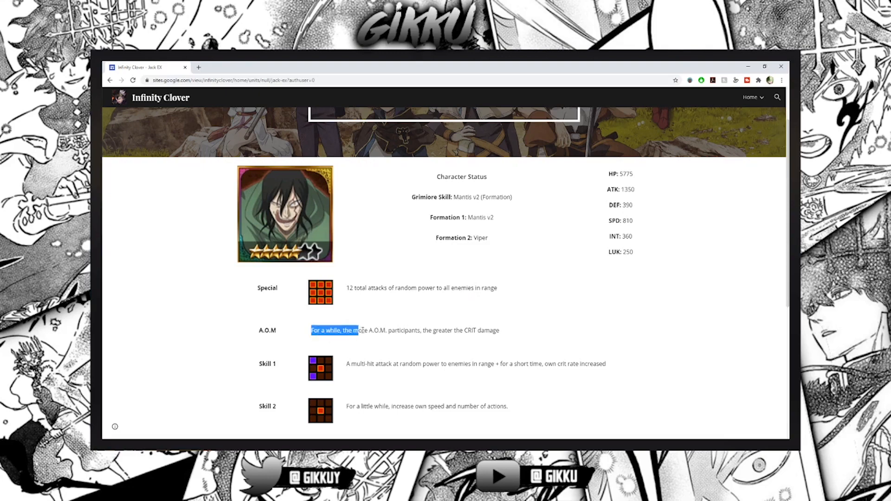
click(513, 331)
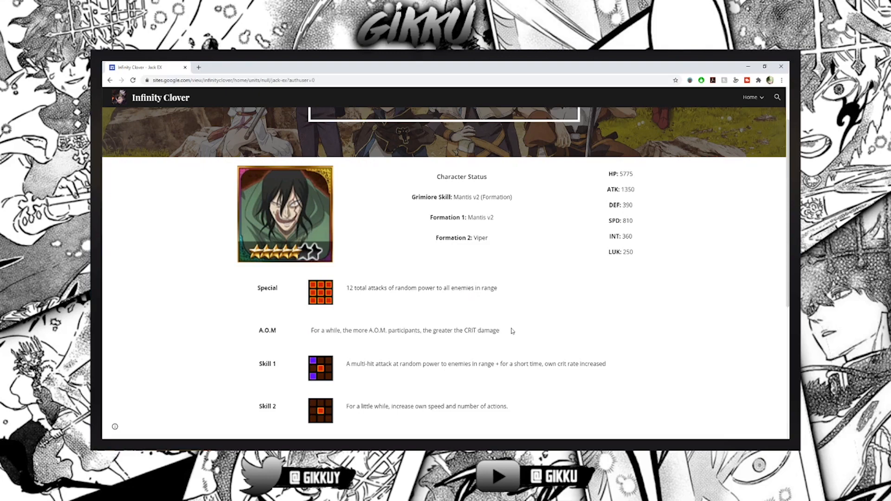
scroll(down, 3)
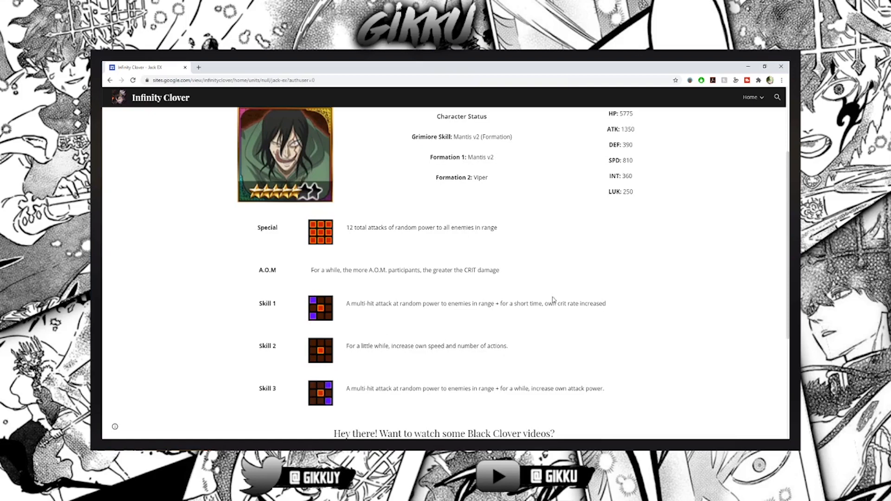
mouse_move(432, 359)
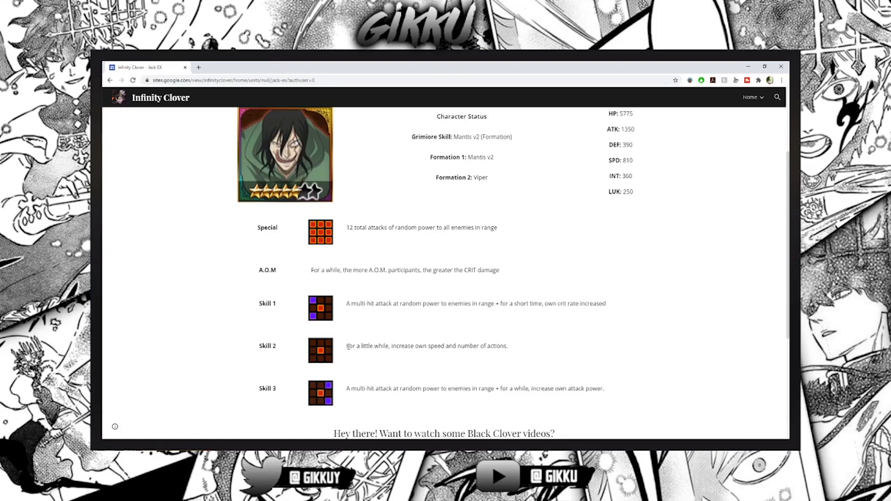
drag(346, 345, 391, 345)
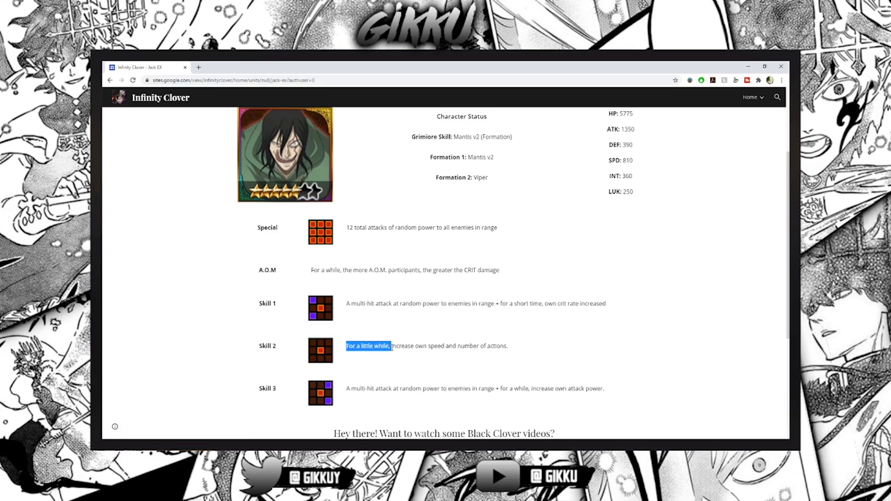
drag(391, 345, 501, 345)
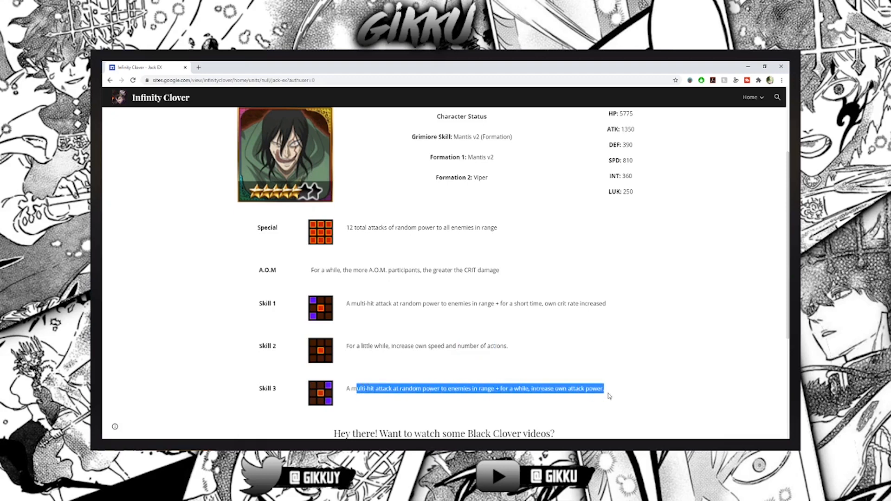
click(606, 298)
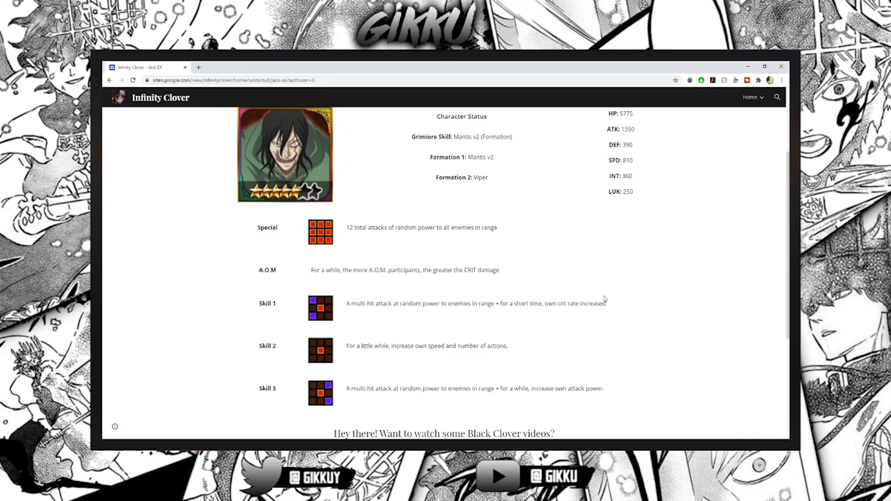
mouse_move(593, 371)
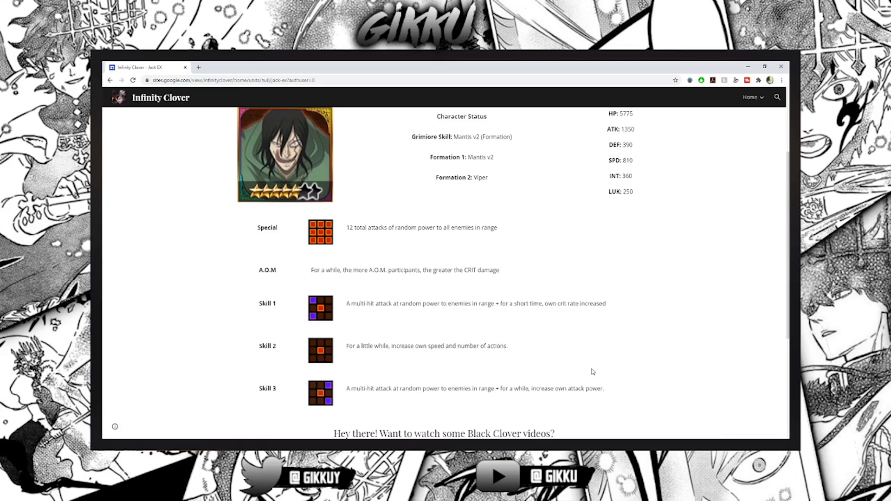
scroll(up, 3)
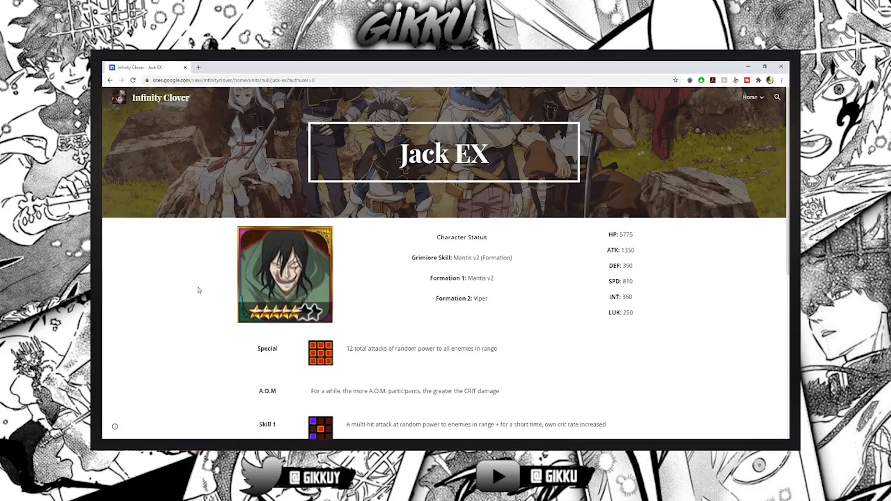
mouse_move(185, 420)
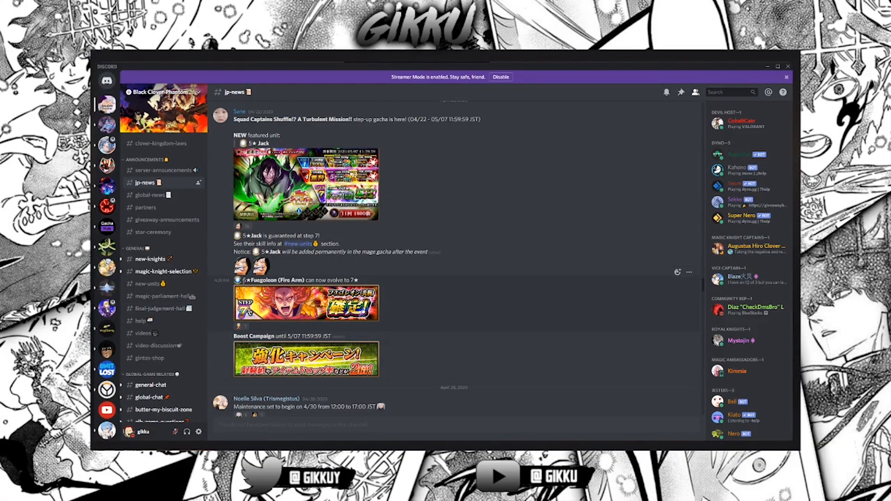
Flip between global-news and jp-news, ending on the April 2020 Phantom Festival post with Dorothy
scroll(down, 3)
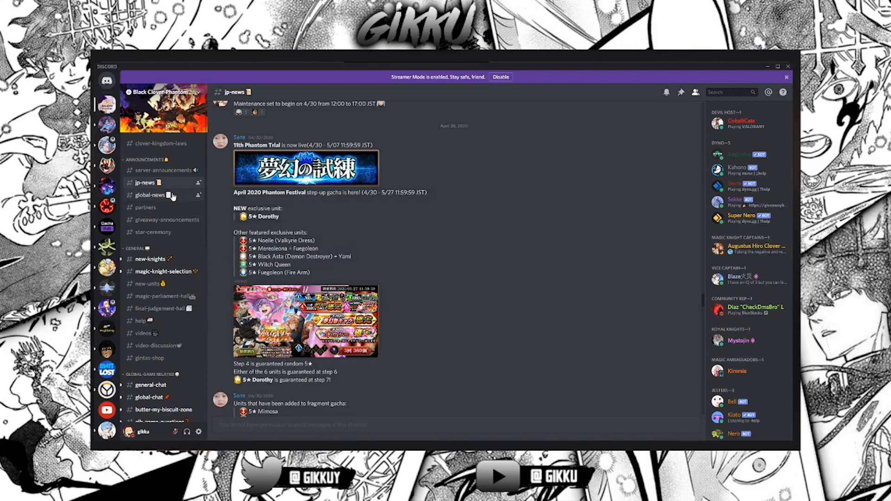
click(150, 195)
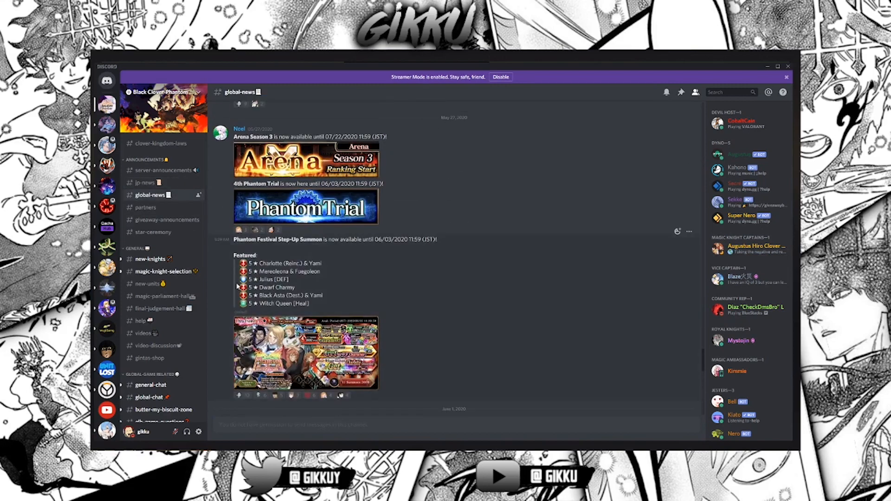
click(145, 182)
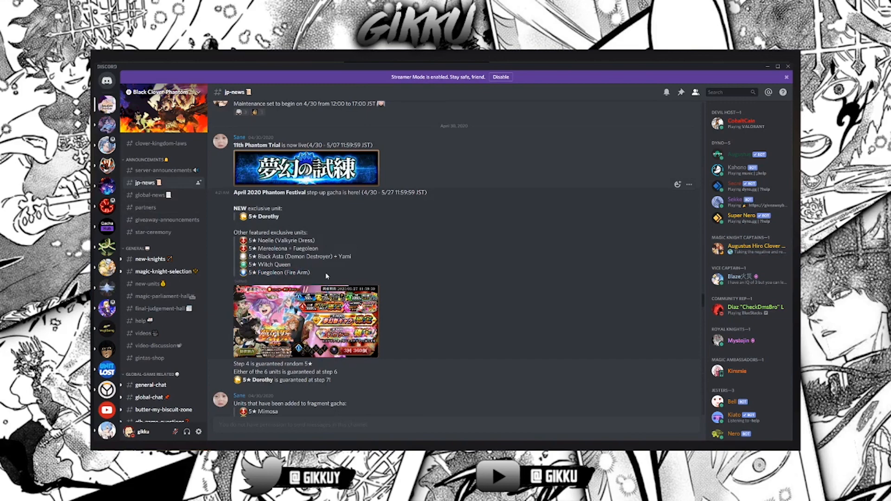
click(151, 195)
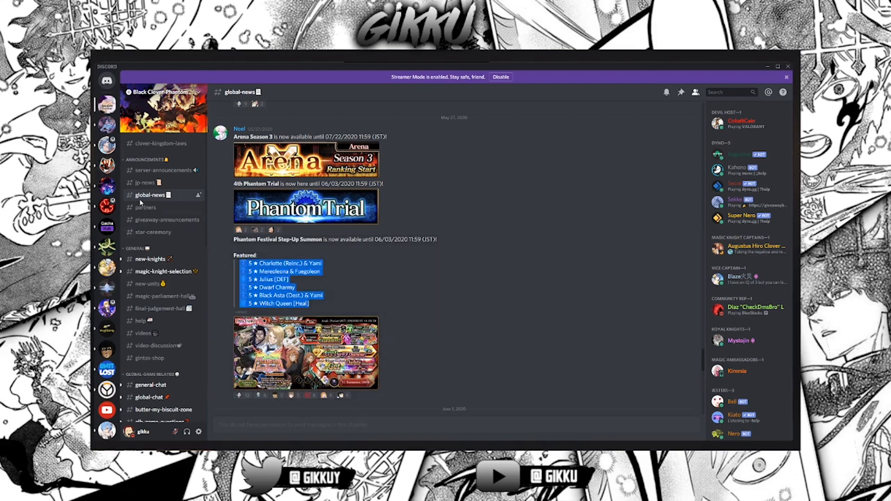
click(144, 182)
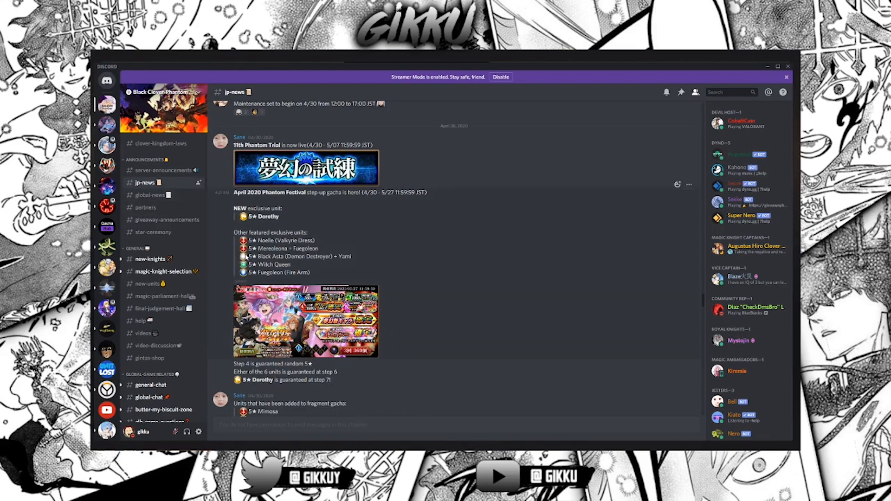
mouse_move(135, 196)
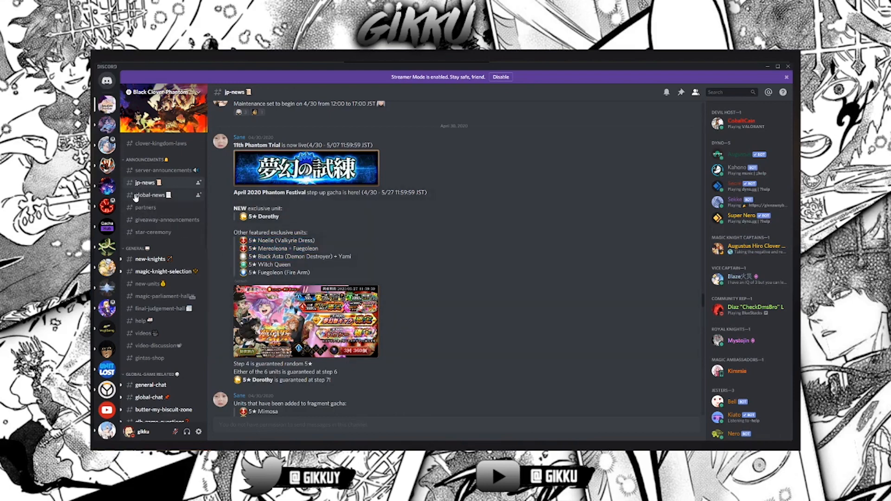
mouse_move(162, 236)
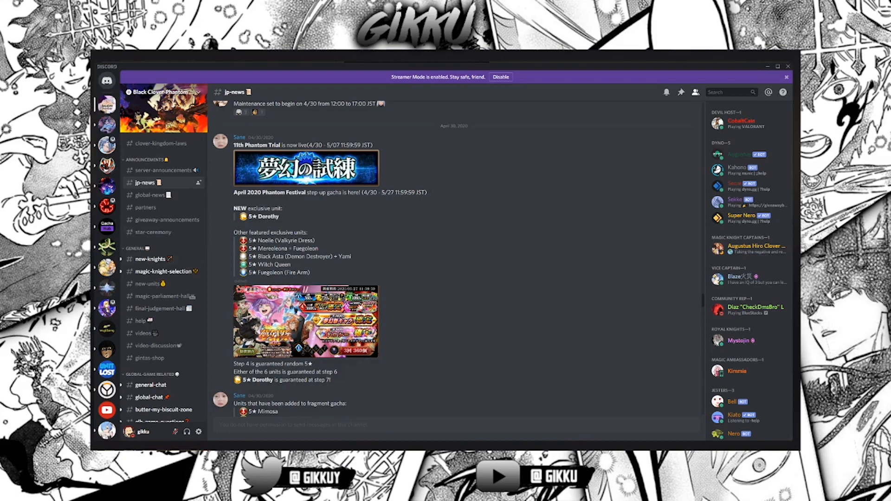
mouse_move(374, 388)
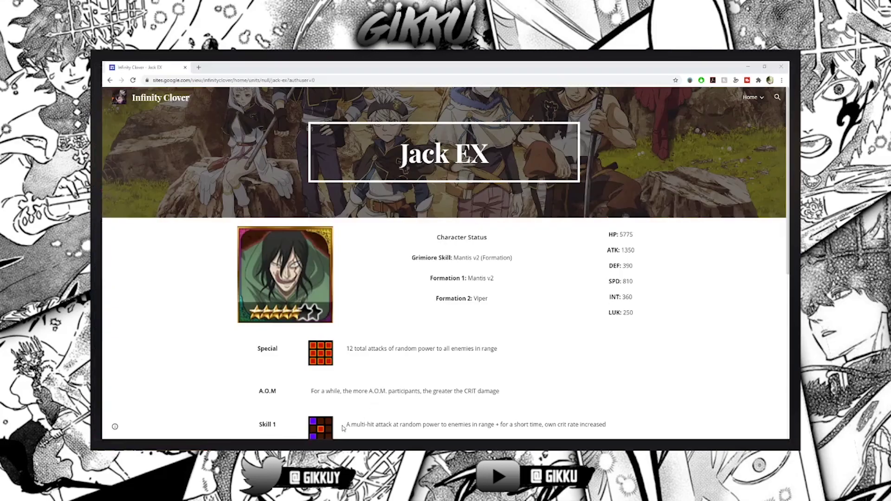
Navigate to Dorothy's unit page via the header's Units categories
click(750, 97)
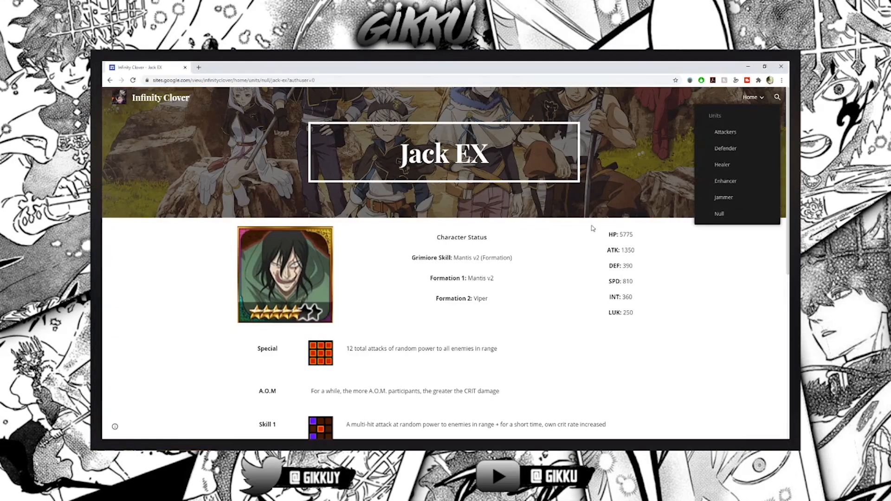
click(726, 181)
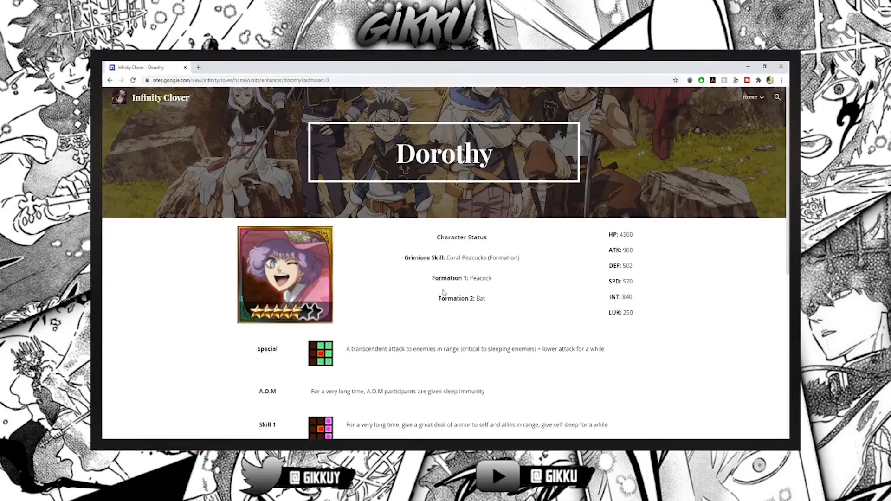
Highlight Dorothy's grimoire skill name and the Formation 1: Peacock line
double_click(461, 258)
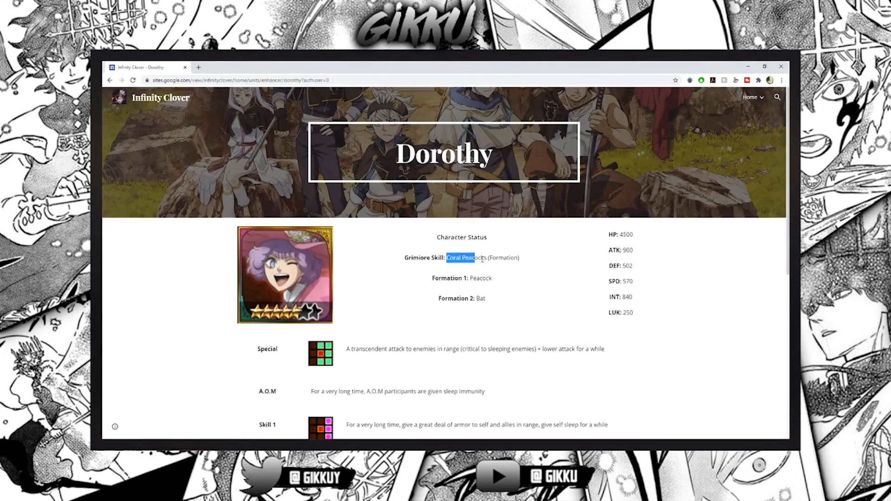
click(550, 245)
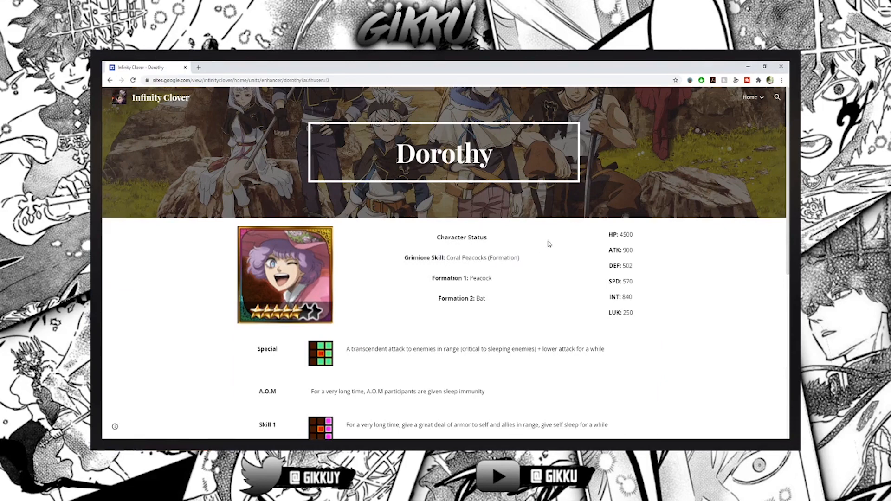
double_click(620, 251)
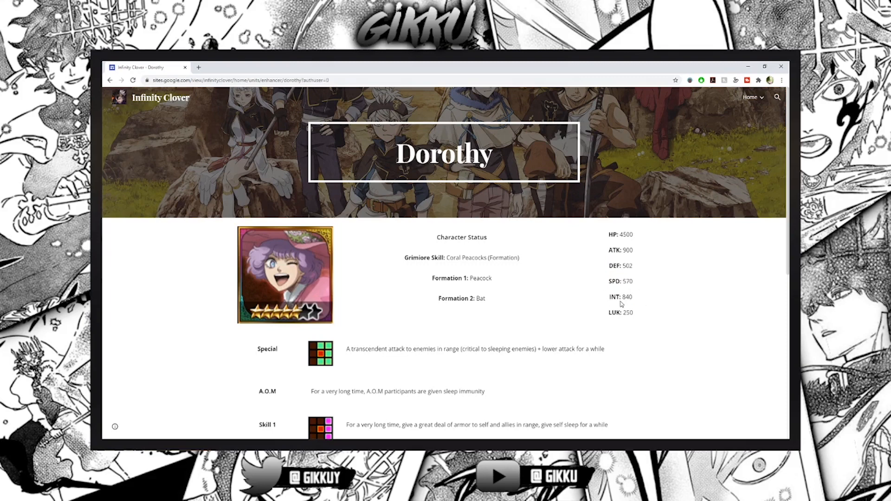
mouse_move(467, 287)
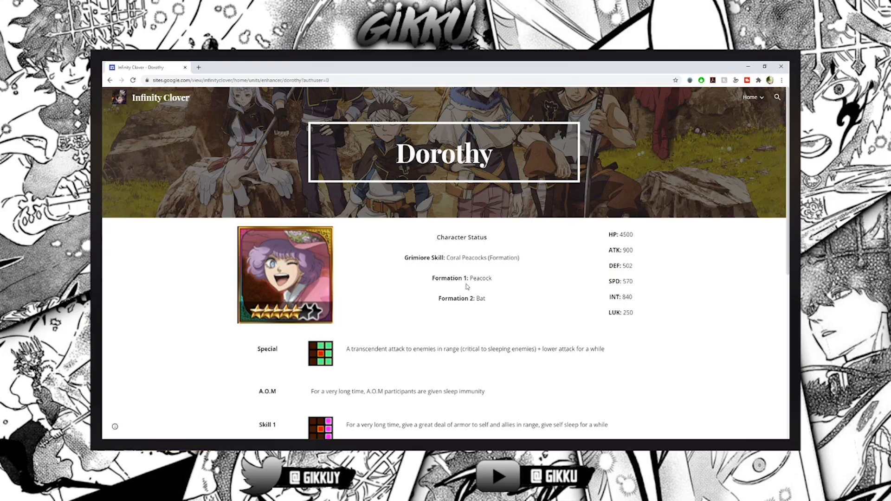
double_click(481, 278)
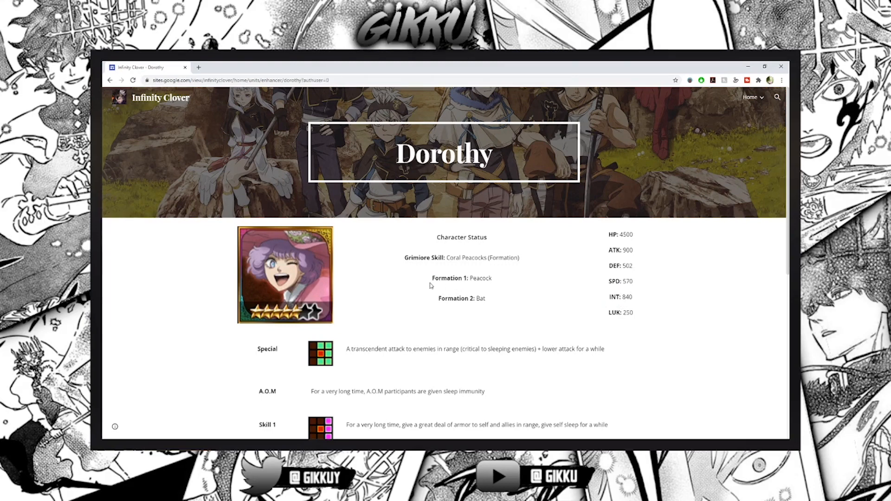
triple_click(461, 279)
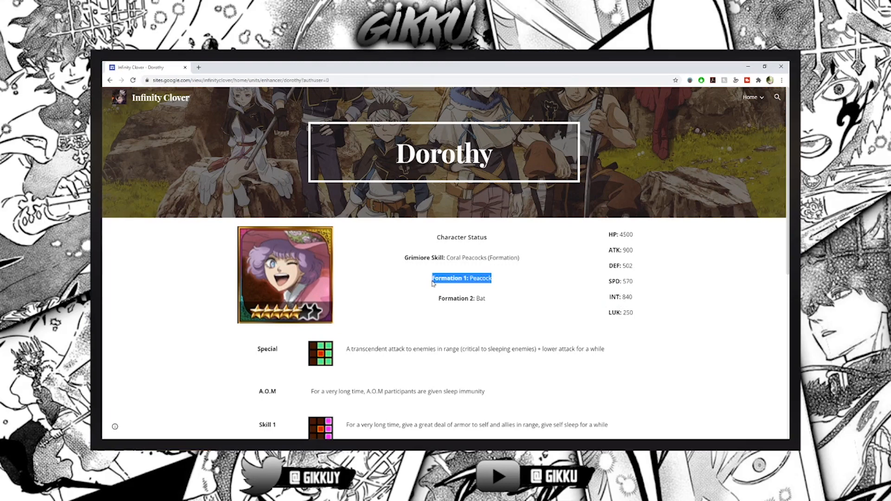
Read and highlight Dorothy's Special skill description
scroll(down, 3)
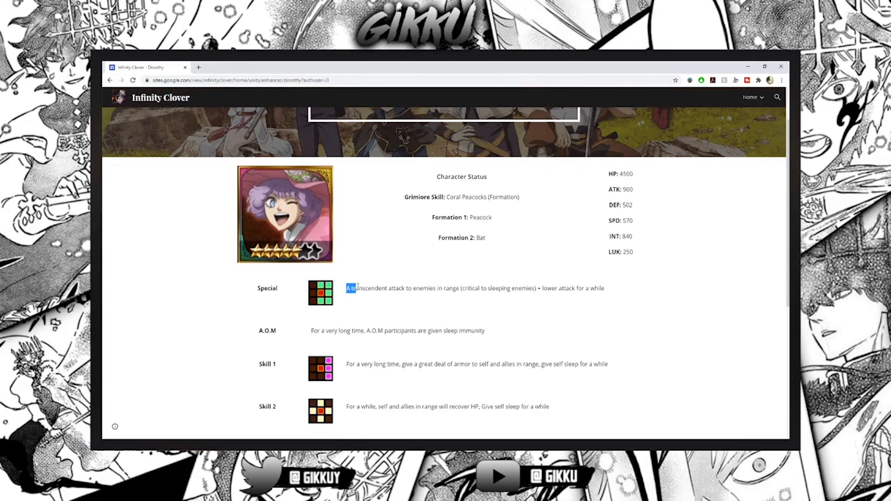
drag(346, 288, 482, 288)
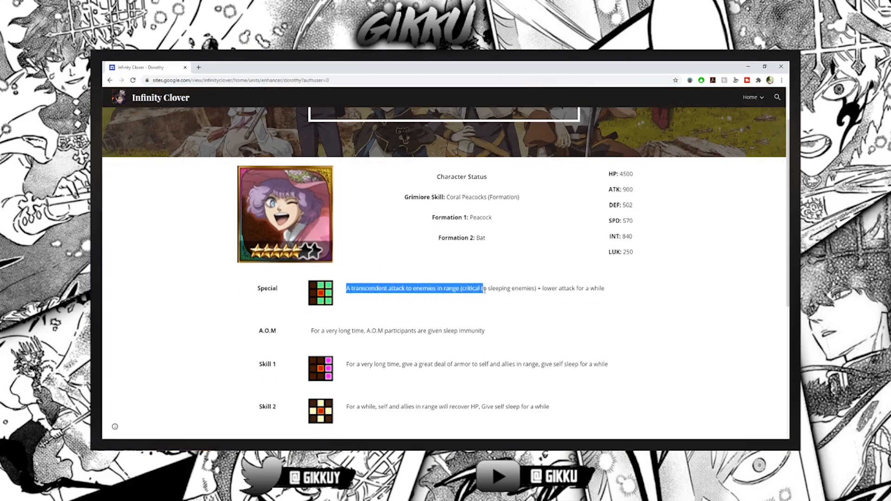
click(467, 305)
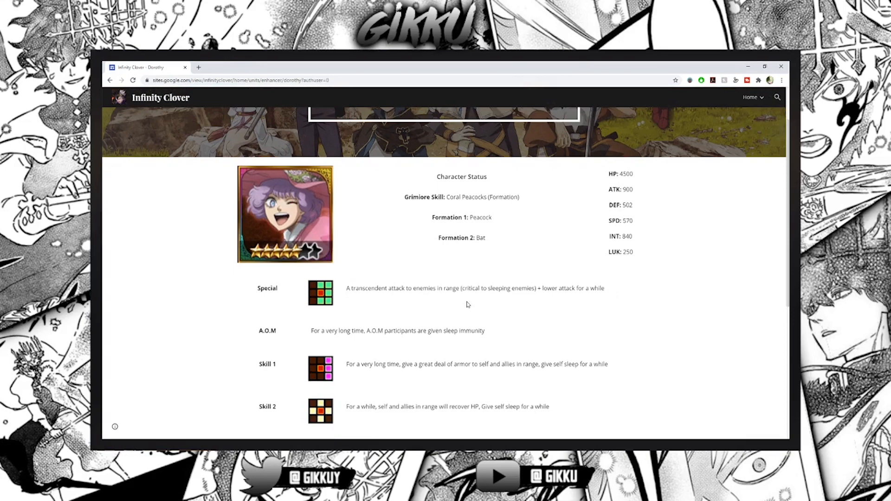
mouse_move(601, 396)
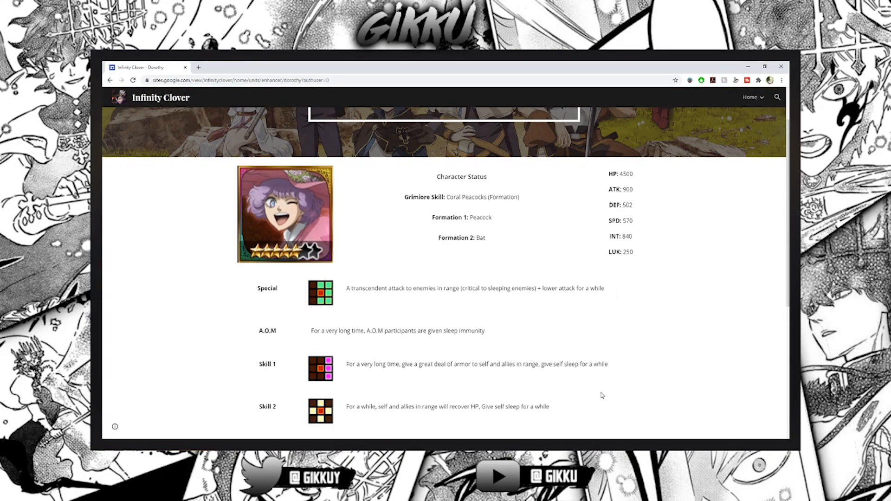
mouse_move(347, 296)
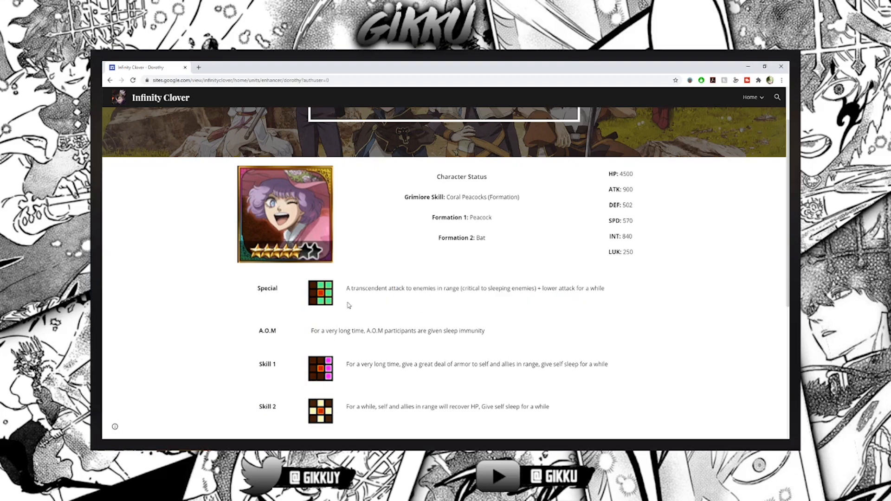
drag(345, 287, 605, 287)
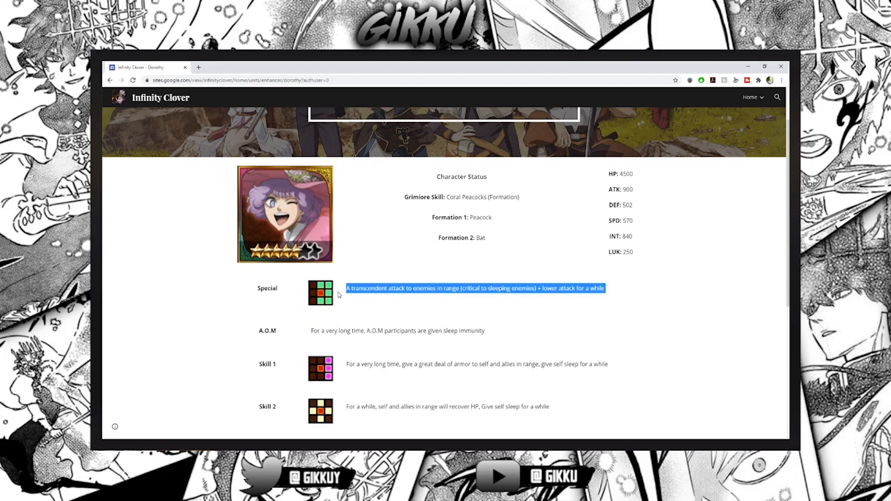
scroll(down, 3)
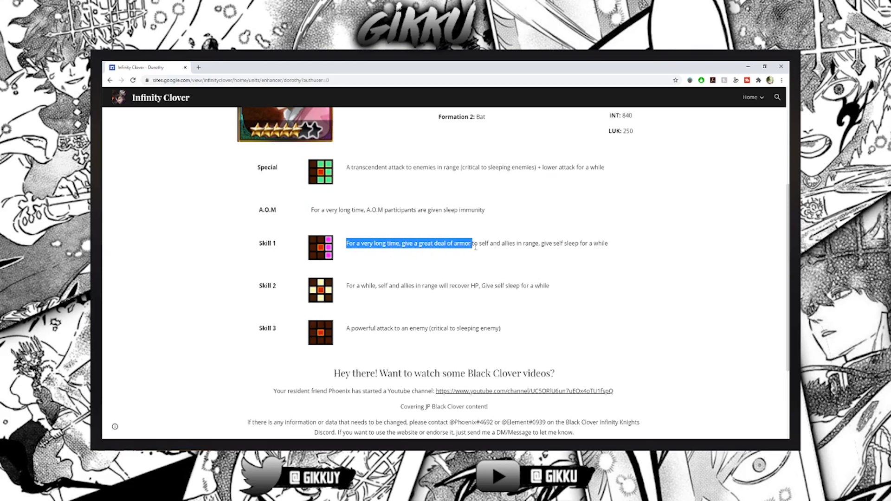
Highlight the Skill 1 self-sleep, Skill 2 recovery and Skill 3 descriptions, then return to the top
drag(475, 243, 608, 243)
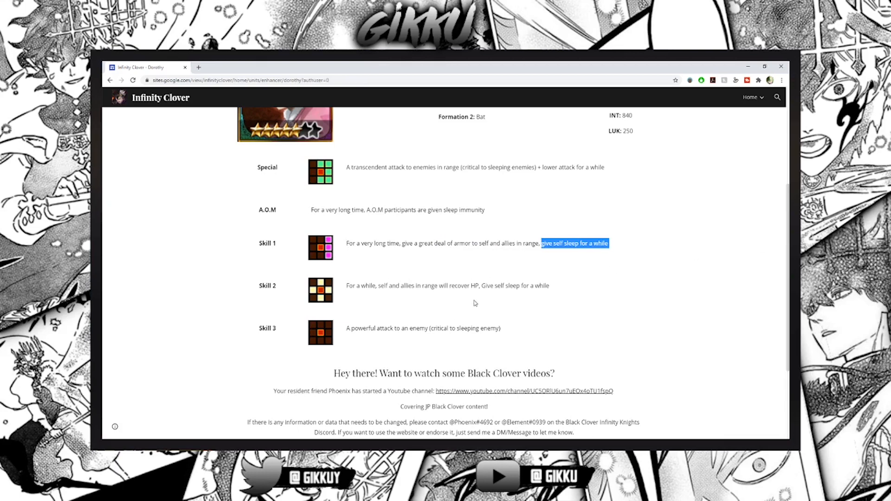
click(477, 297)
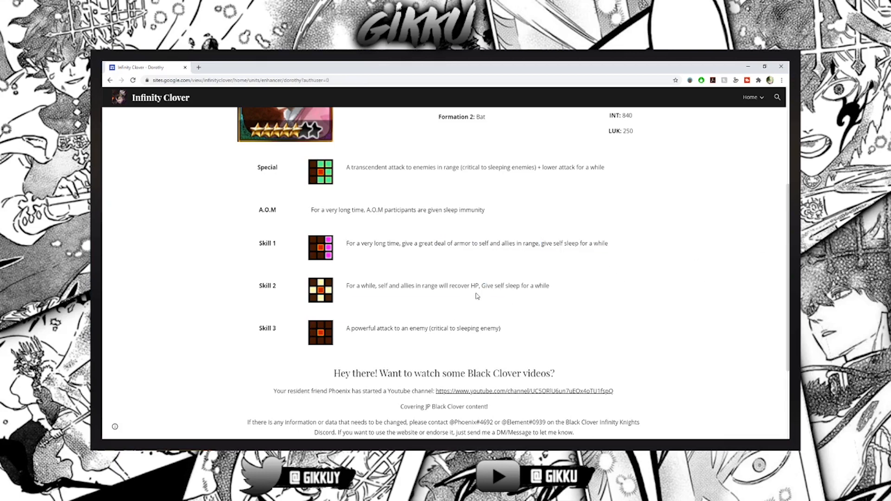
mouse_move(510, 247)
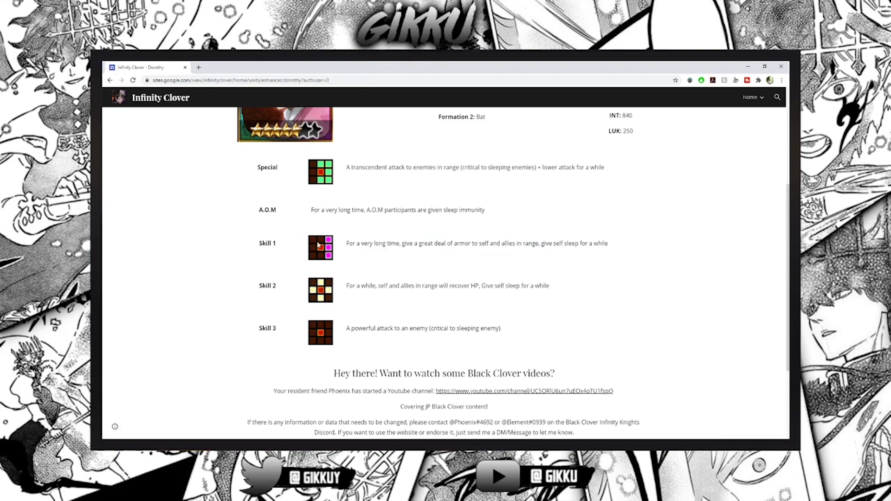
mouse_move(331, 269)
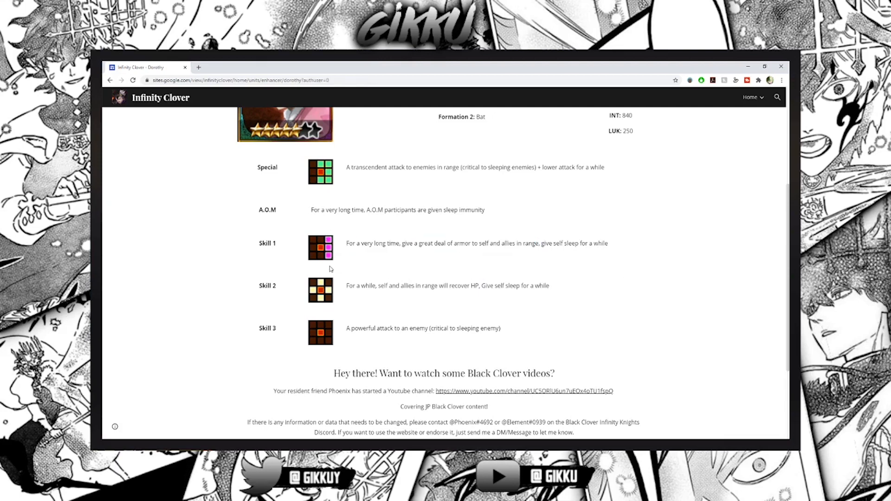
drag(346, 285, 493, 285)
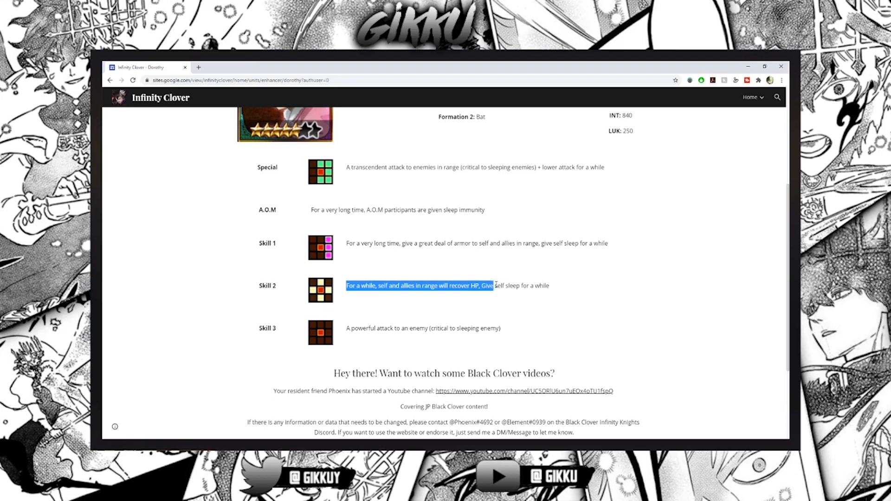
click(389, 290)
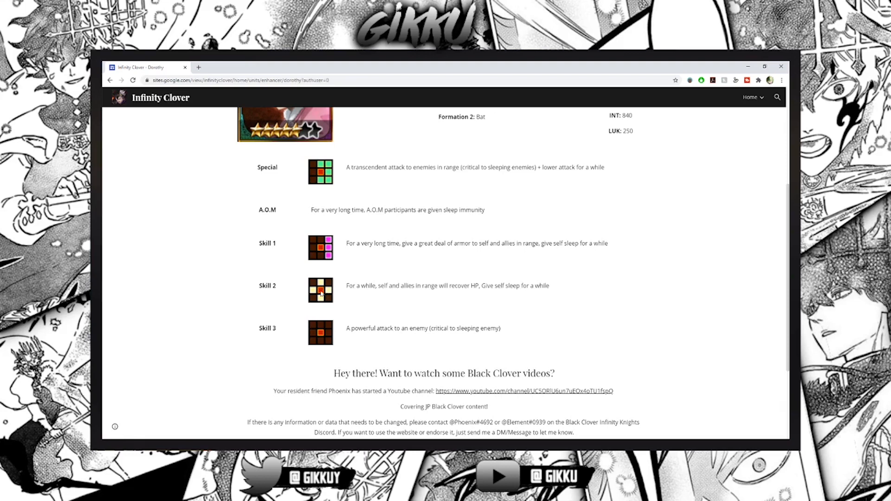
mouse_move(344, 334)
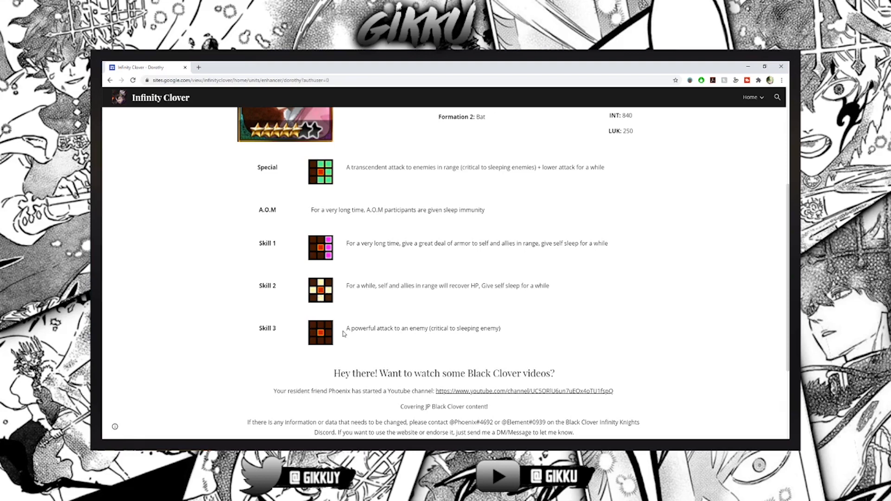
drag(374, 327, 502, 328)
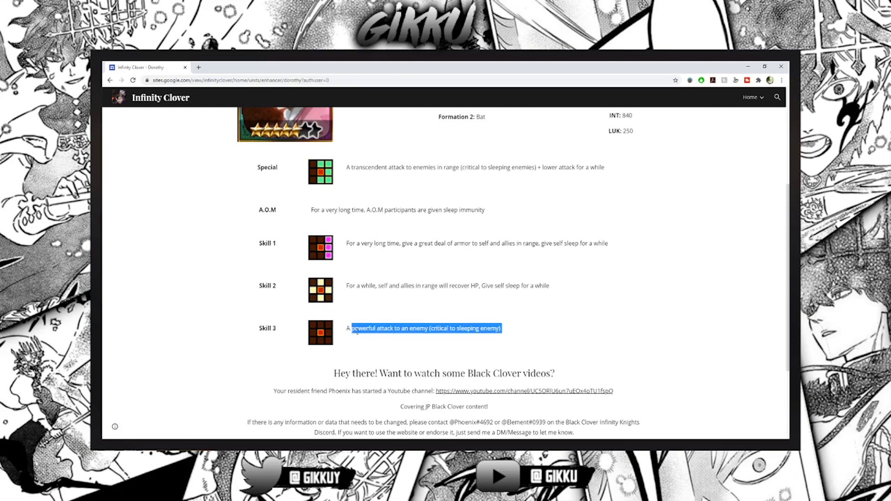
mouse_move(493, 286)
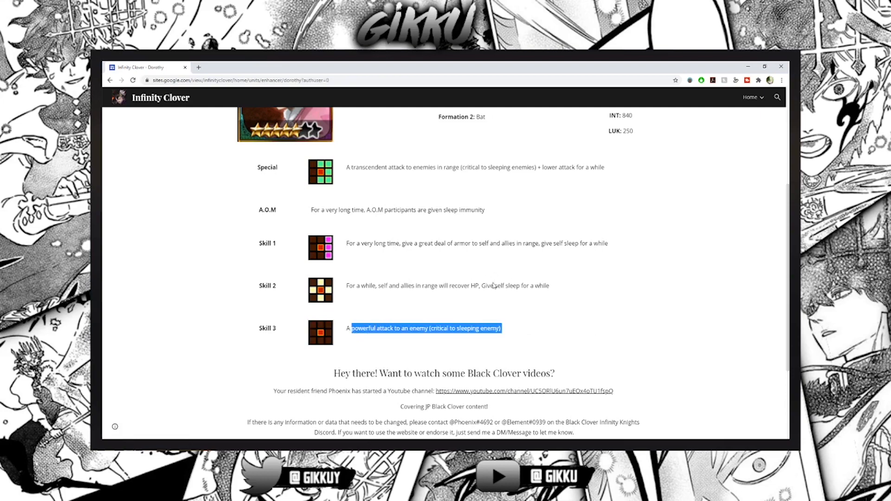
scroll(up, 3)
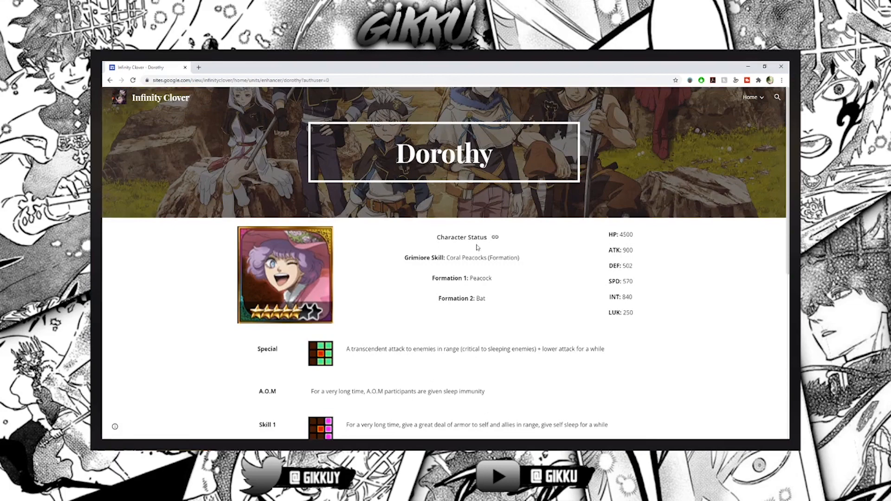
double_click(482, 258)
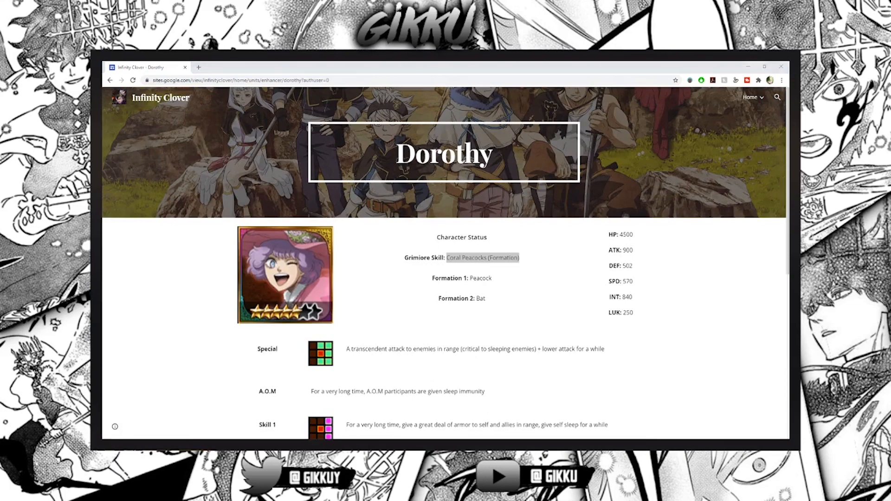
mouse_move(298, 390)
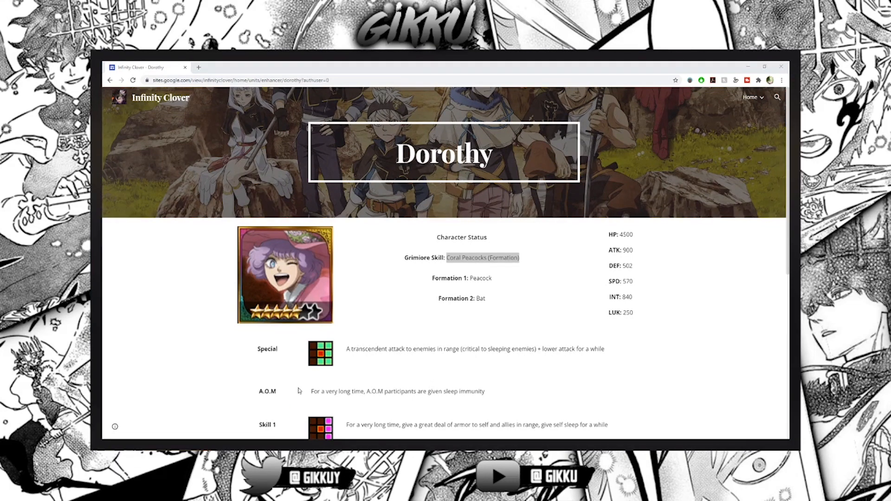
mouse_move(273, 292)
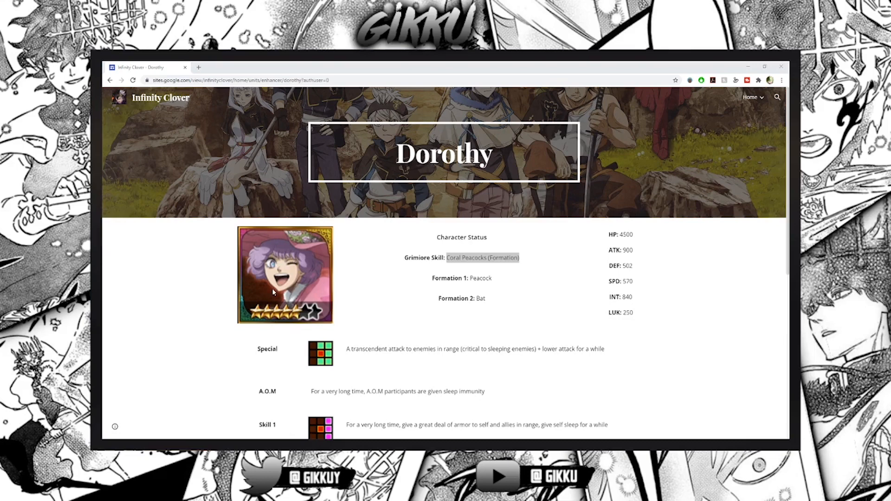
mouse_move(254, 269)
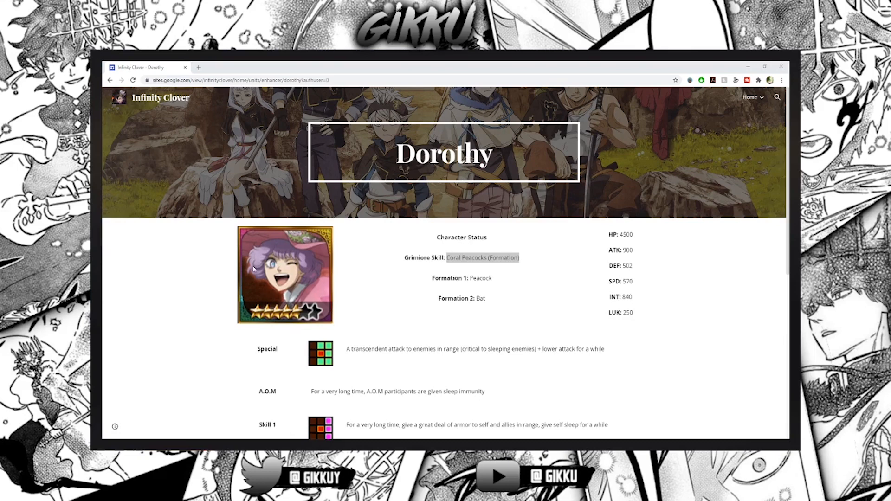
mouse_move(353, 297)
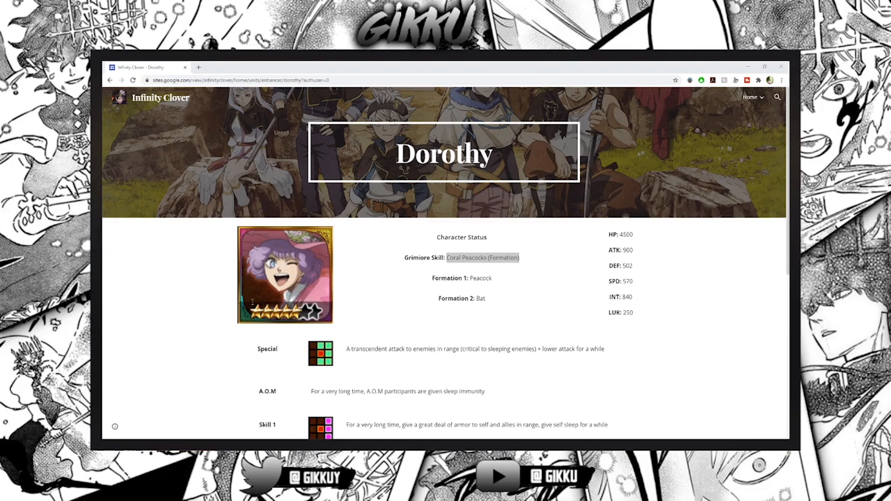
mouse_move(240, 344)
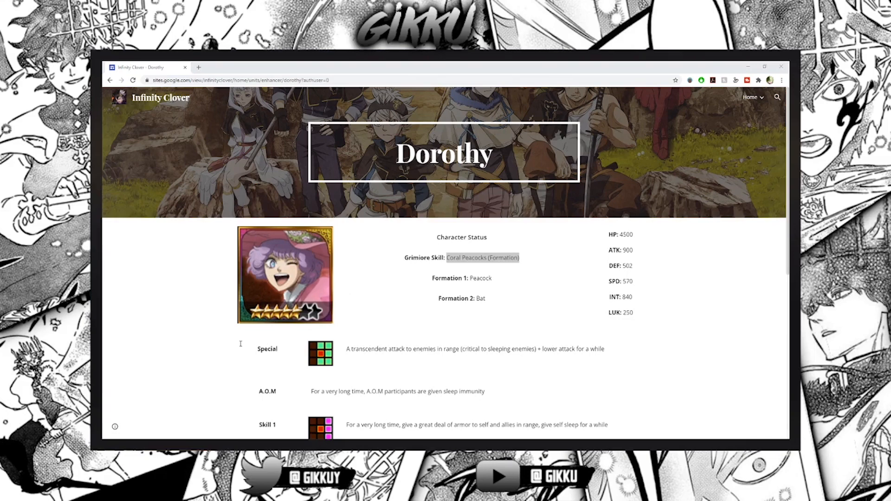
mouse_move(260, 358)
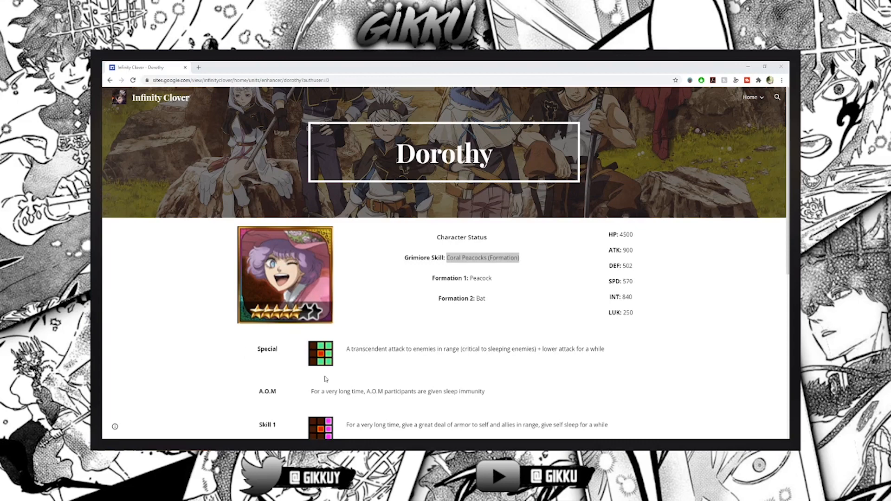
mouse_move(247, 379)
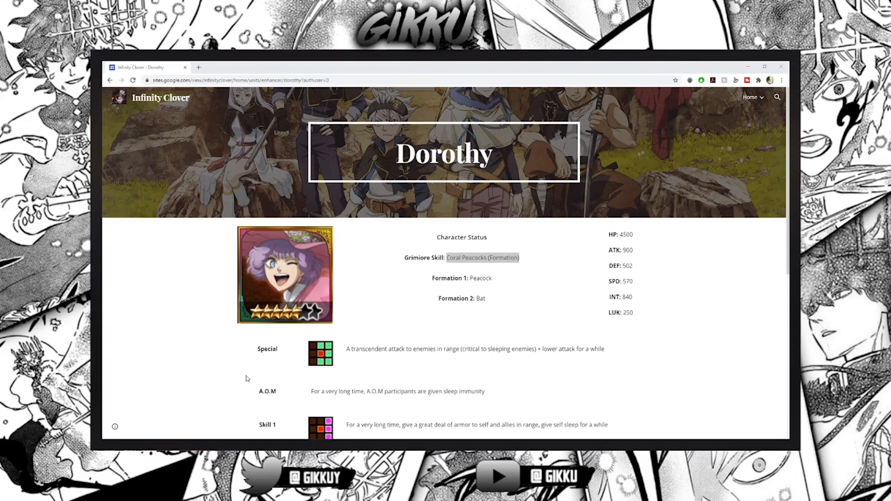
mouse_move(360, 344)
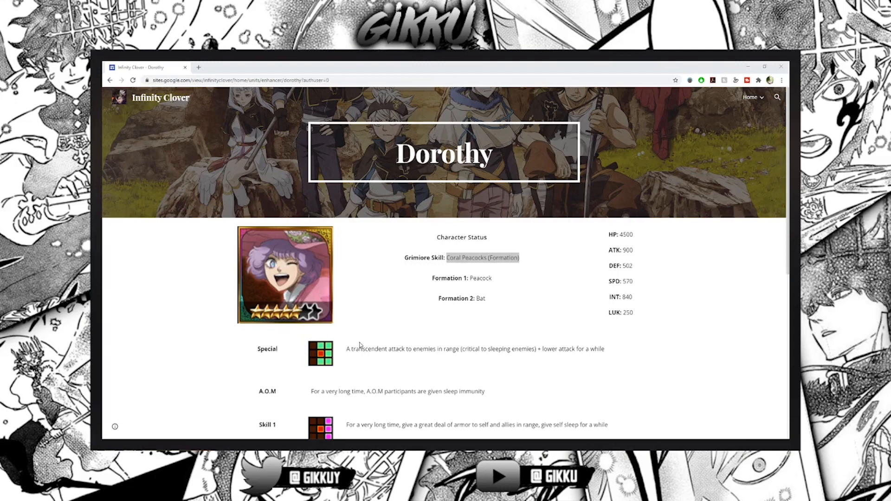
mouse_move(233, 312)
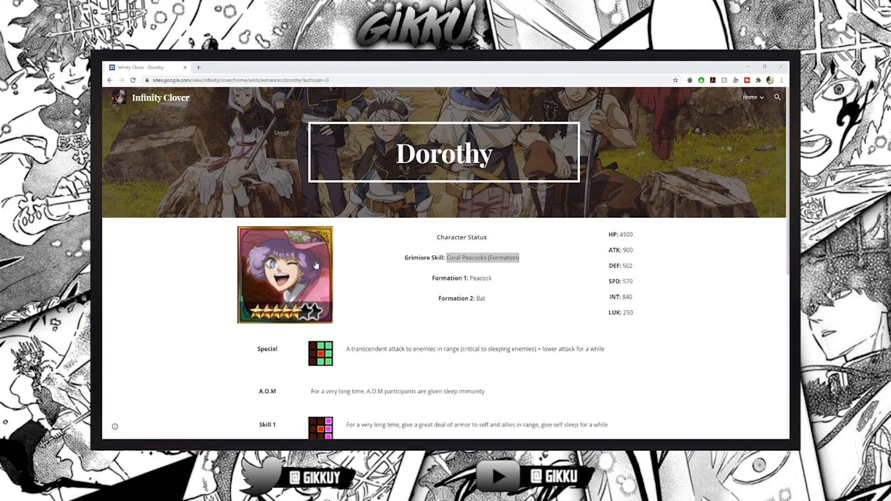
mouse_move(643, 183)
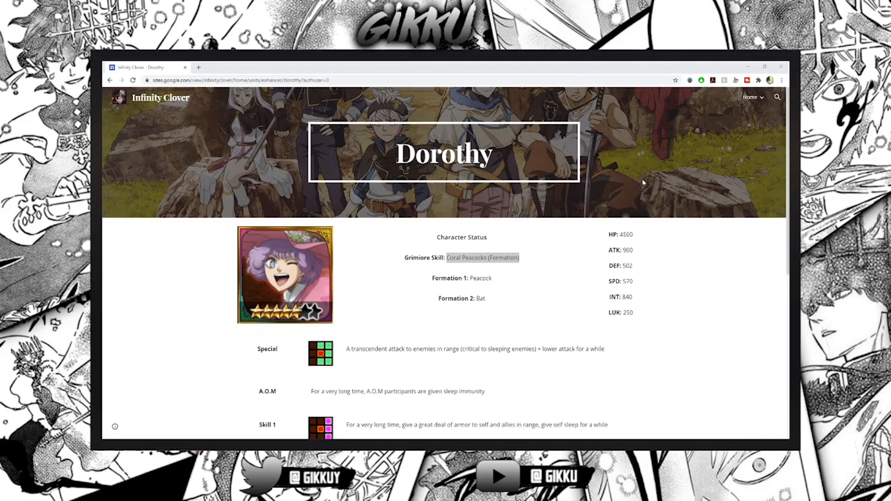
mouse_move(647, 182)
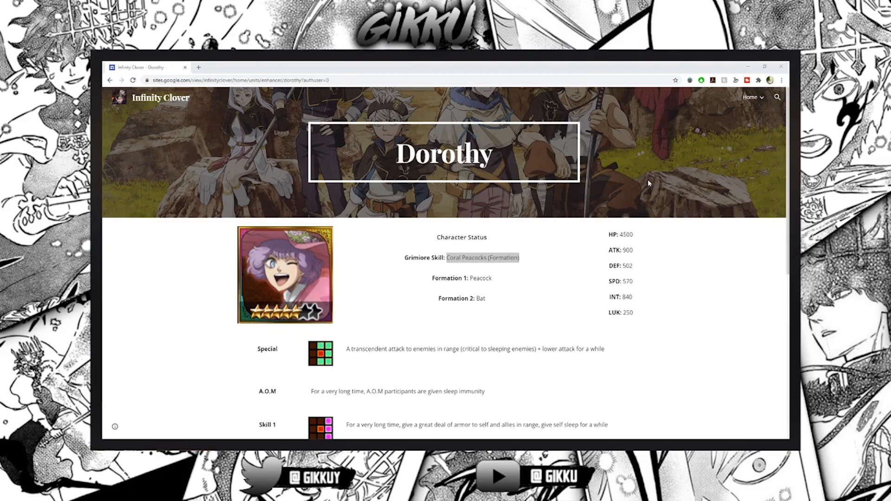
mouse_move(656, 182)
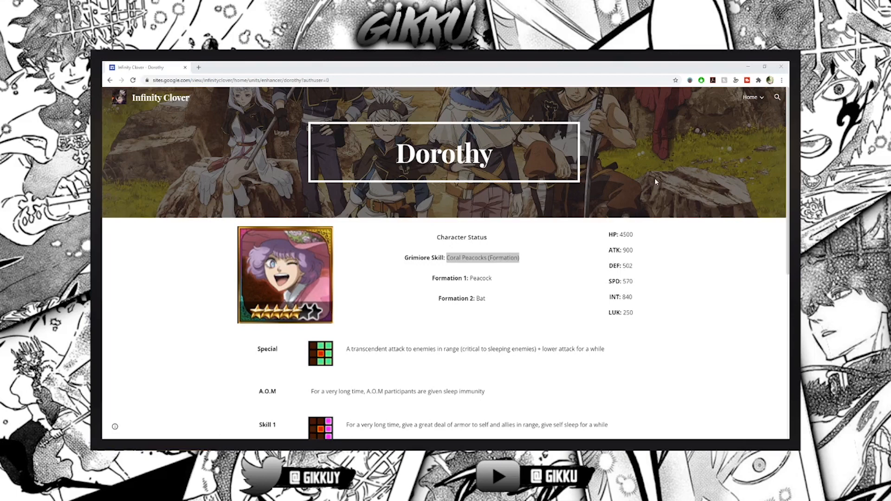
mouse_move(193, 285)
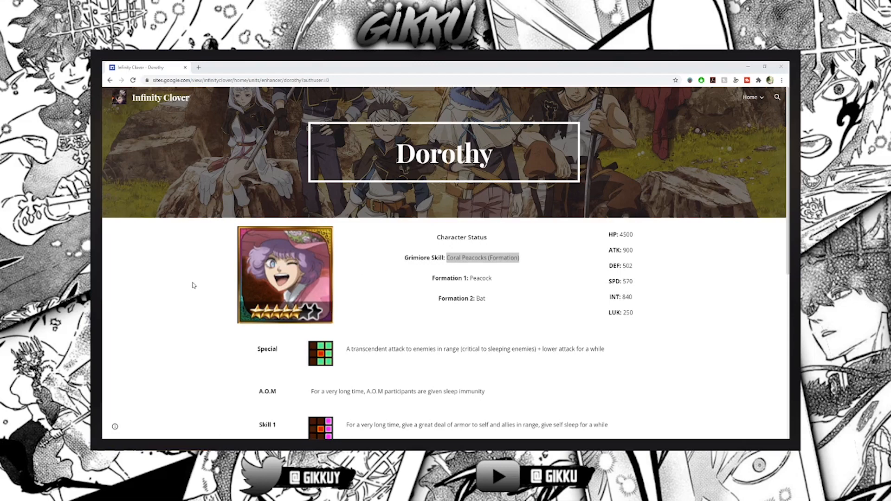
mouse_move(175, 299)
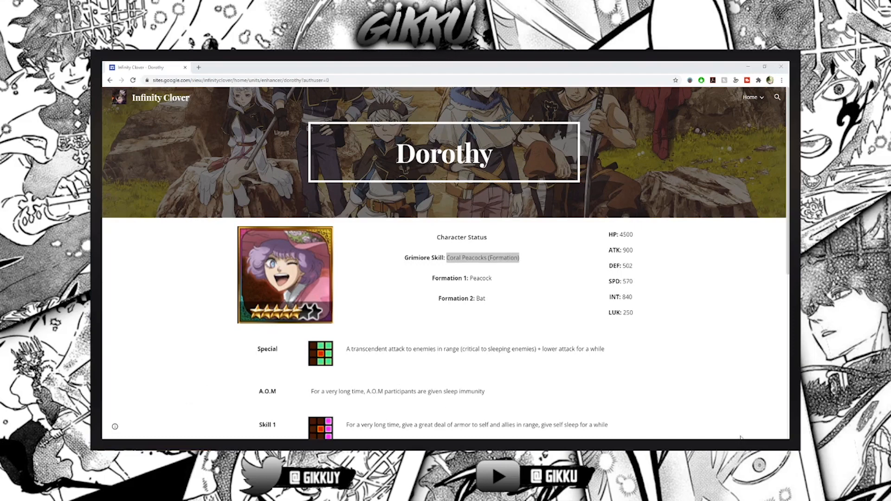
mouse_move(675, 212)
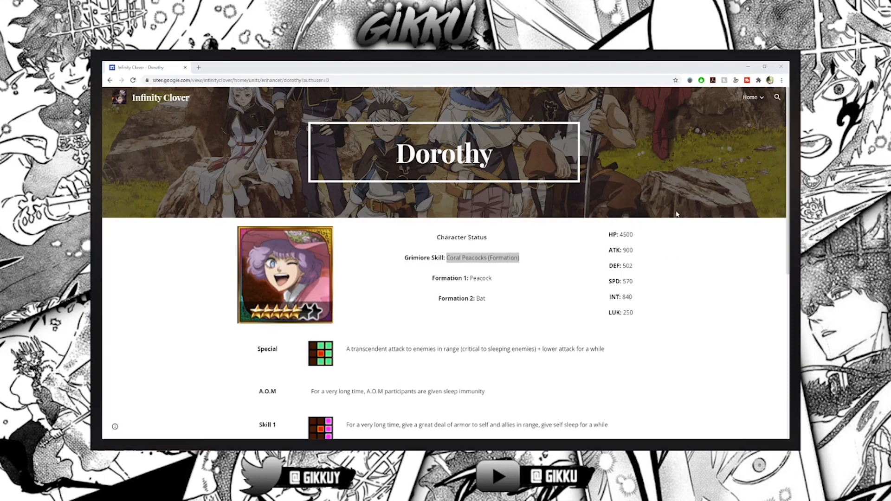
mouse_move(776, 223)
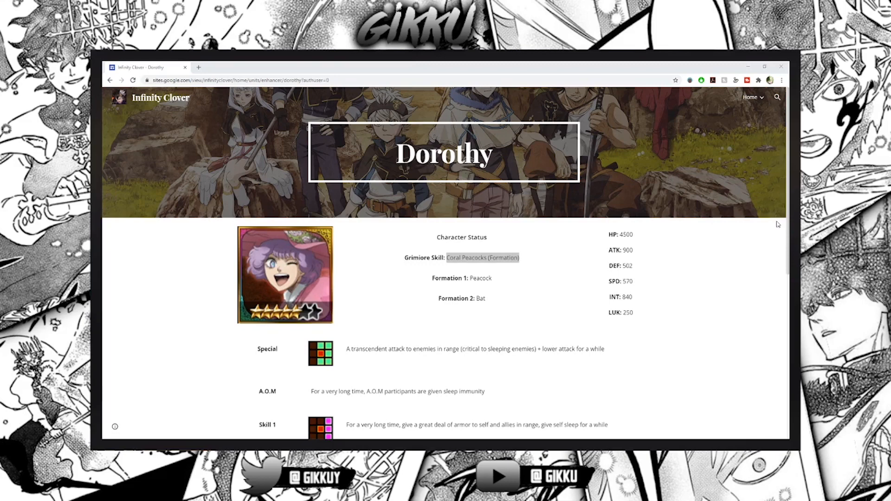
mouse_move(363, 383)
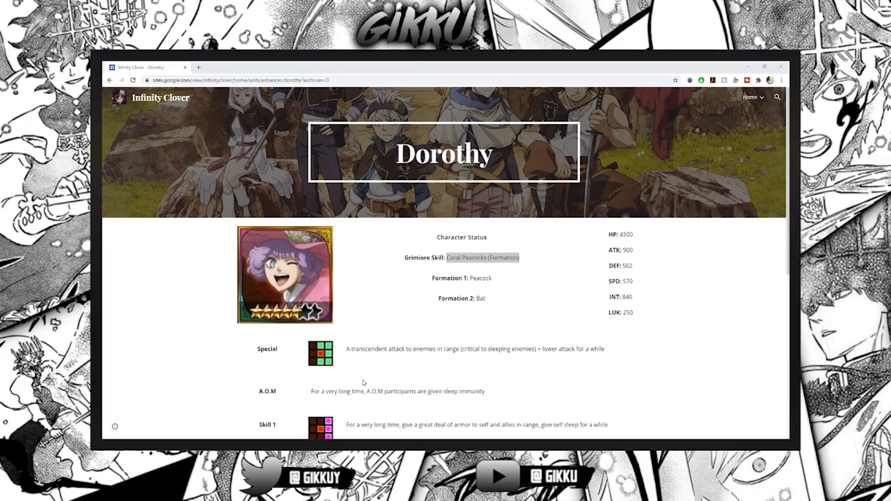
double_click(482, 258)
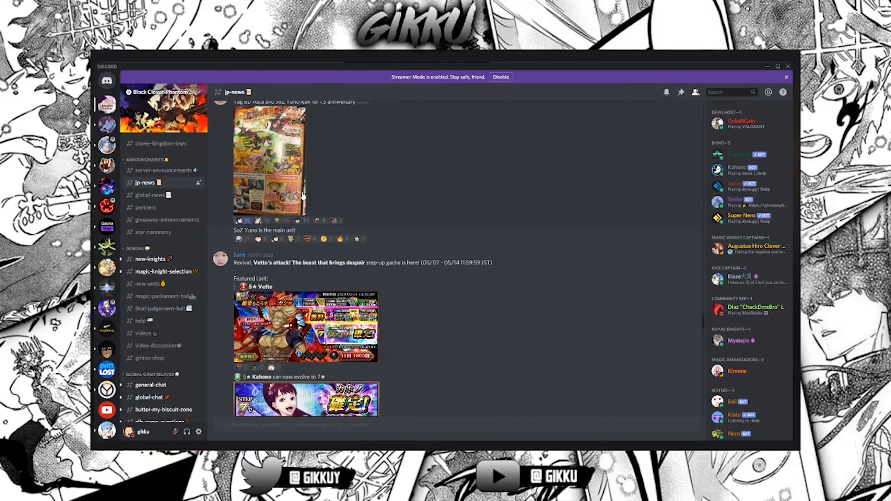
Read down jp-news to the 1.5th Anniversary SD Yuno + Black Asta step-up gacha post
scroll(down, 3)
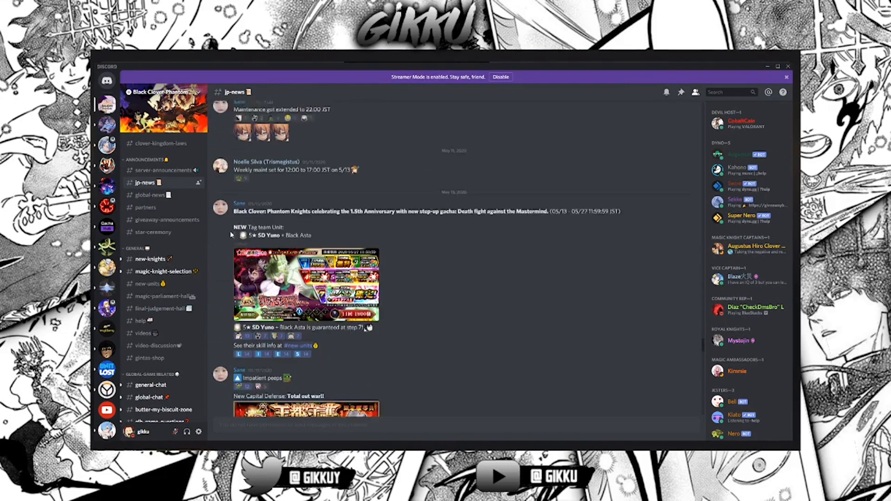
scroll(down, 3)
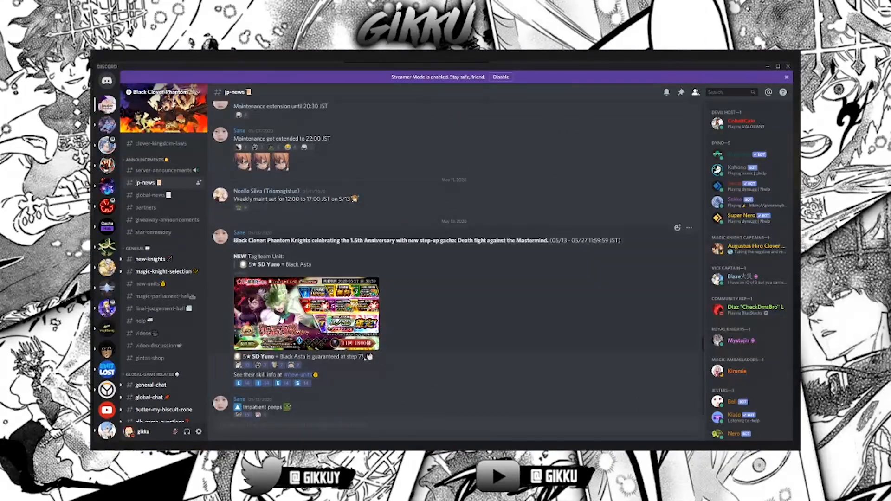
click(305, 314)
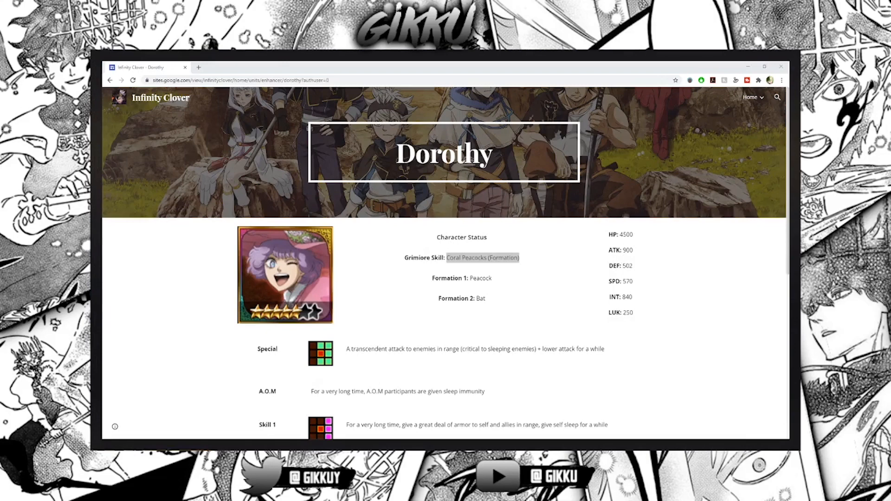
Navigate via the Units menu to the SD Yuno + Black Asta unit page
click(750, 97)
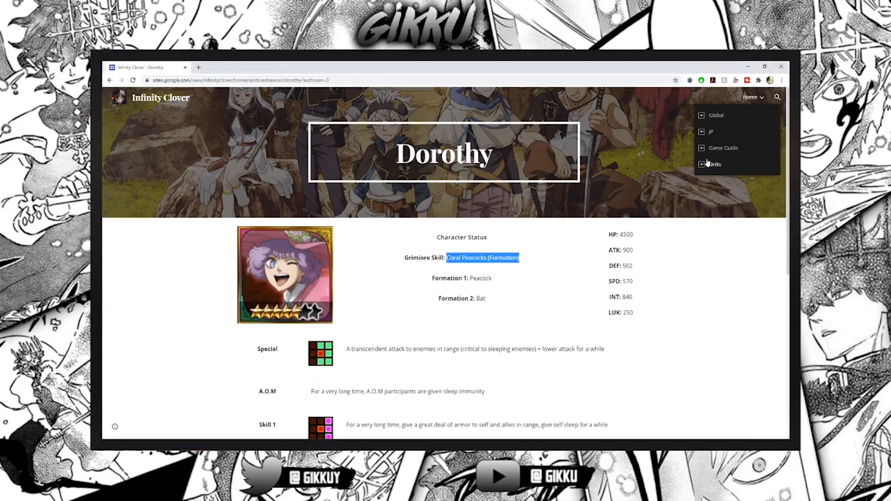
click(702, 163)
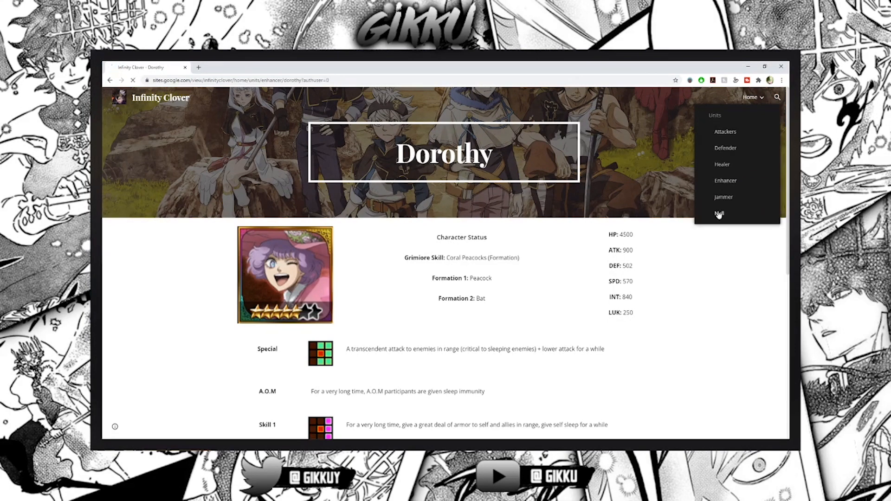
click(719, 214)
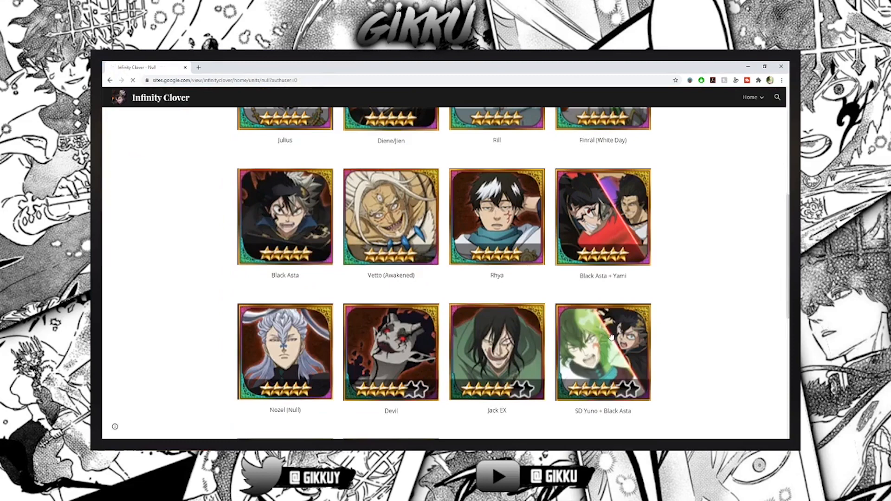
click(603, 352)
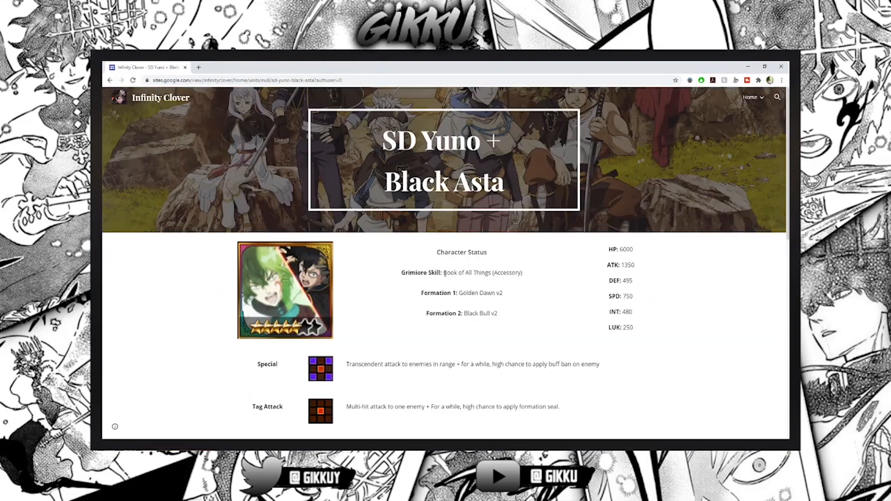
scroll(down, 3)
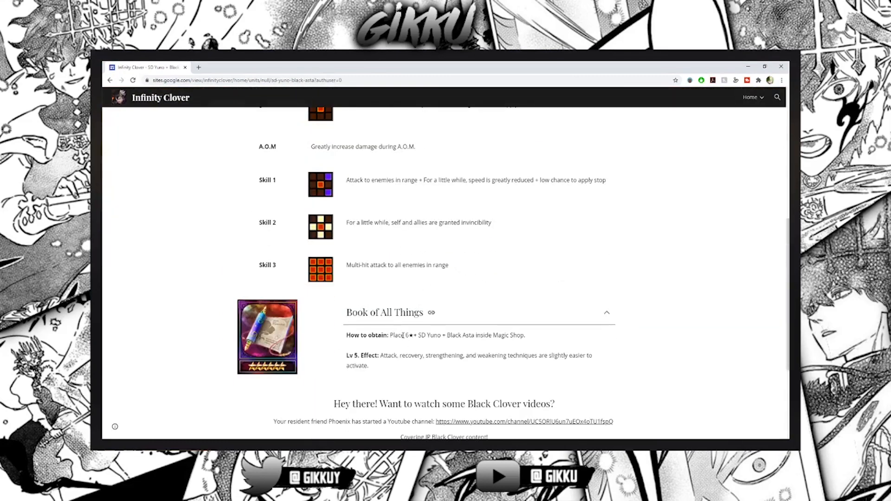
drag(380, 355, 512, 355)
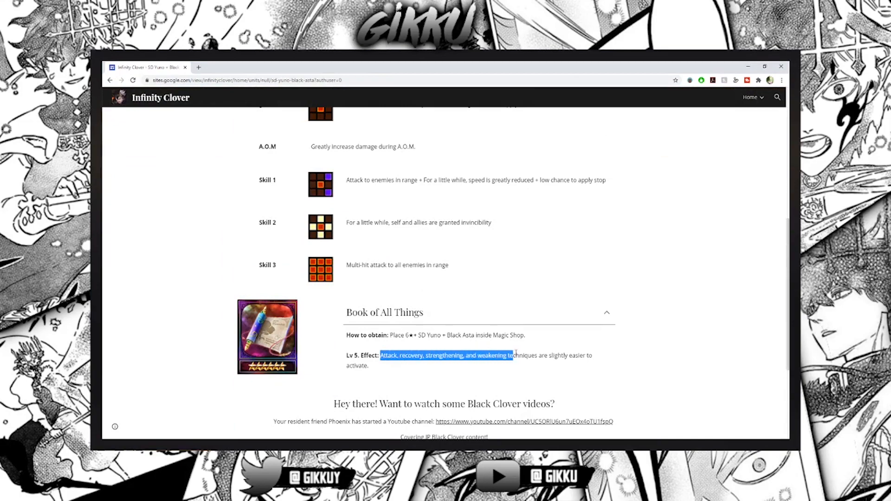
scroll(up, 3)
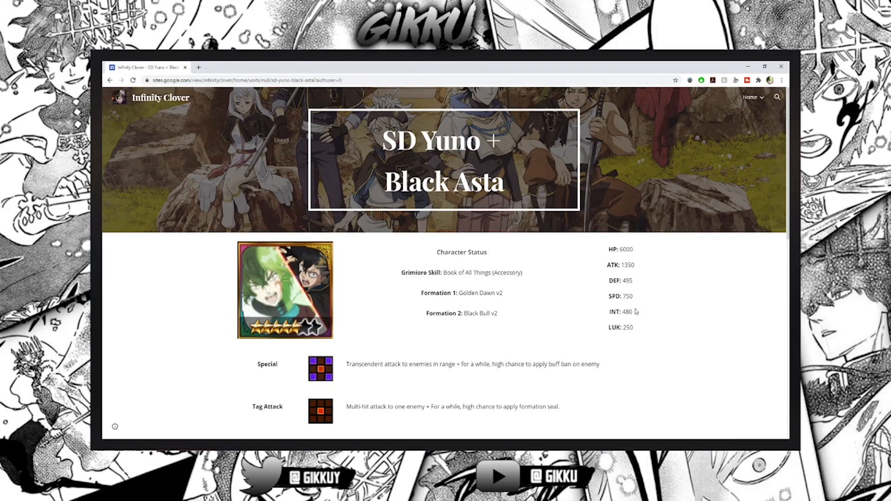
mouse_move(471, 310)
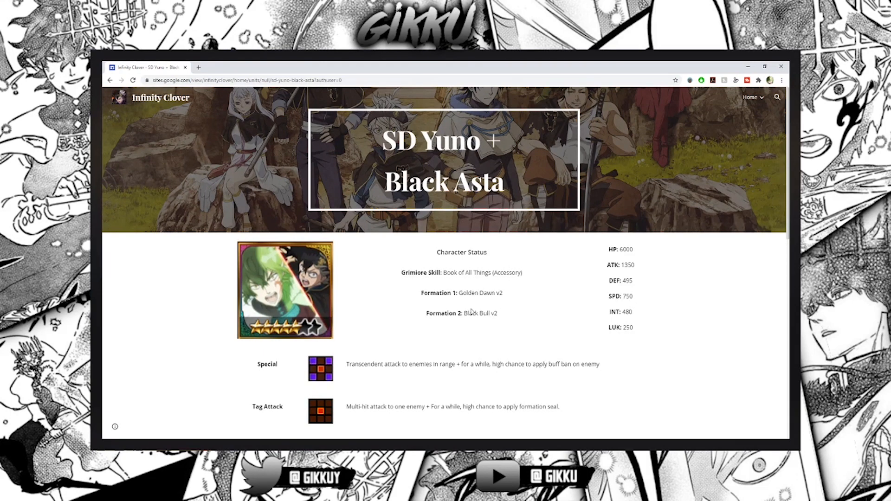
double_click(479, 314)
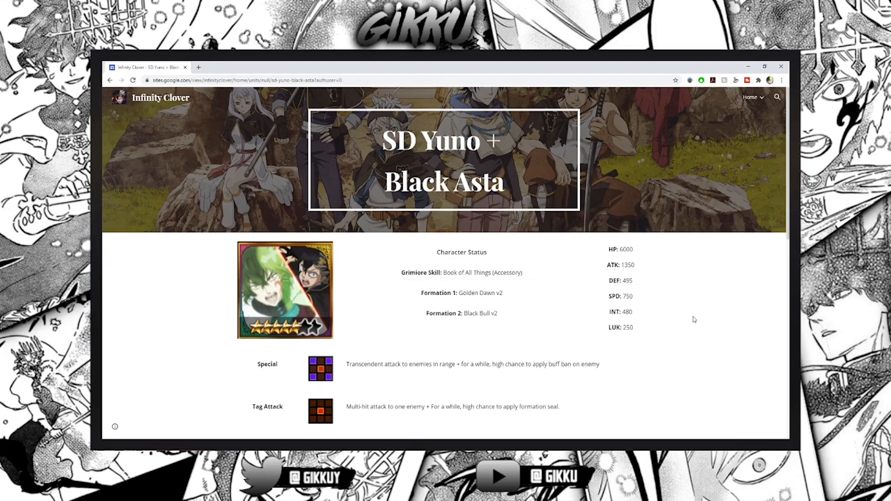
mouse_move(583, 344)
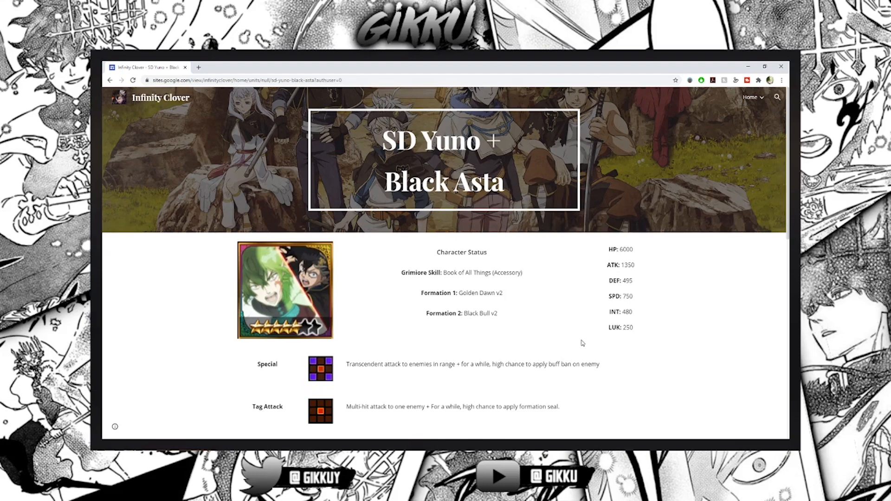
scroll(down, 3)
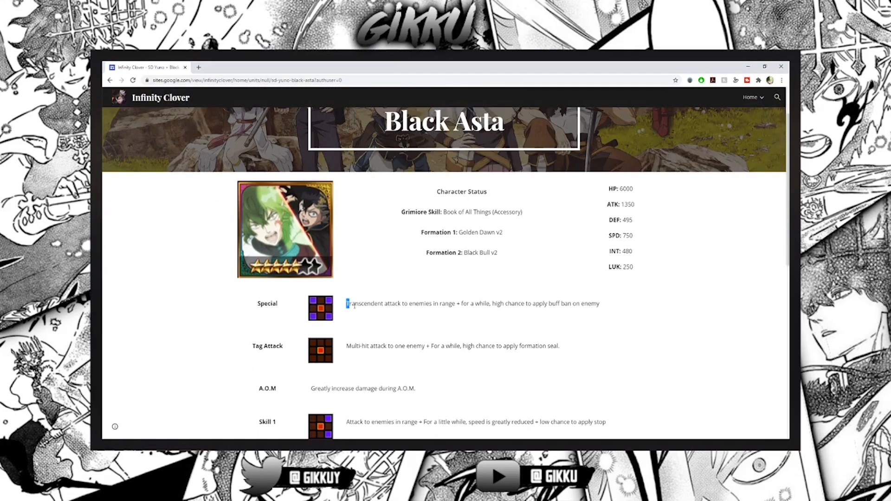
drag(346, 304, 535, 304)
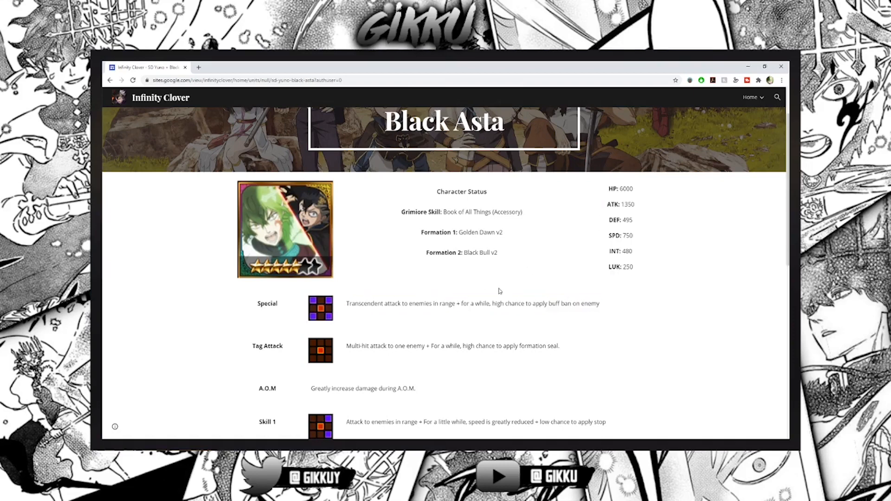
drag(493, 302, 600, 303)
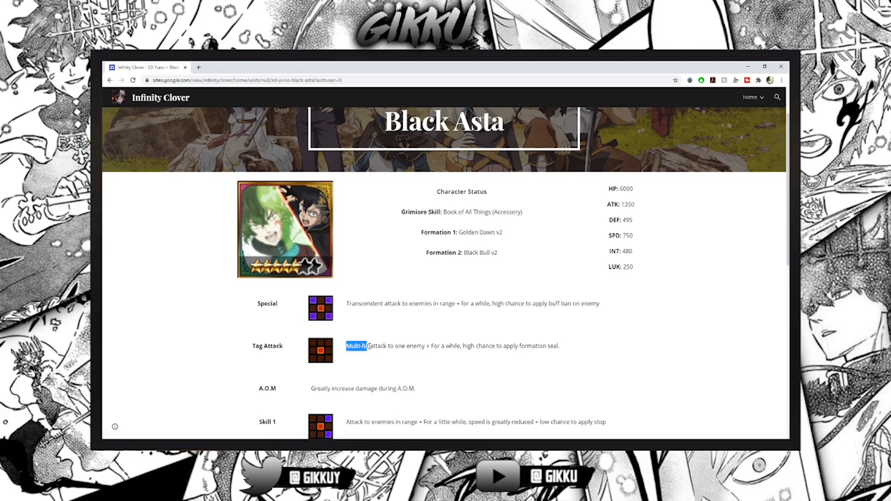
click(564, 353)
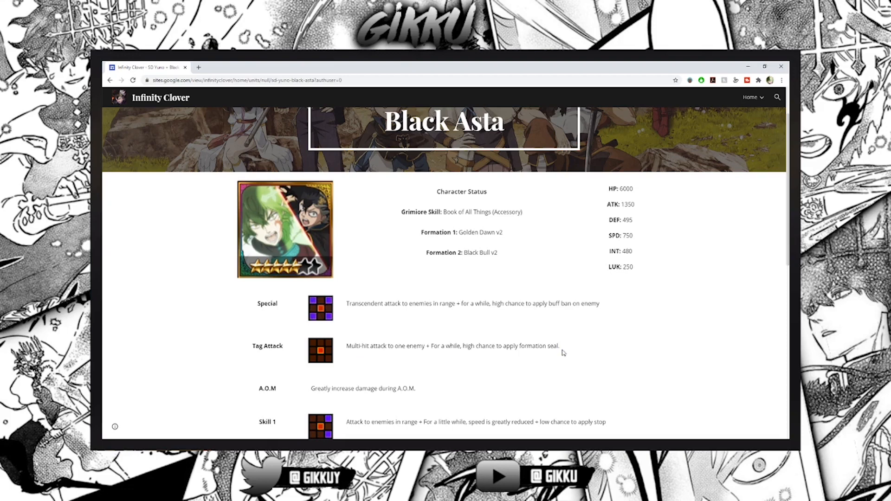
scroll(down, 3)
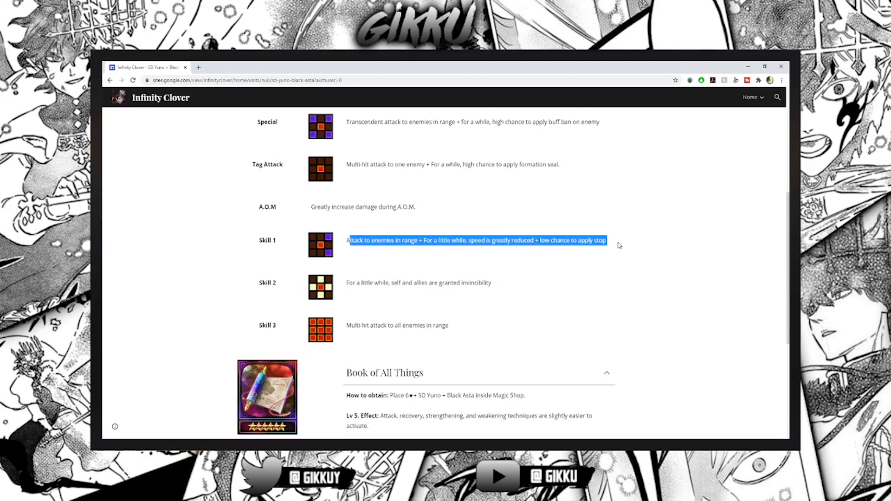
click(618, 245)
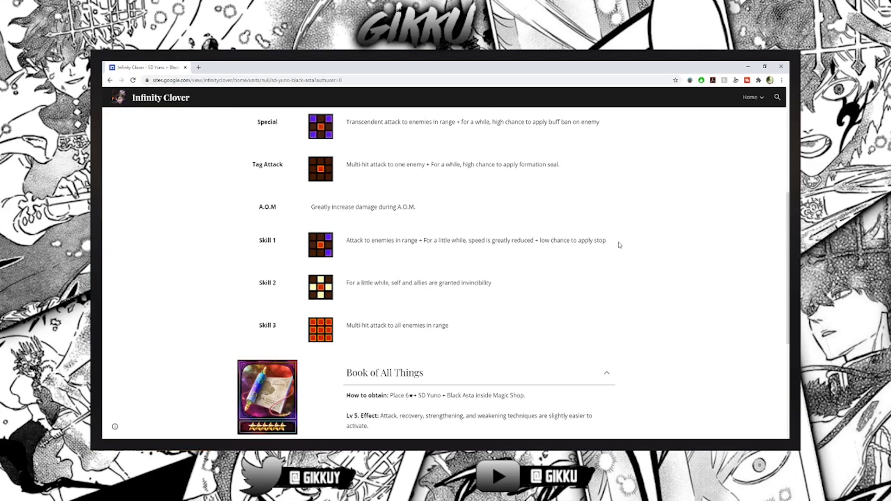
drag(346, 282, 426, 282)
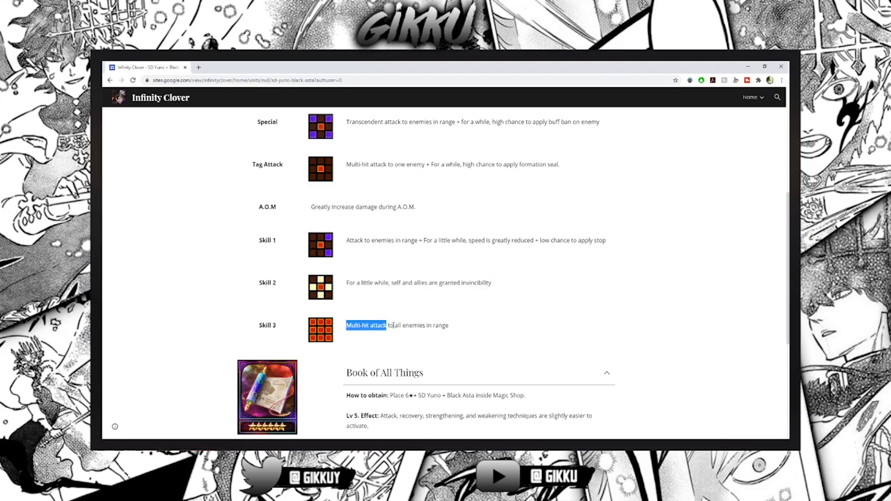
drag(346, 325, 447, 325)
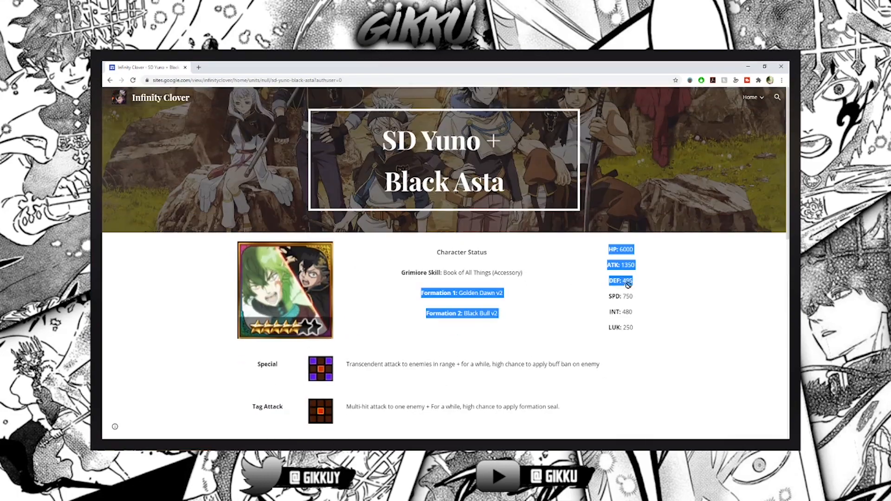
scroll(down, 3)
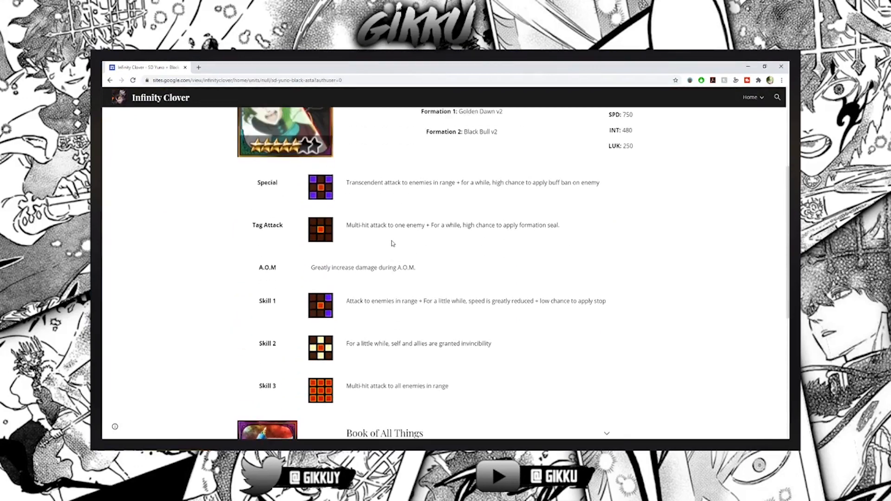
mouse_move(391, 248)
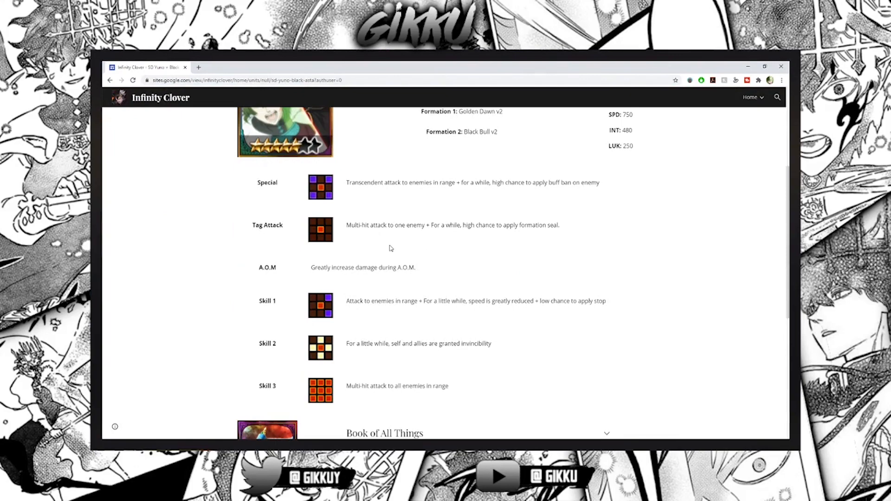
scroll(up, 3)
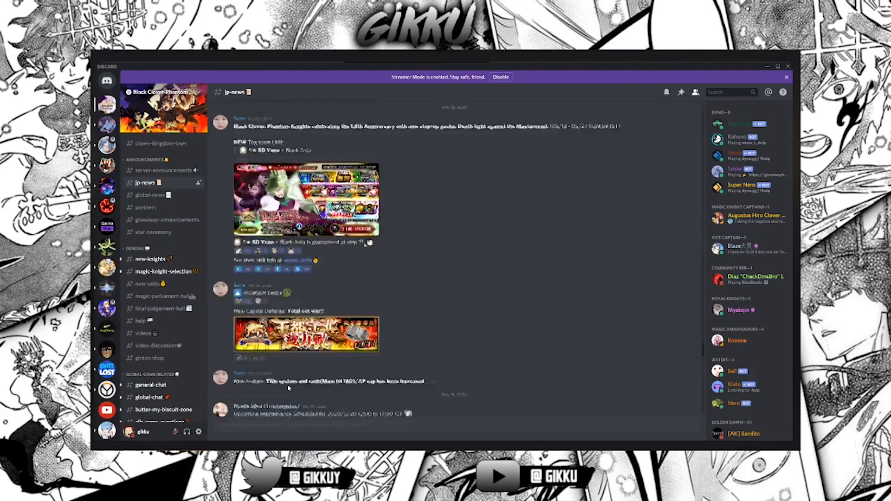
Review the jp-news May 2020 Phantom Festival post, then switch to global-news
scroll(down, 3)
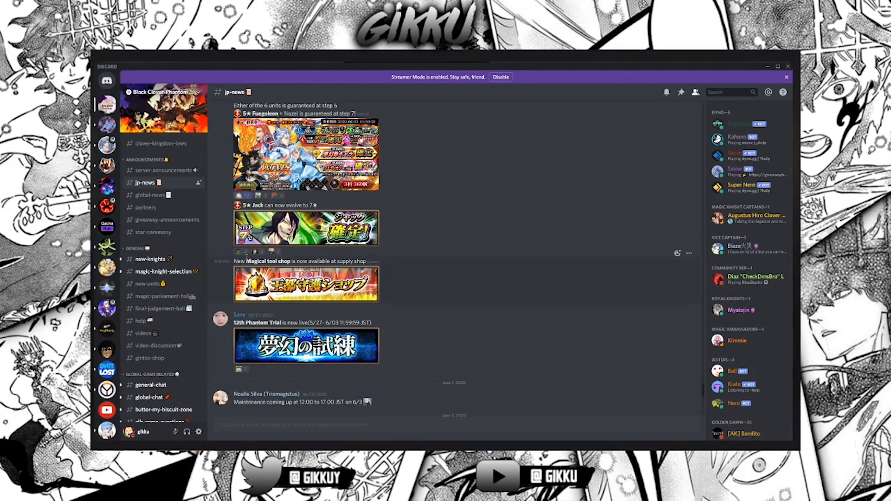
scroll(up, 3)
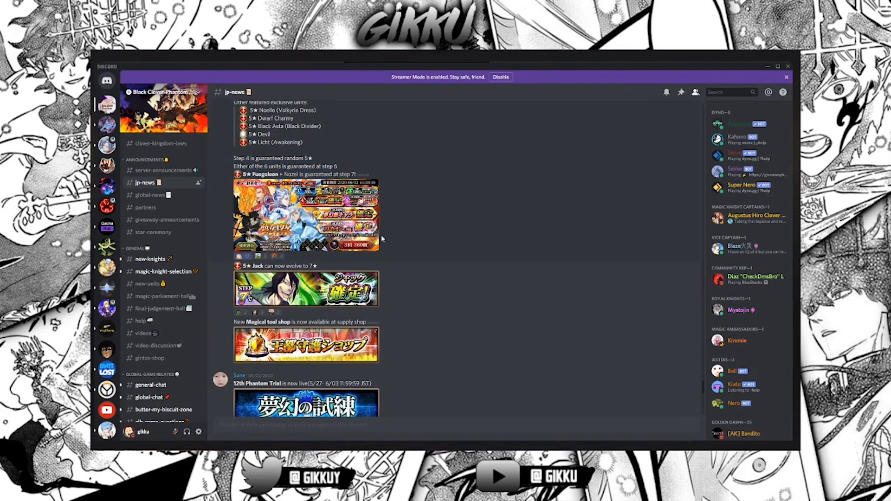
scroll(up, 3)
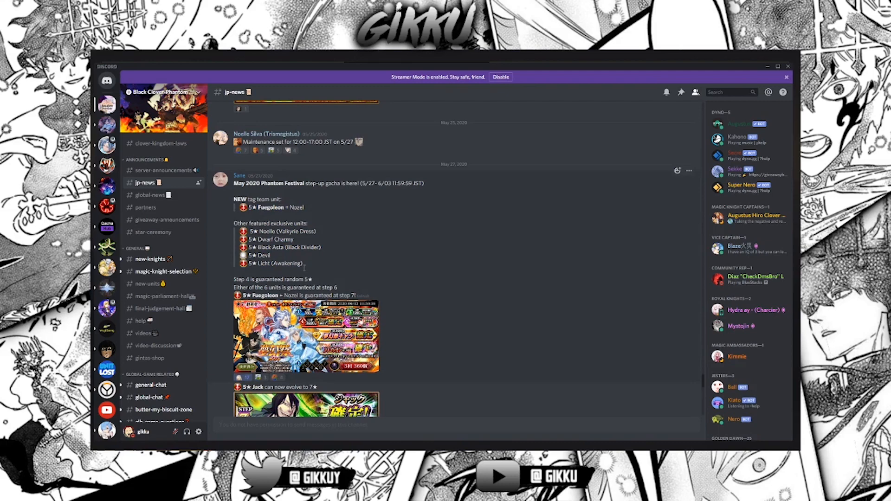
scroll(down, 3)
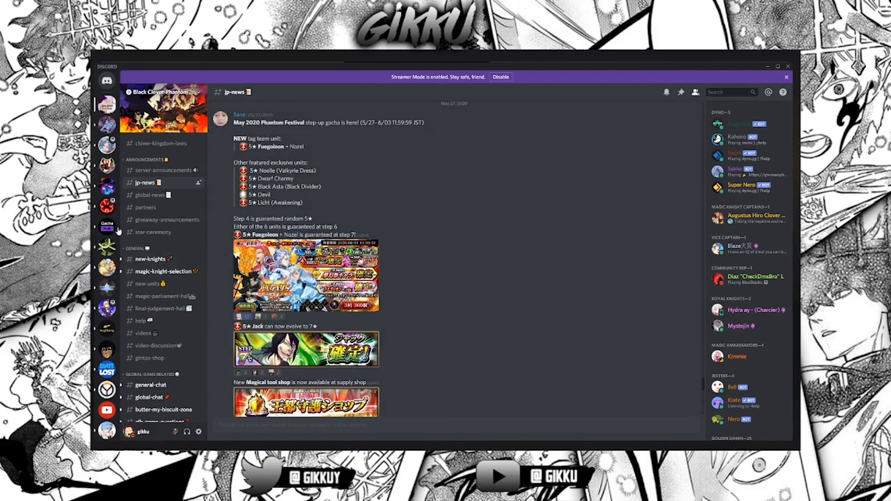
click(150, 195)
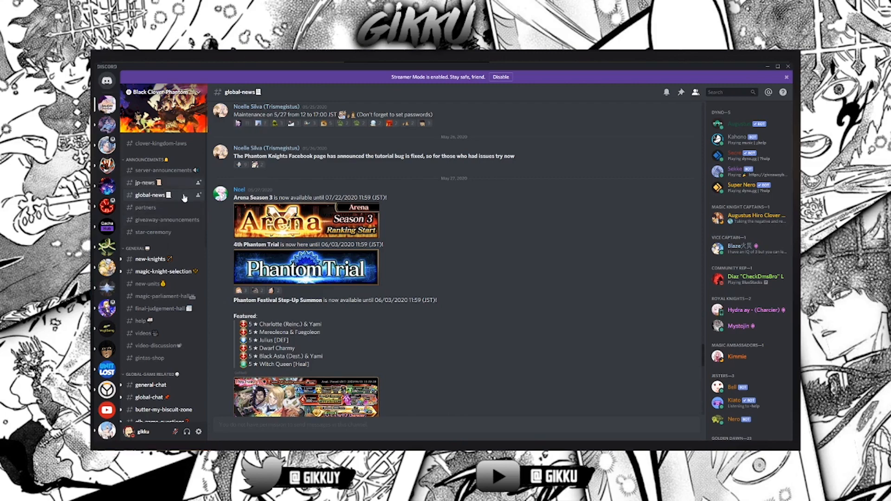
click(144, 182)
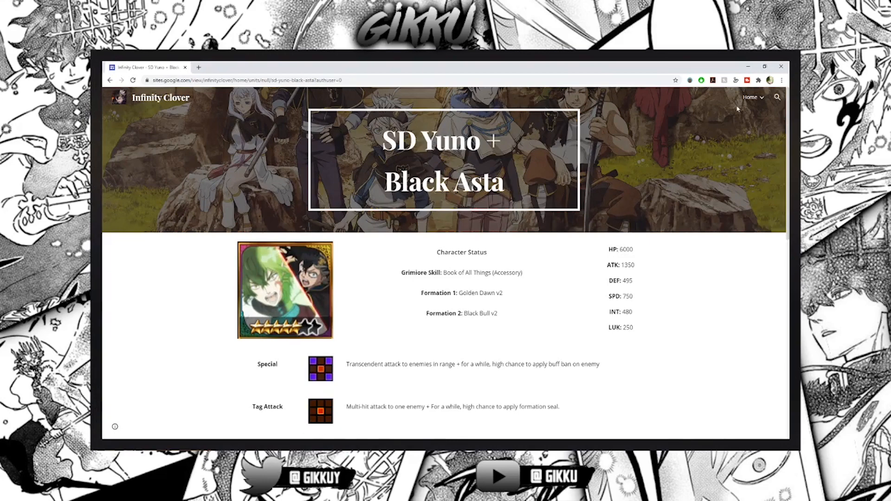
Navigate via Units > Attackers to the Fuegoleon + Nozel unit page
click(750, 98)
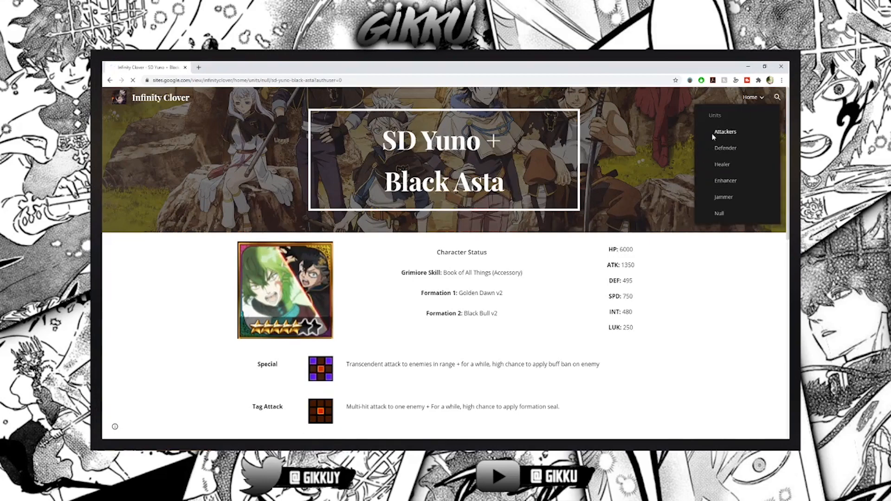
click(725, 132)
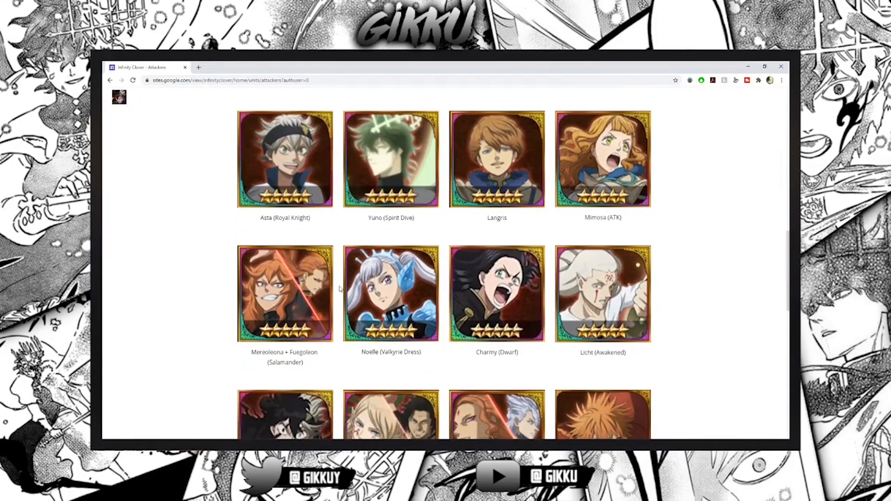
click(285, 295)
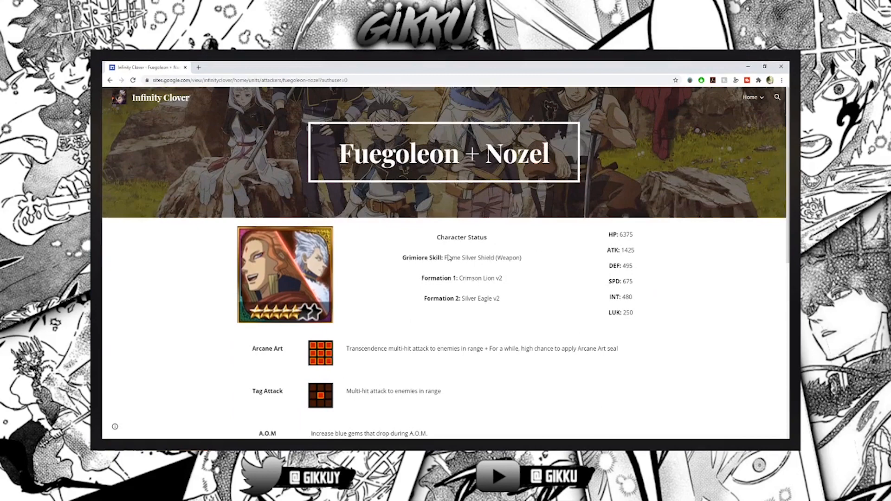
Look over Fuegoleon + Nozel's stats, highlighting the ATK and INT values
scroll(down, 3)
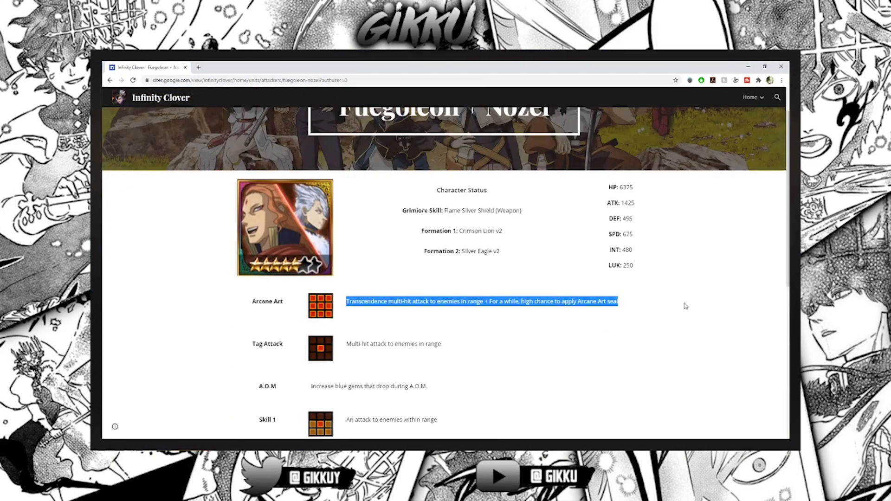
click(500, 243)
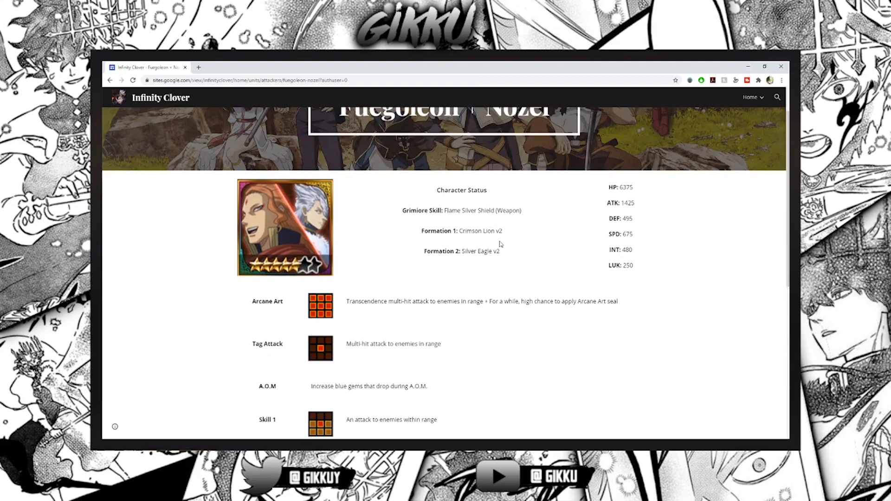
mouse_move(600, 193)
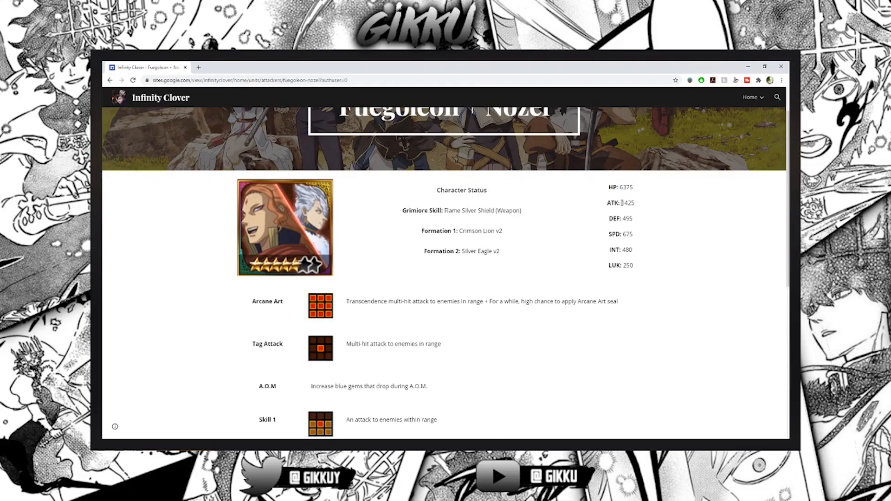
double_click(628, 218)
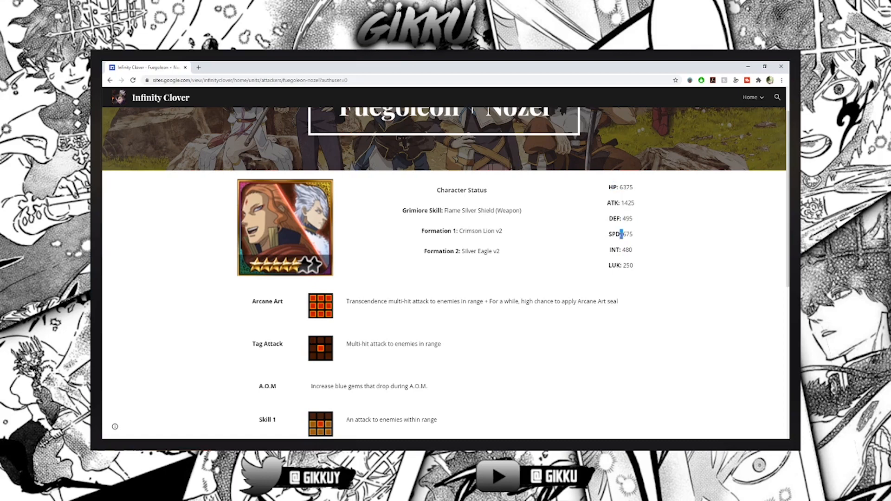
double_click(626, 249)
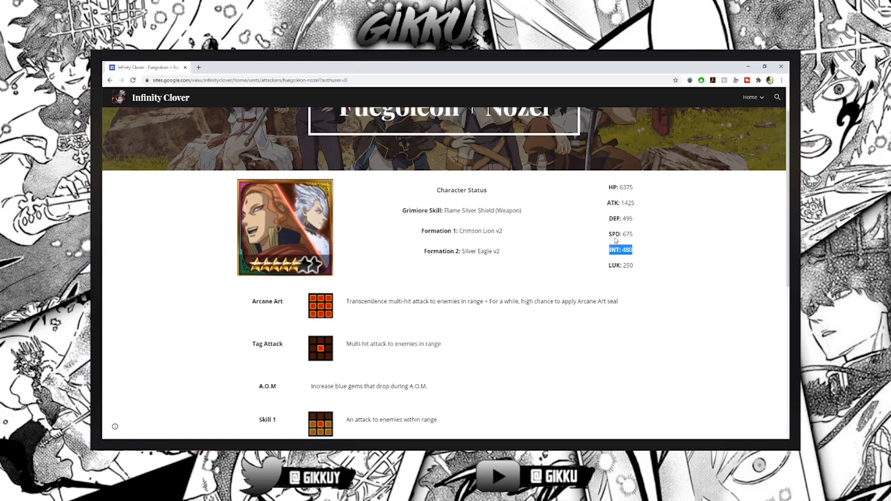
scroll(down, 3)
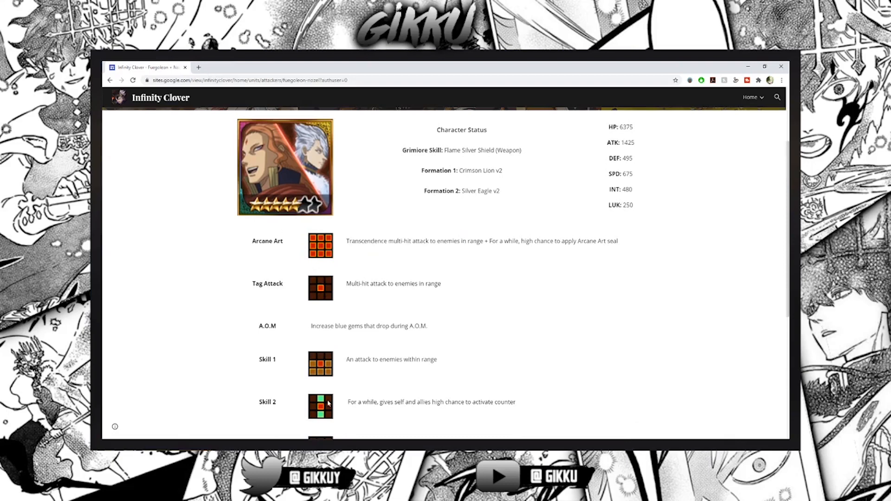
Open the Charlotte (Elf) + Yami unit page from Attackers in a new tab
click(753, 97)
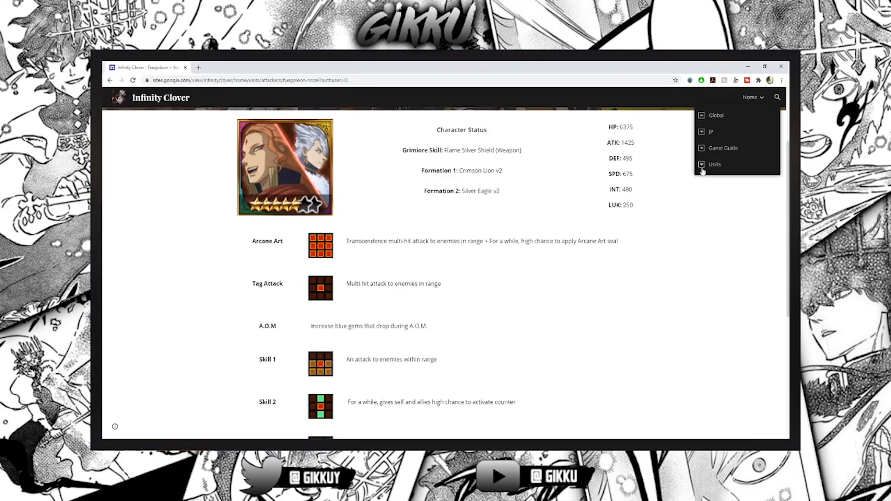
click(701, 165)
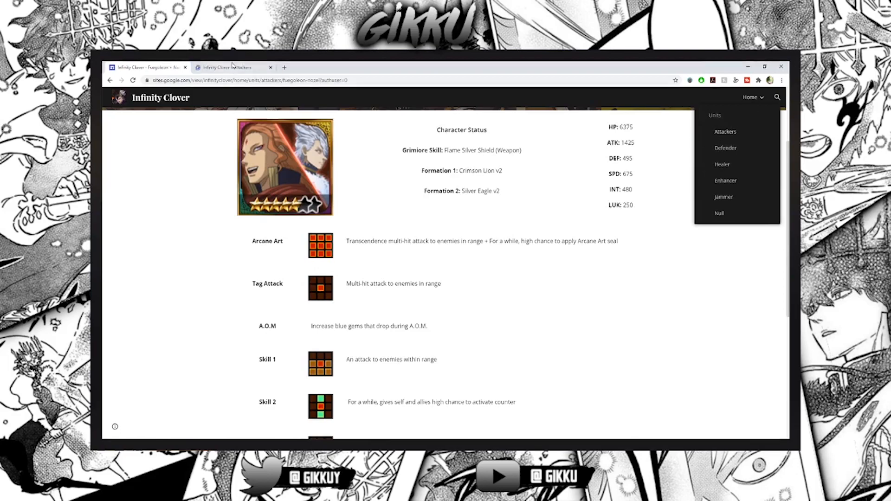
click(725, 132)
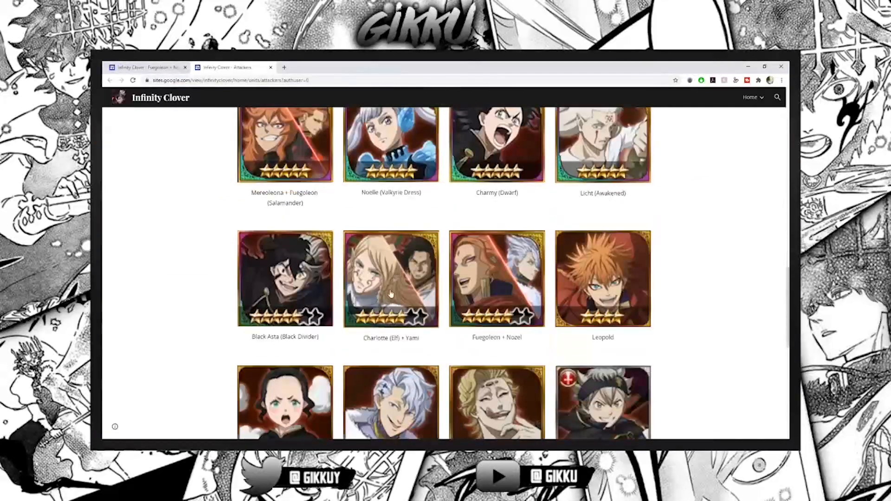
click(390, 293)
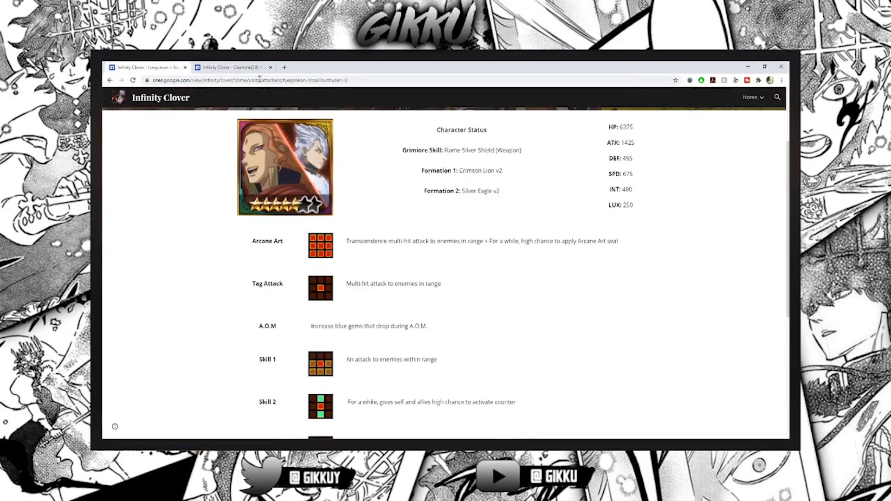
Compare the Charlotte (Elf) + Yami and Fuegoleon + Nozel tabs, highlighting skill text
click(231, 67)
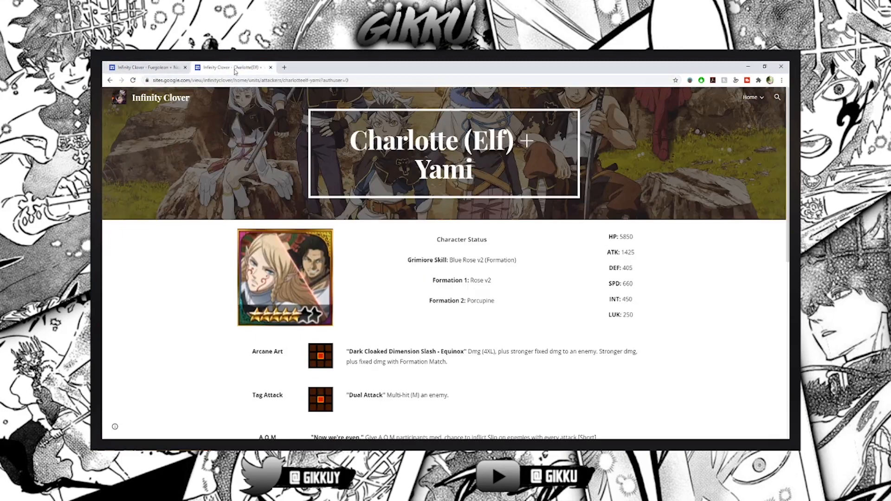
click(144, 66)
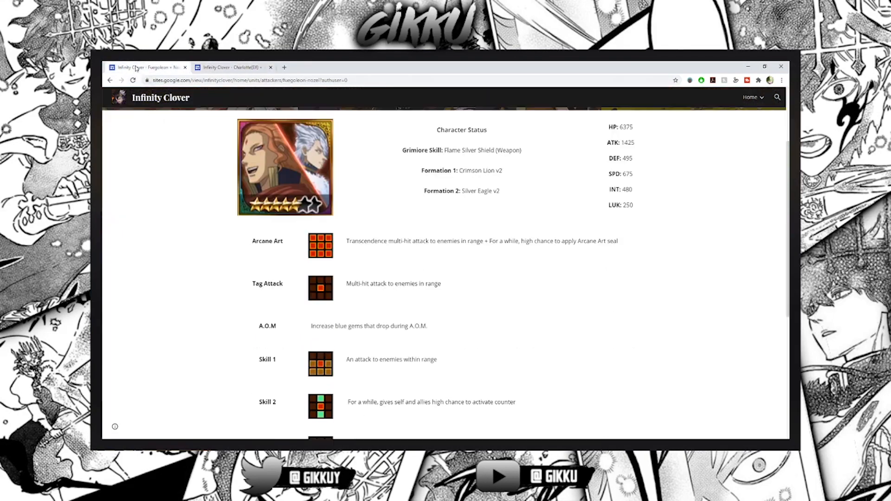
click(232, 67)
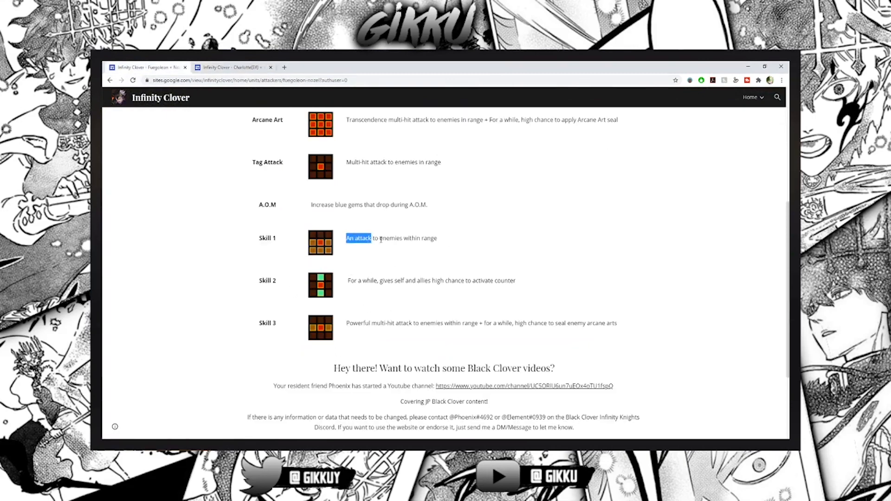
click(356, 253)
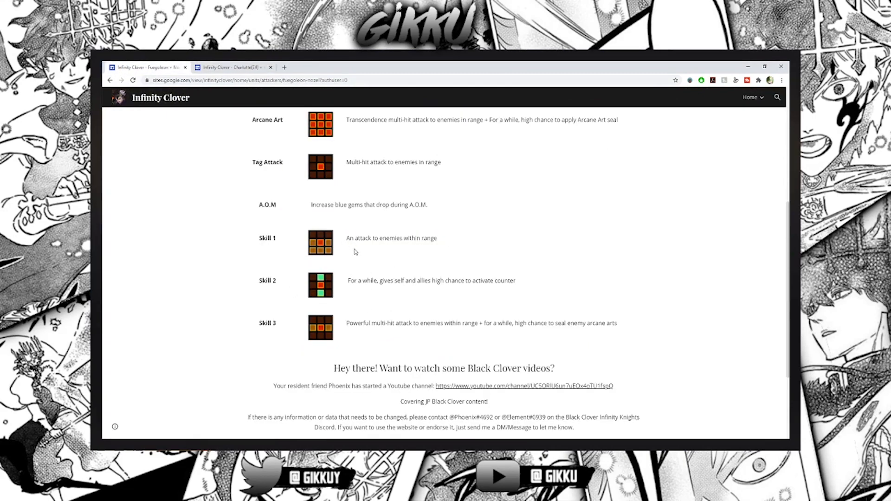
click(231, 67)
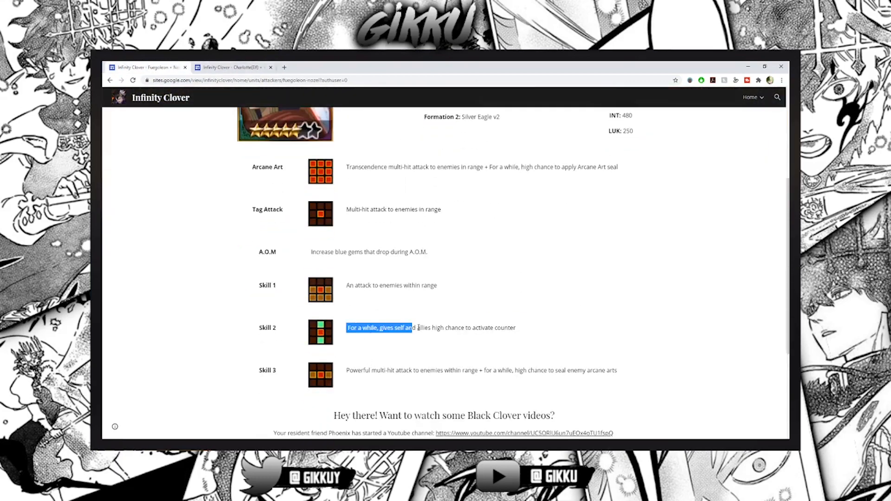
click(291, 170)
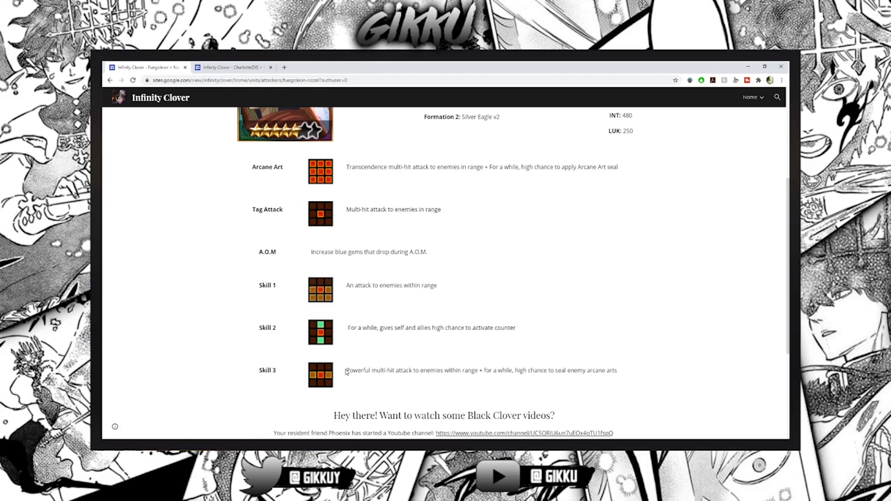
drag(345, 371, 481, 370)
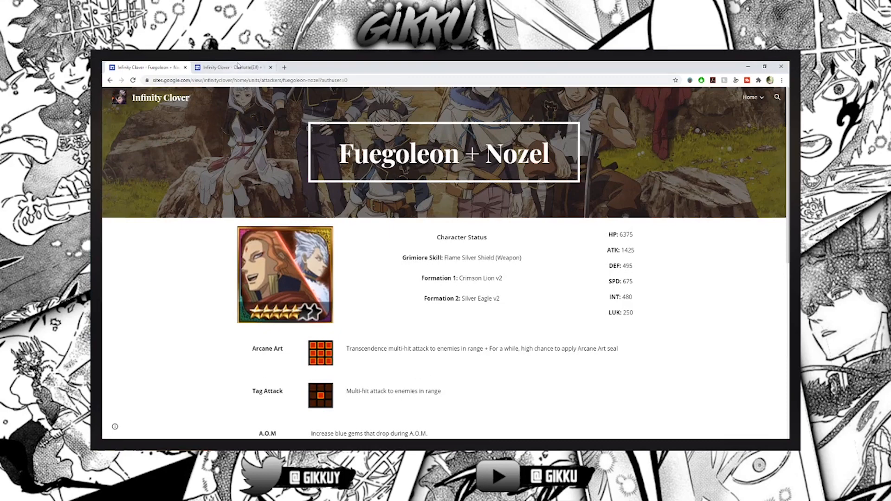
Close the Charlotte (Elf) + Yami tab, skim Fuegoleon + Nozel to the credits, and bring up the site menu
click(270, 67)
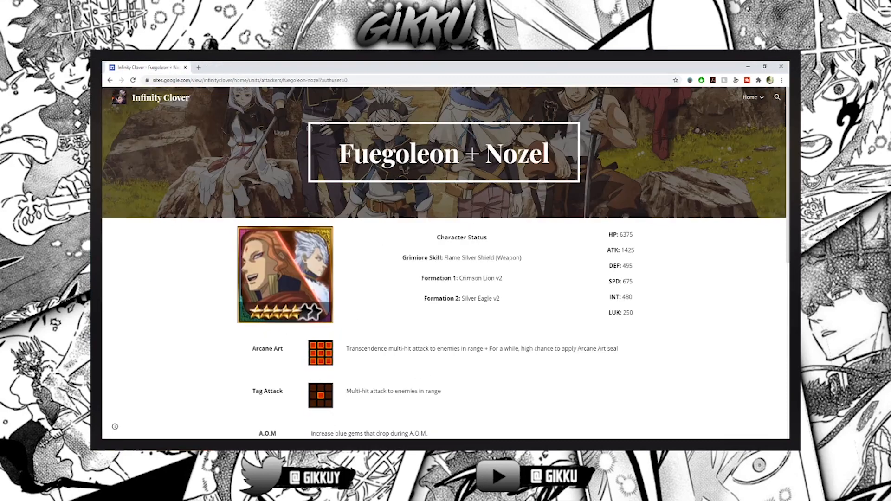
mouse_move(312, 388)
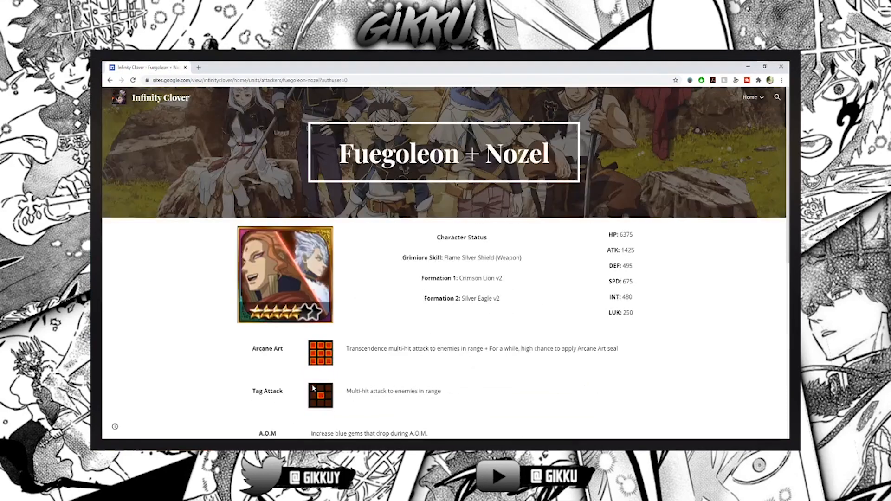
mouse_move(508, 293)
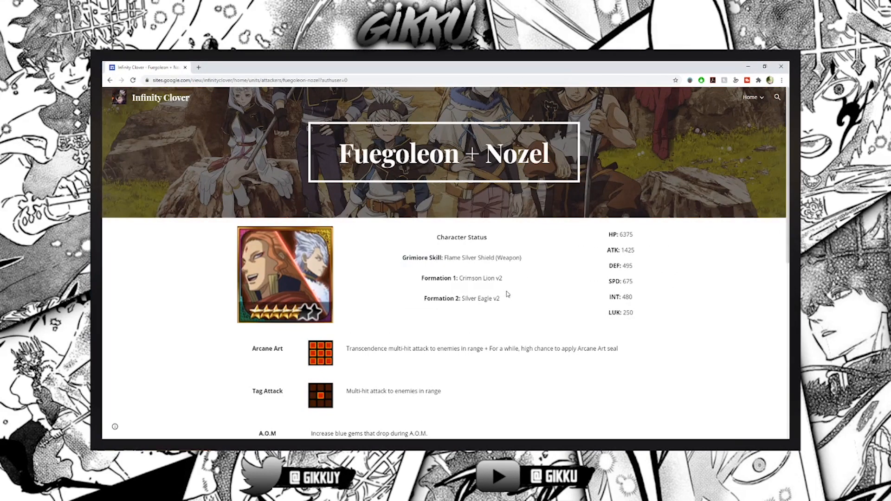
mouse_move(518, 299)
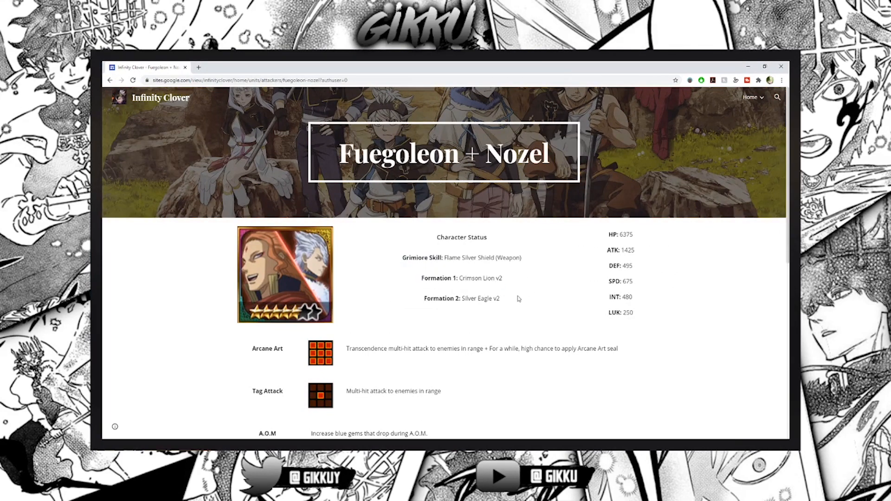
scroll(down, 3)
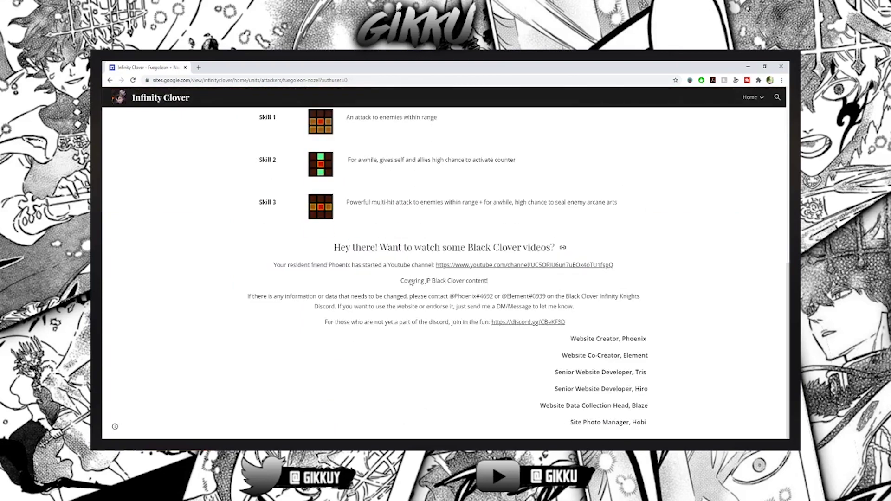
scroll(up, 3)
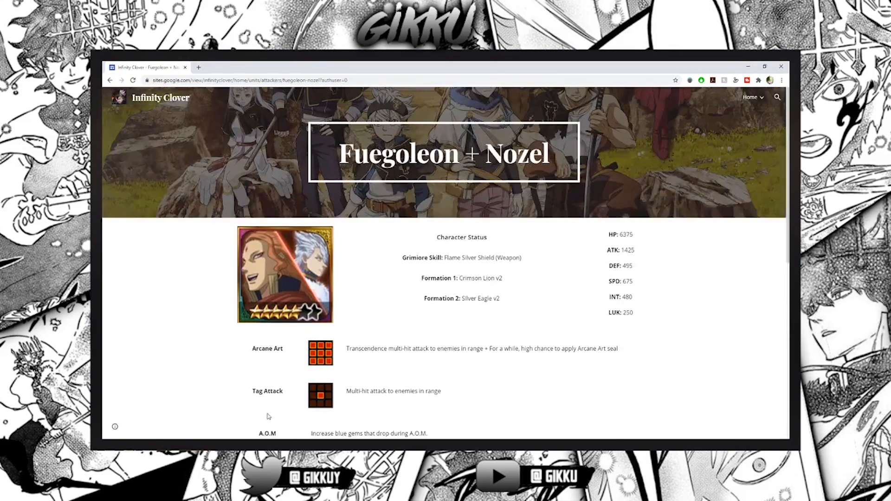
click(750, 97)
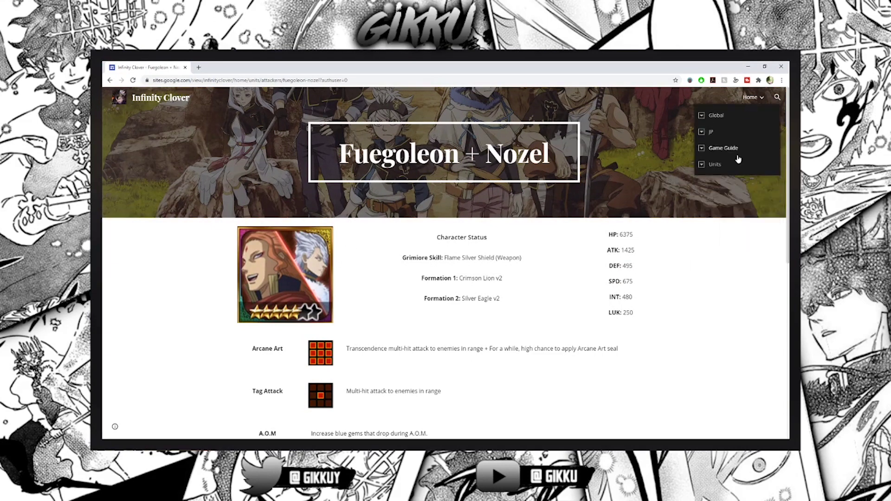
Go to Home > Units, show the Defenders list and browse its grid down to Klaus and back
click(715, 164)
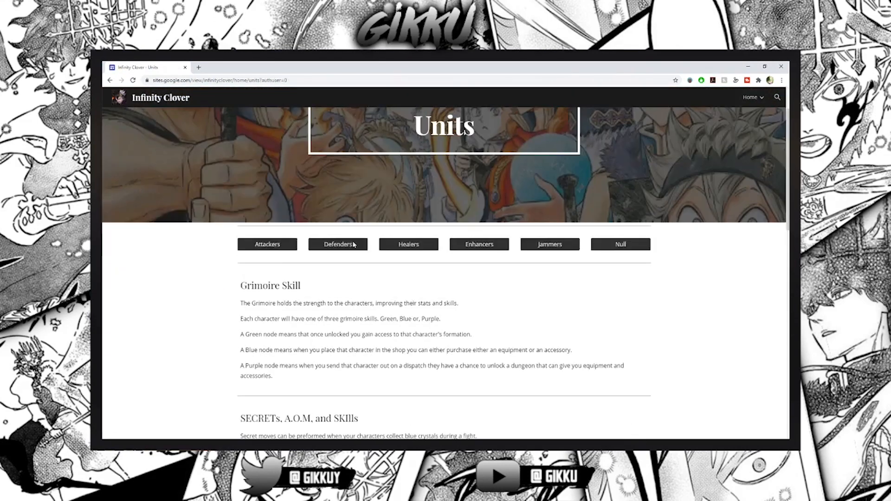
click(267, 244)
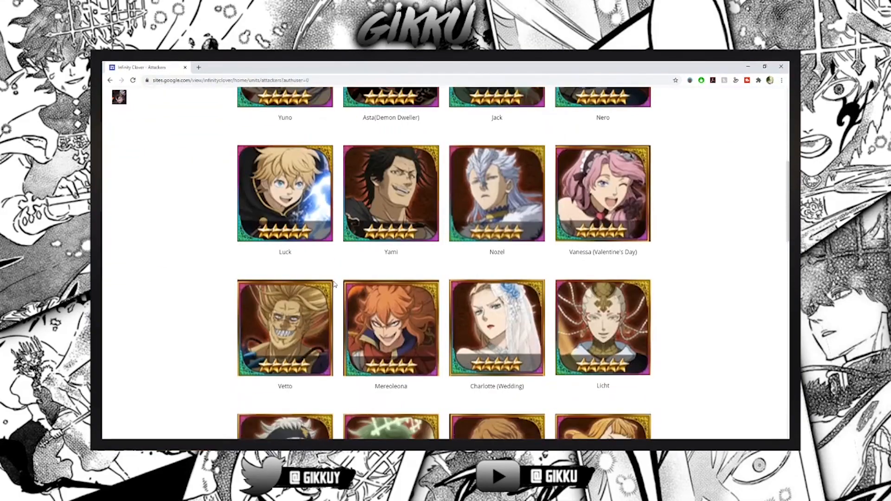
scroll(down, 3)
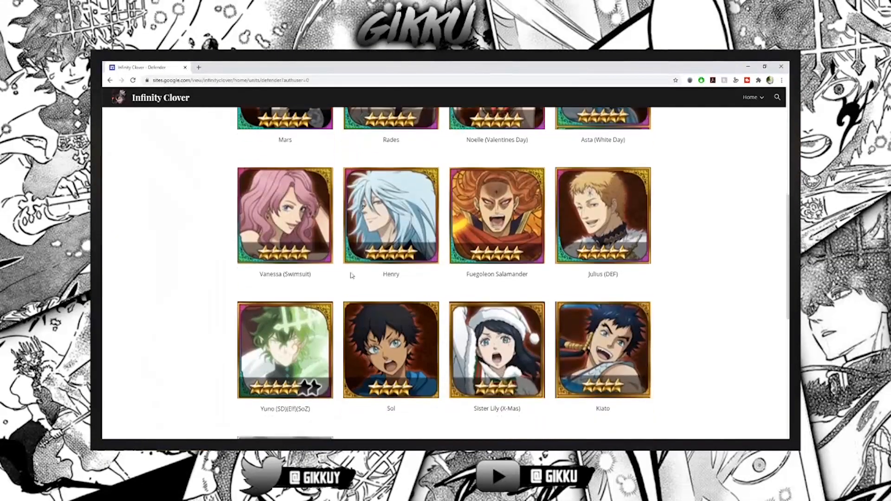
scroll(down, 3)
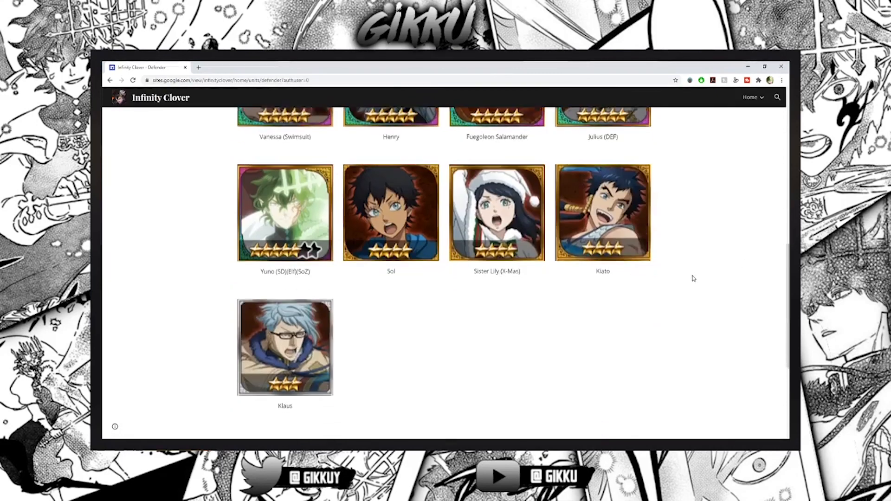
scroll(up, 3)
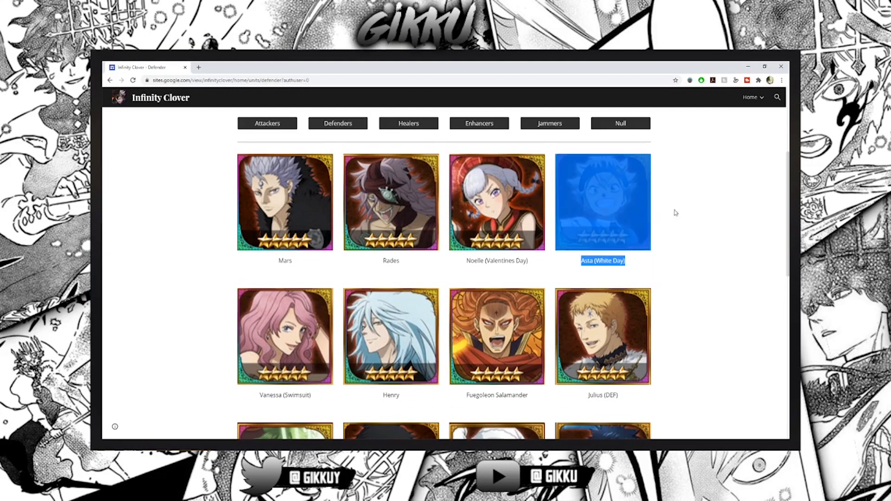
Switch from the Healers list to the Enhancers list and browse through its units
click(409, 122)
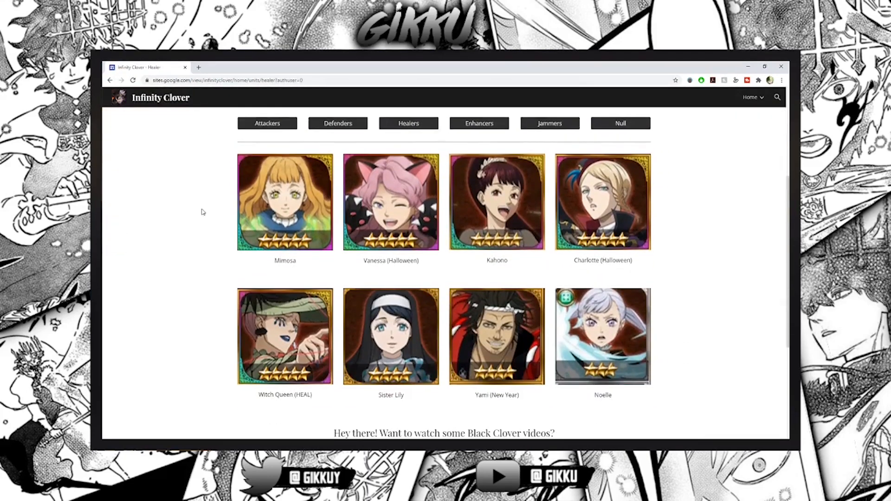
key(ctrl+a)
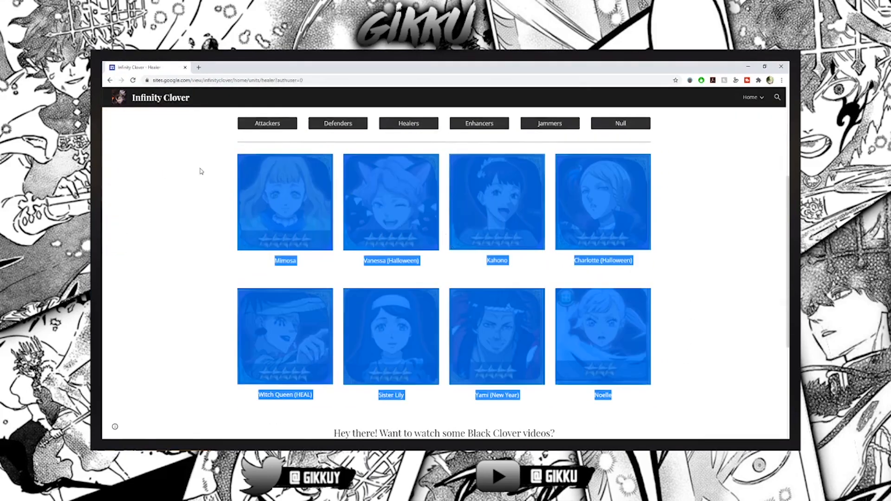
click(479, 122)
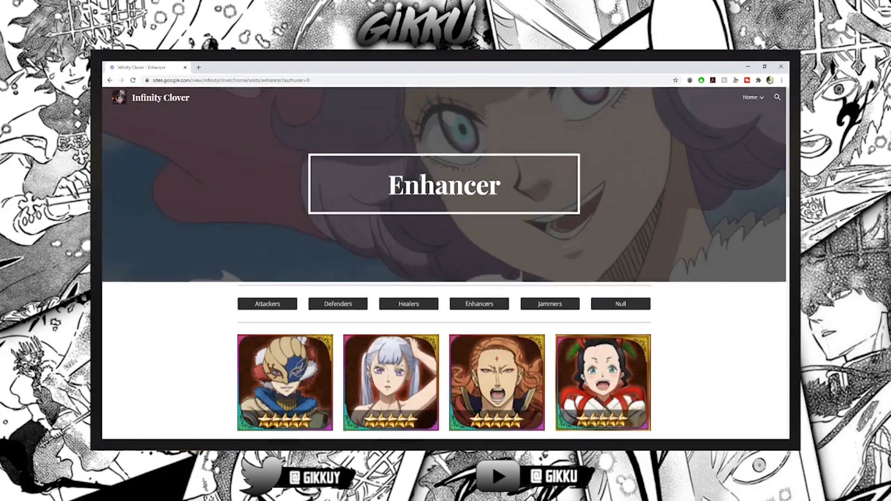
scroll(down, 3)
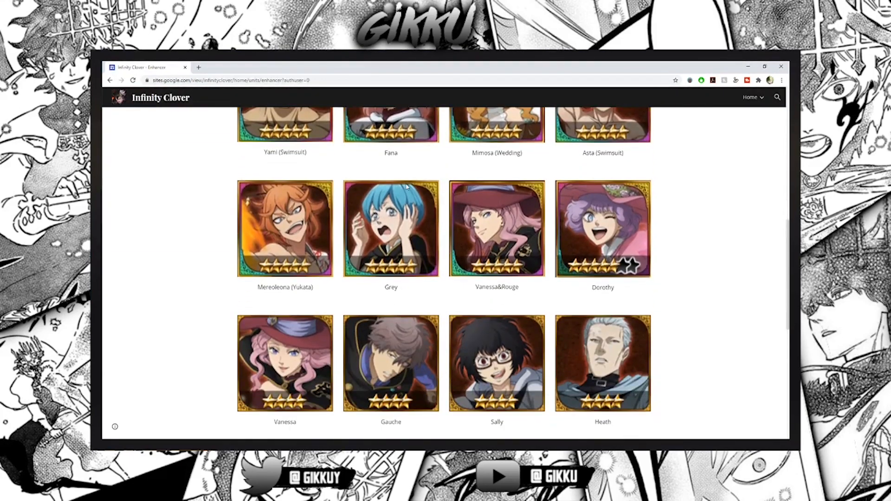
mouse_move(132, 253)
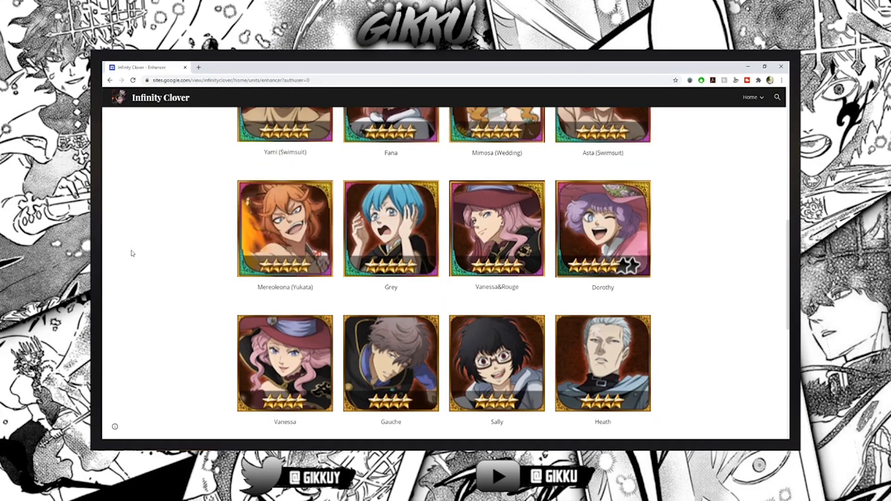
scroll(down, 3)
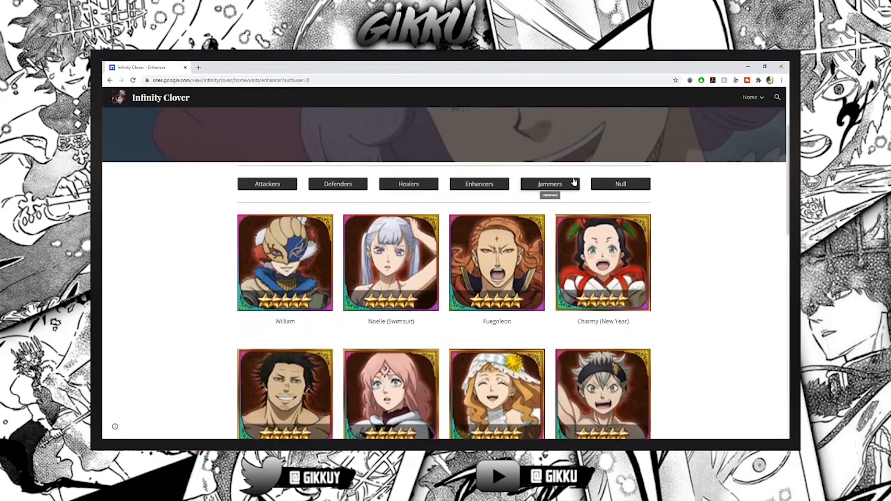
Switch to the Jammers unit list and look through it from the top
click(549, 184)
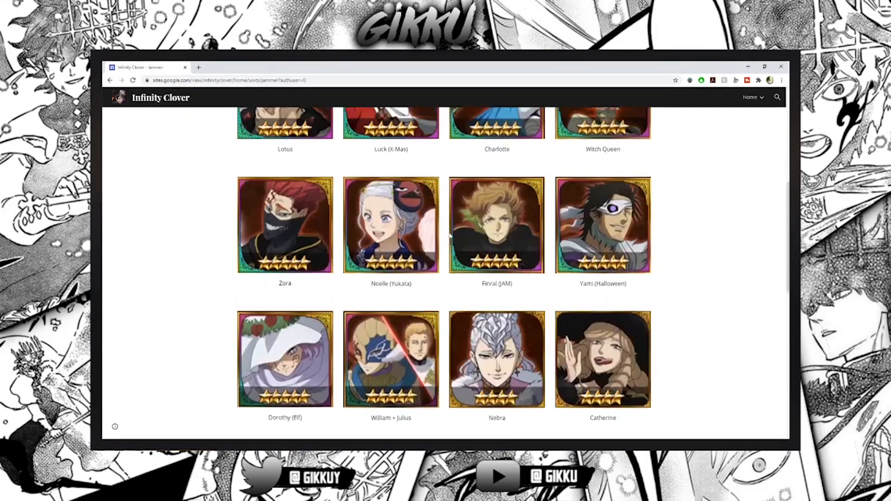
scroll(up, 3)
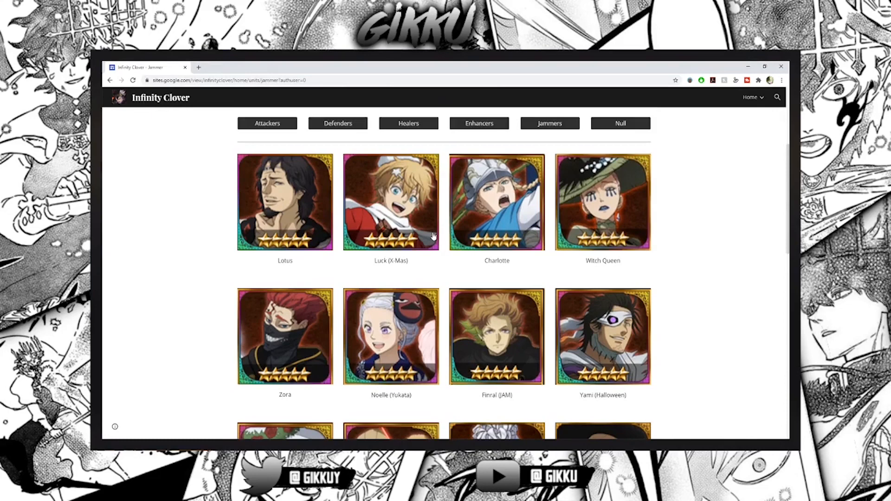
mouse_move(440, 242)
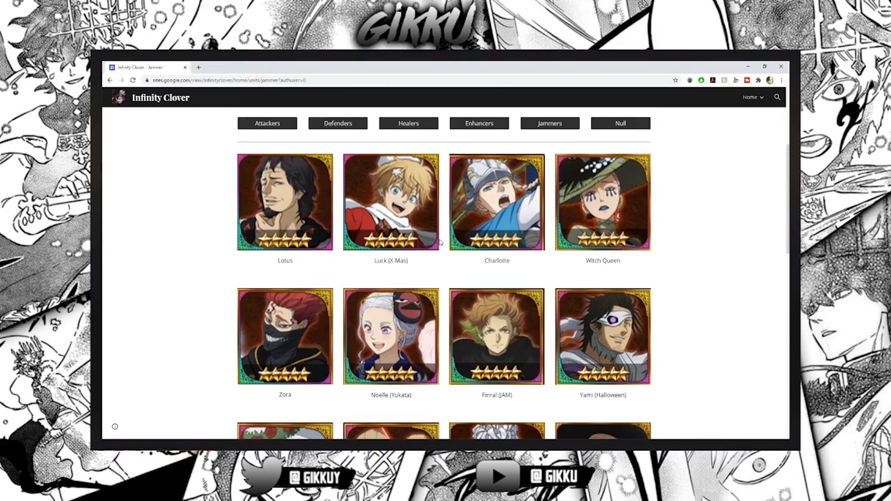
mouse_move(456, 211)
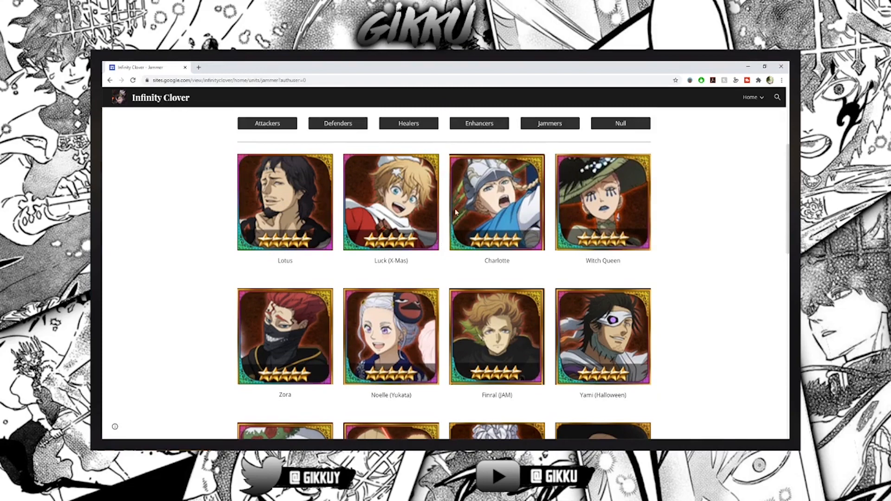
mouse_move(526, 180)
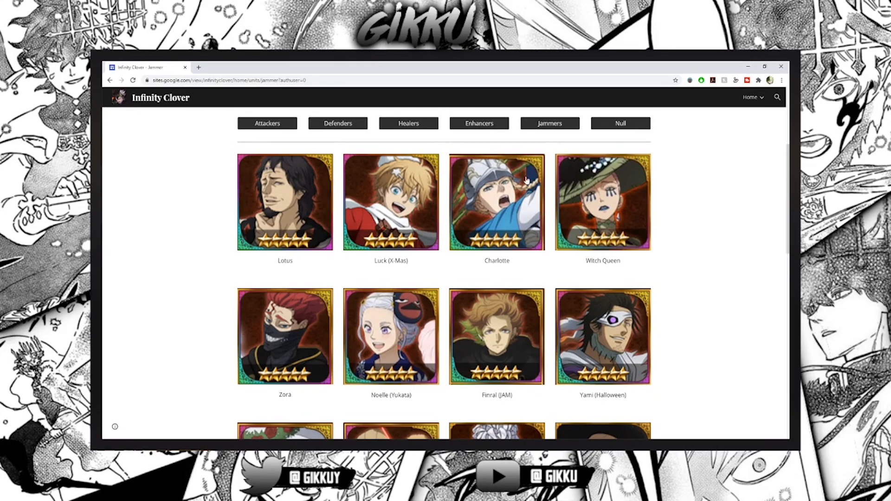
scroll(down, 3)
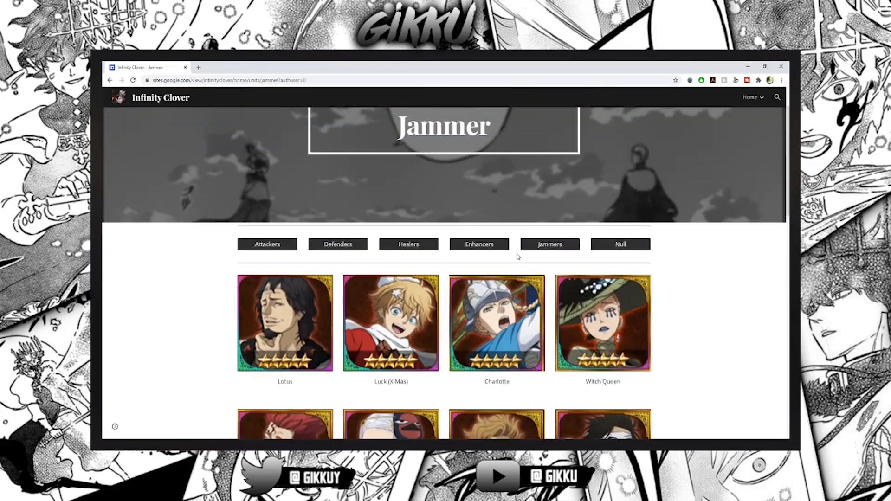
Show the Null unit list and browse down toward the Finral (White Day) portrait
click(620, 244)
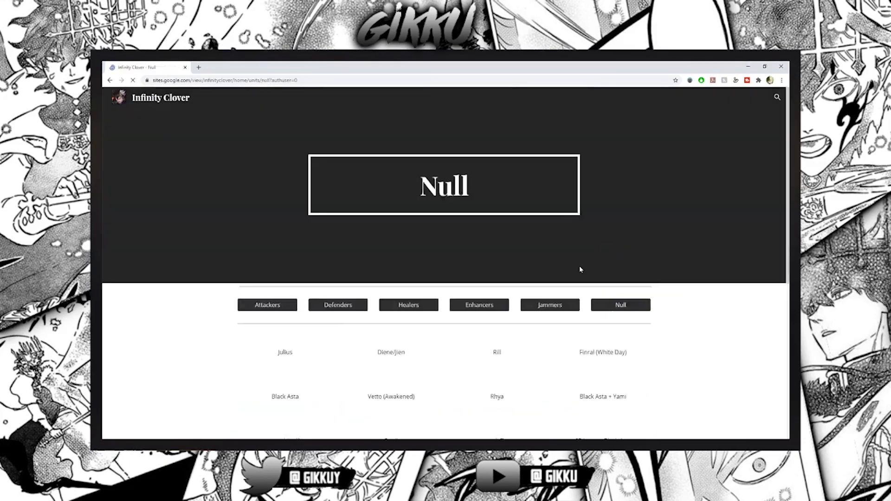
scroll(down, 3)
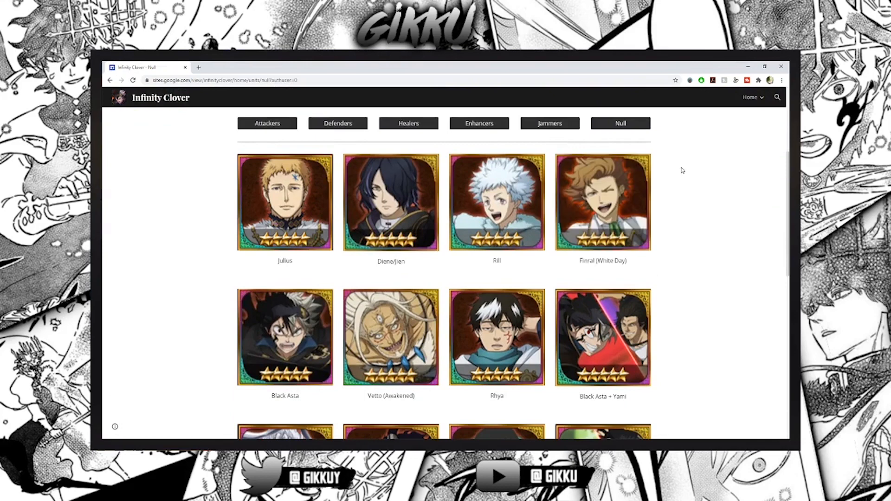
scroll(down, 3)
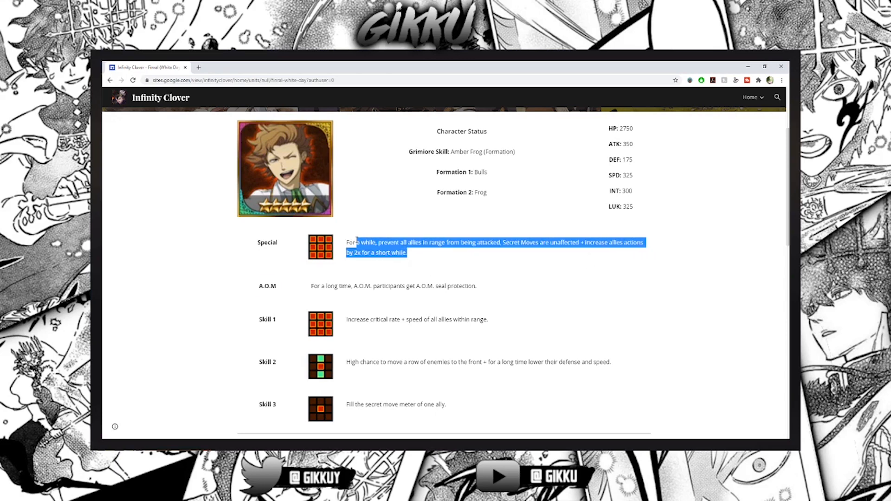
Highlight Finral (White Day)'s Skill 2 description and read down to the Post-Buff Finral (WD) stats
click(368, 343)
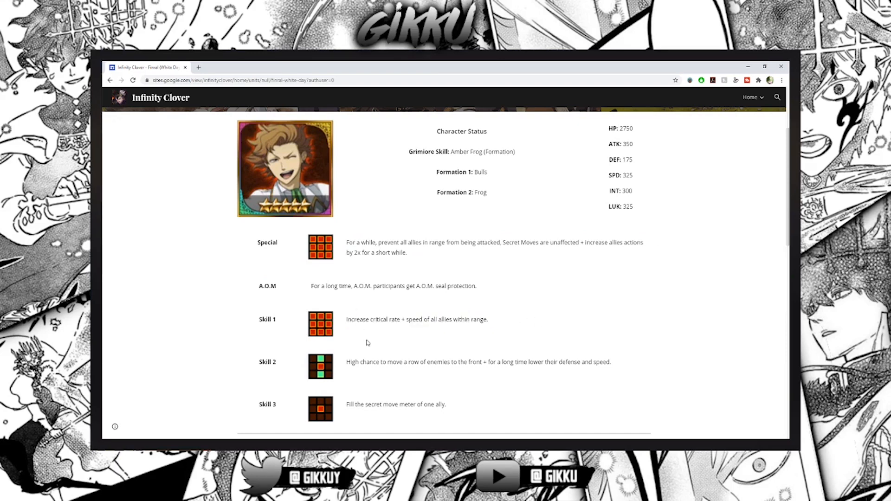
drag(346, 362, 576, 362)
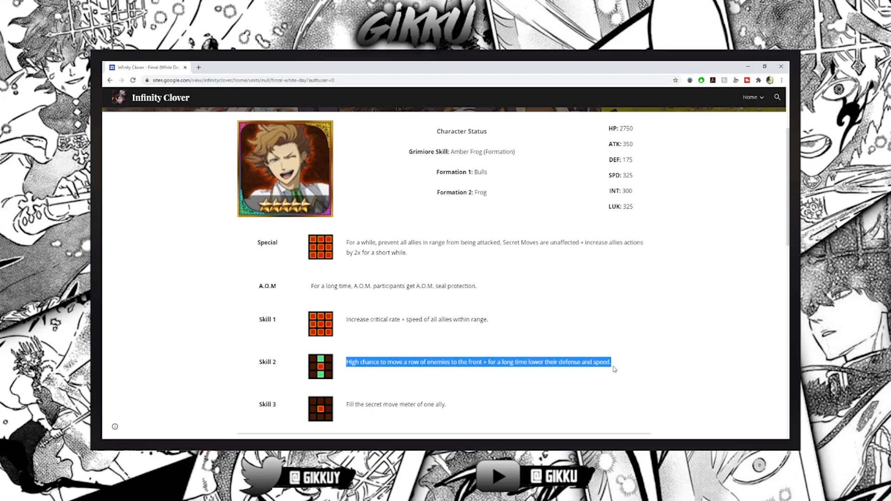
scroll(down, 3)
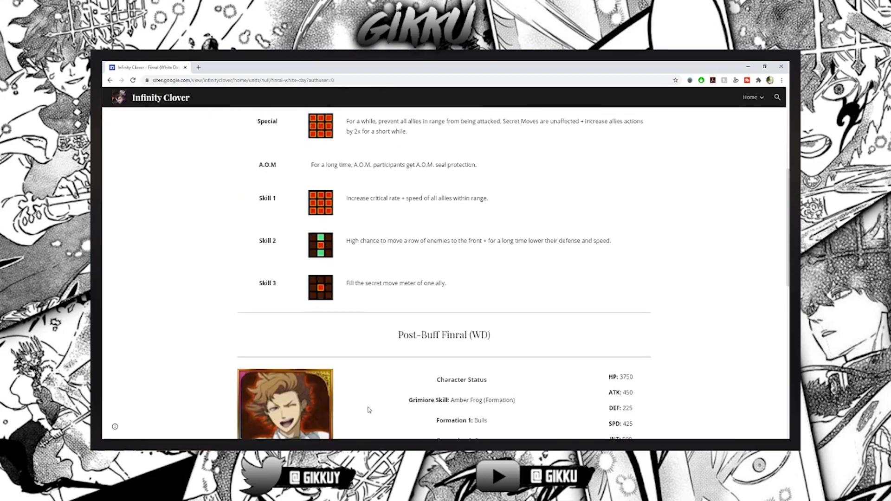
scroll(down, 3)
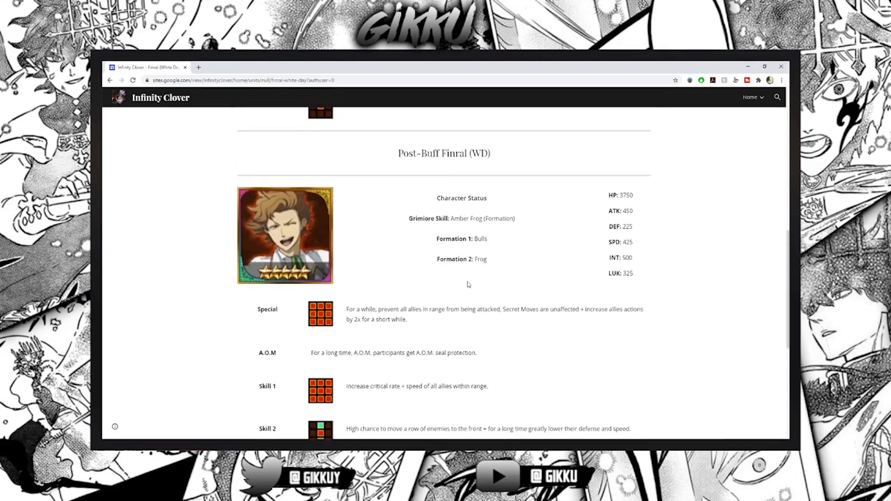
scroll(down, 3)
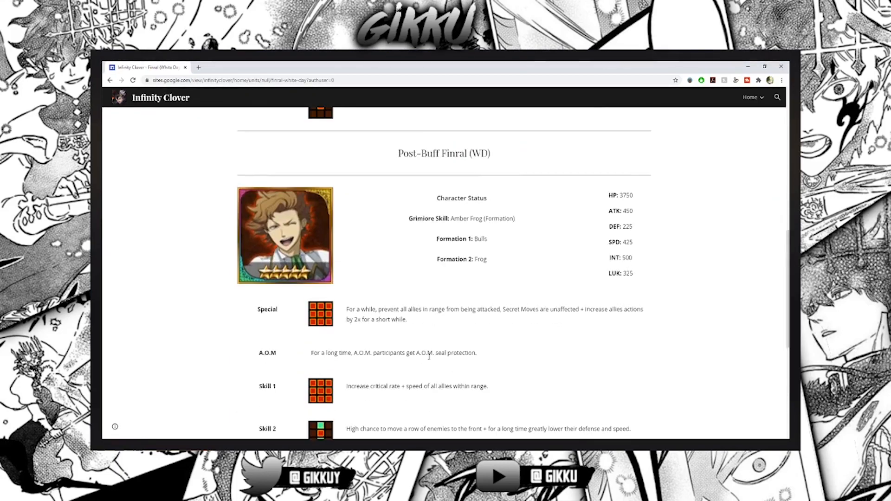
scroll(up, 3)
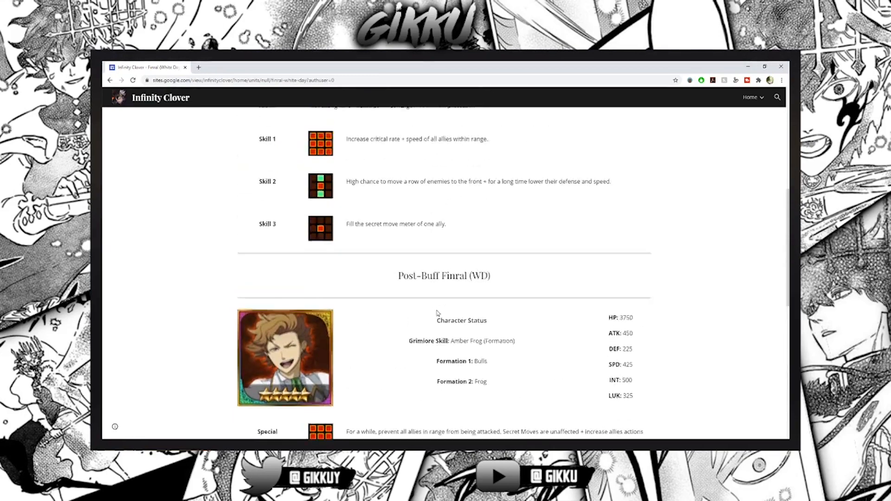
scroll(down, 3)
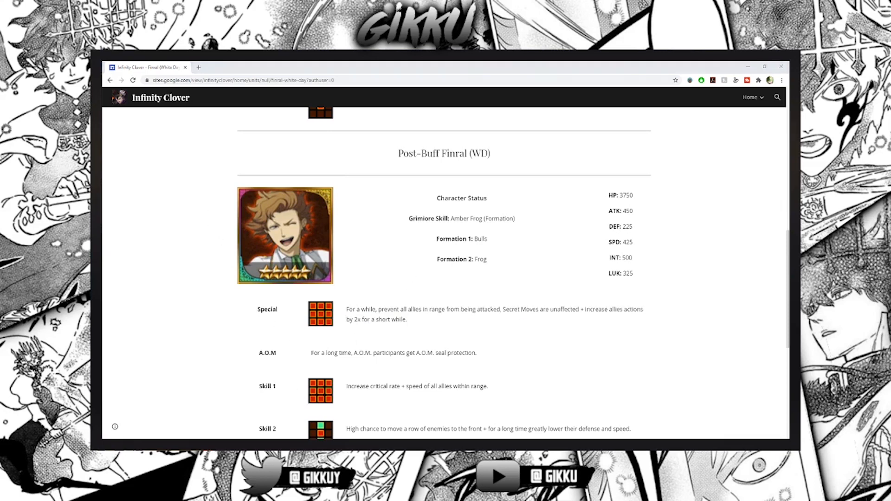
mouse_move(333, 432)
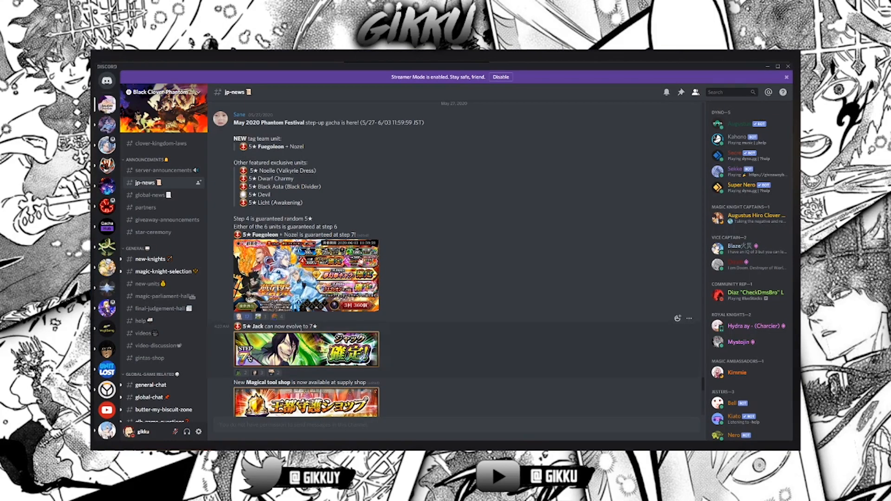
Scroll forward through #jp-news announcements until the April 2020 posts are in view
scroll(down, 3)
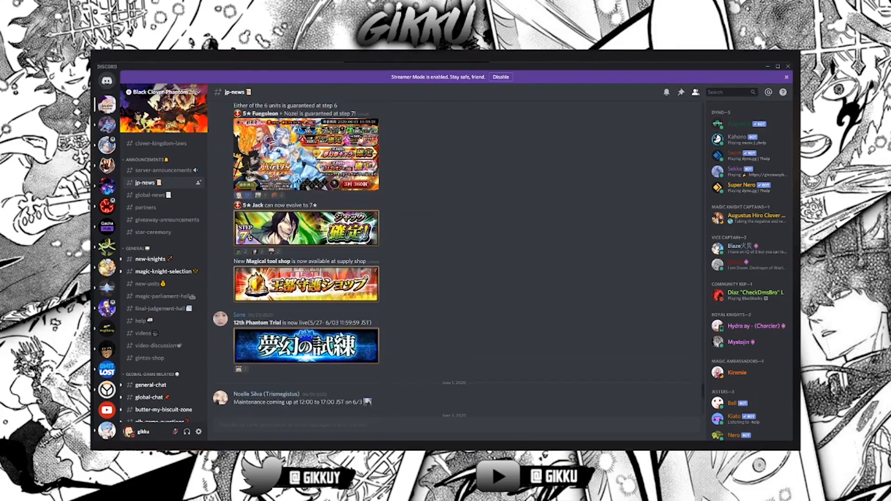
scroll(up, 3)
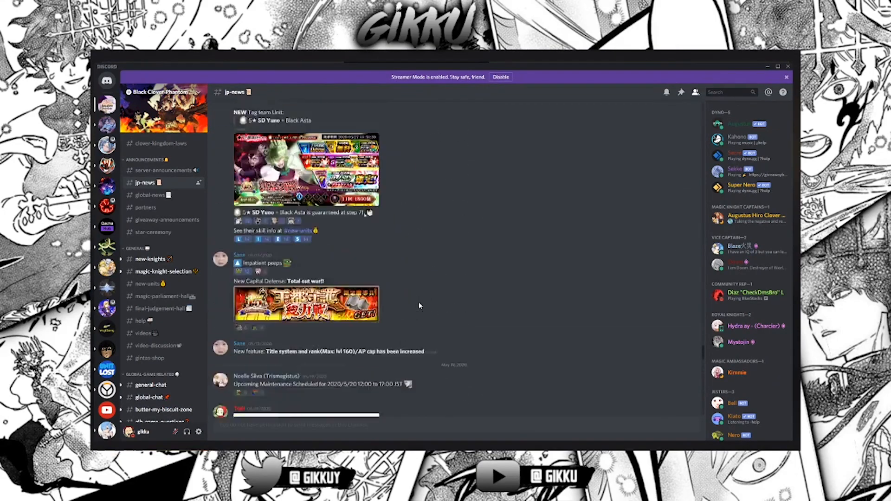
scroll(down, 3)
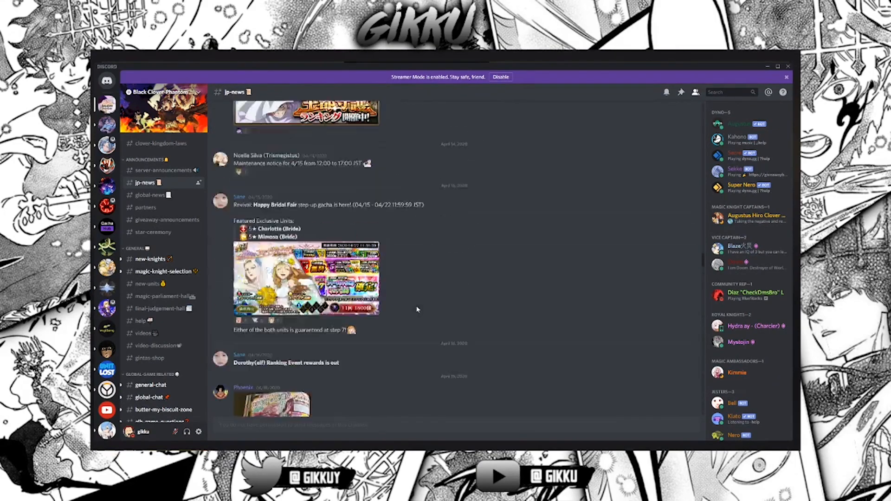
scroll(down, 3)
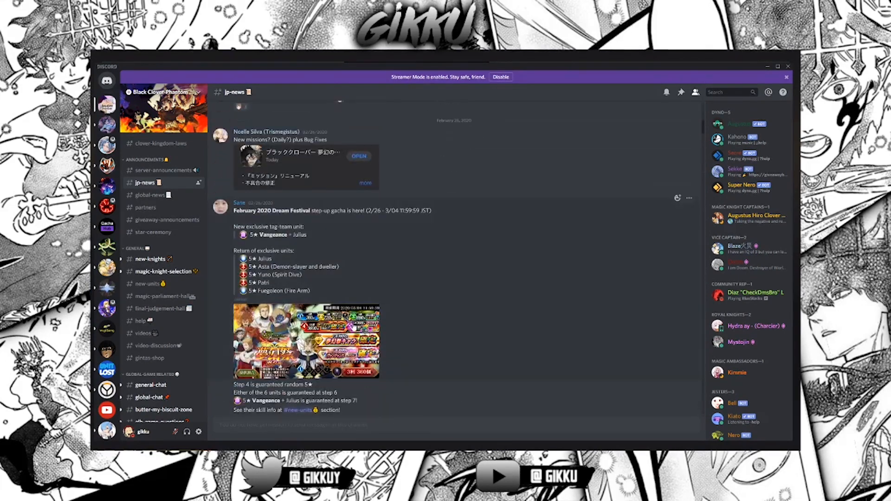
scroll(down, 3)
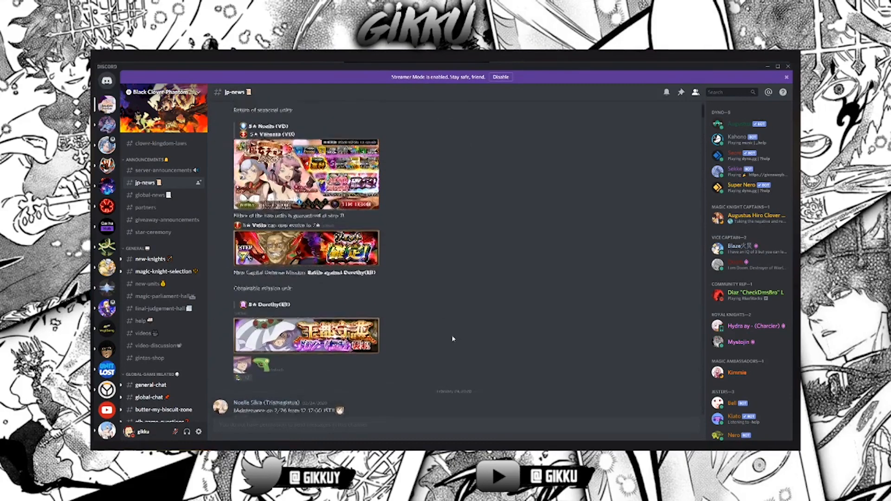
scroll(up, 3)
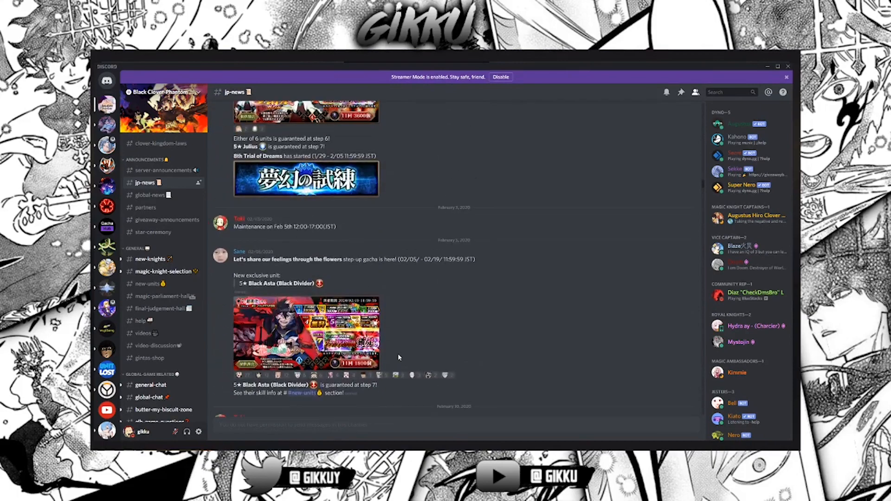
scroll(down, 3)
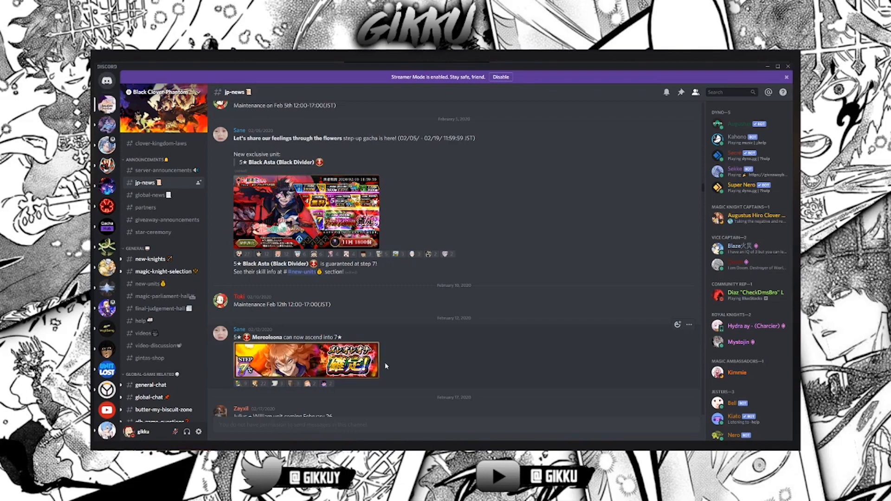
mouse_move(404, 366)
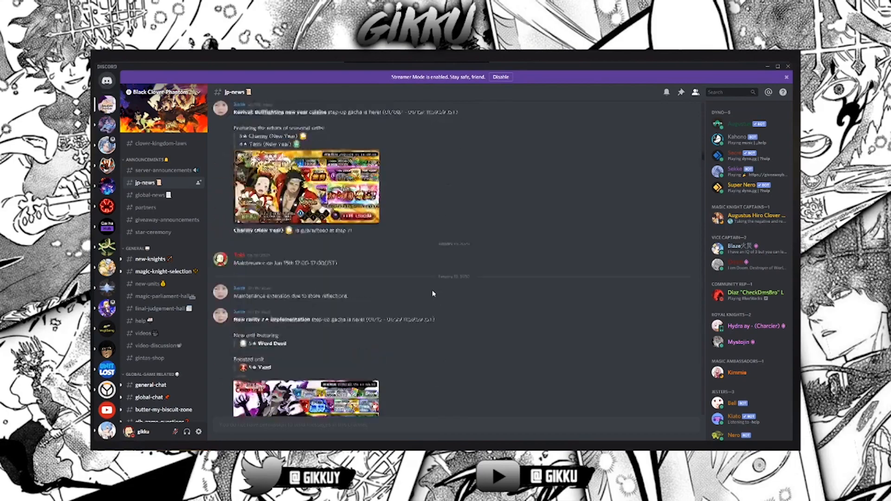
scroll(down, 3)
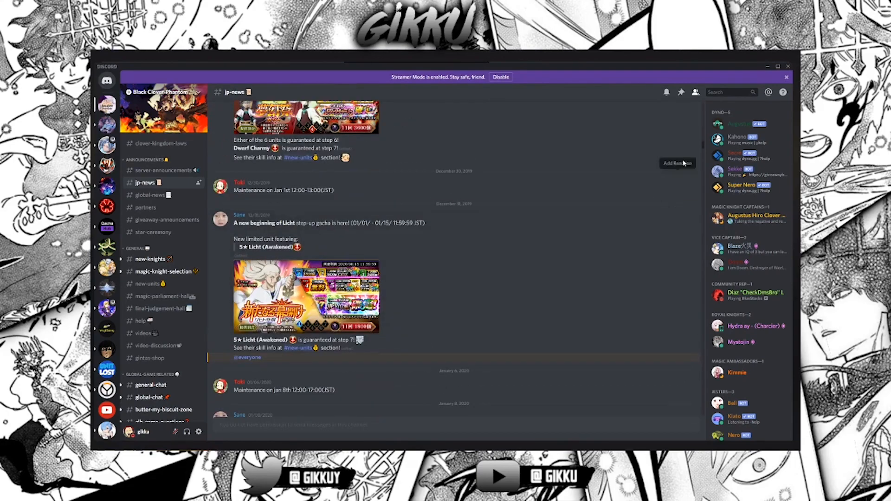
scroll(down, 3)
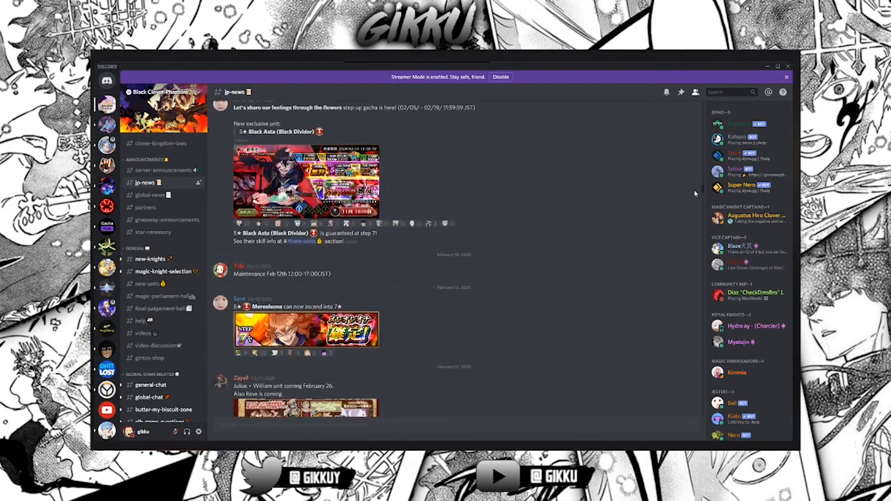
scroll(down, 3)
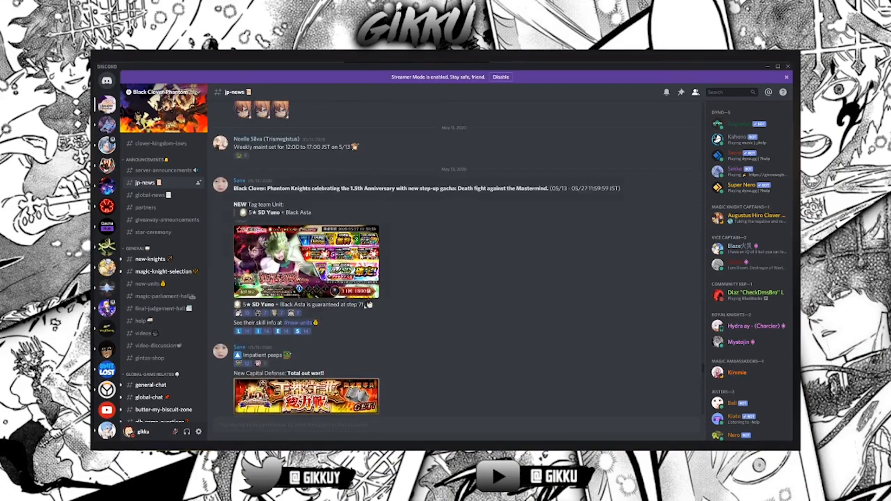
scroll(down, 3)
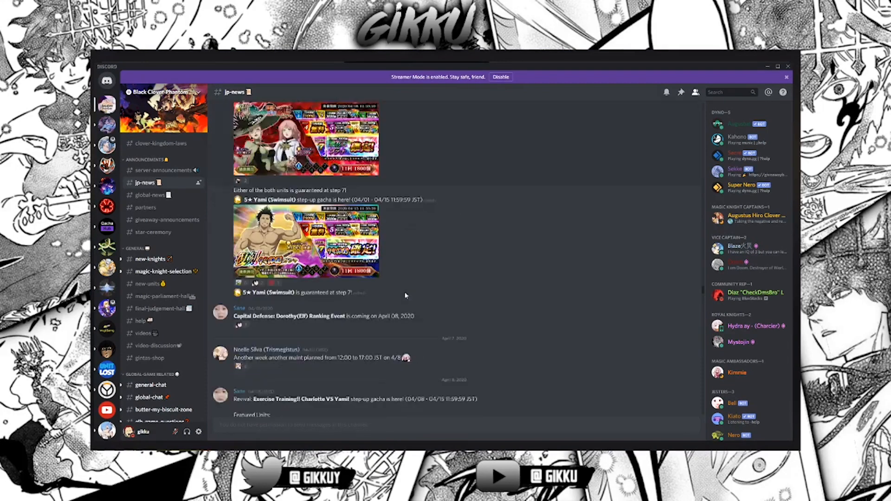
scroll(down, 3)
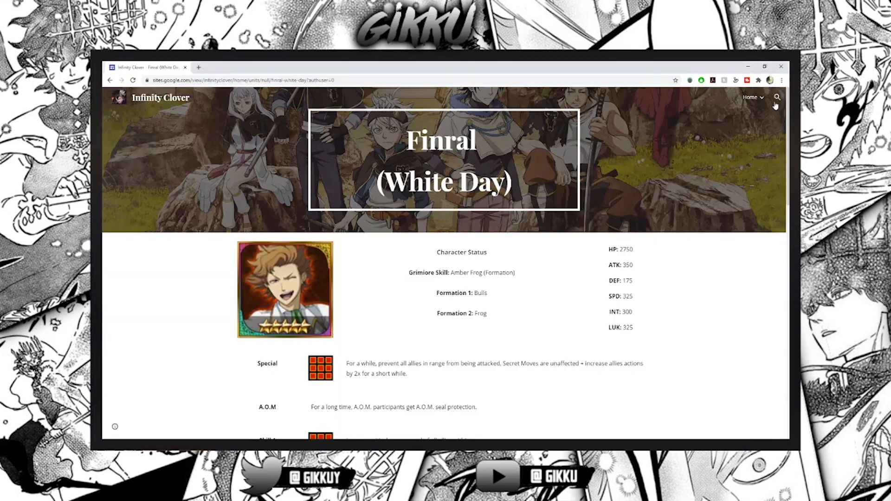
Go to the Game Guide and show the Awakening Gems page, browsing its gem abilities
click(752, 97)
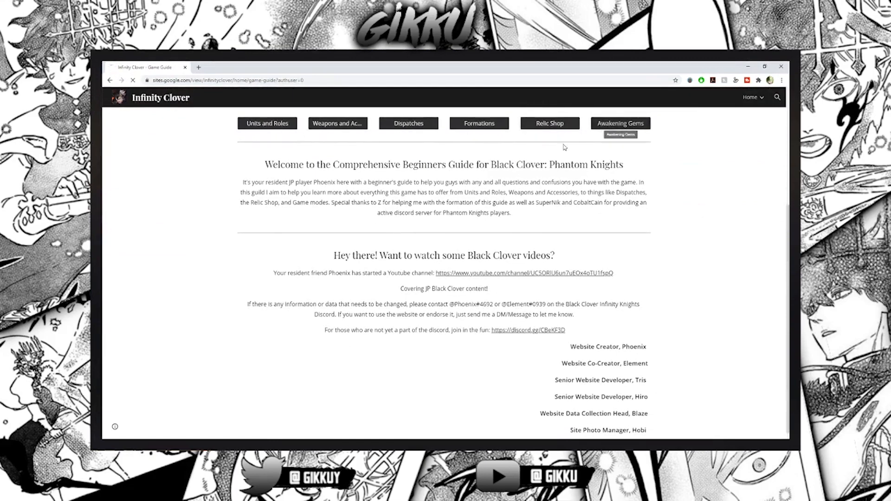
click(620, 122)
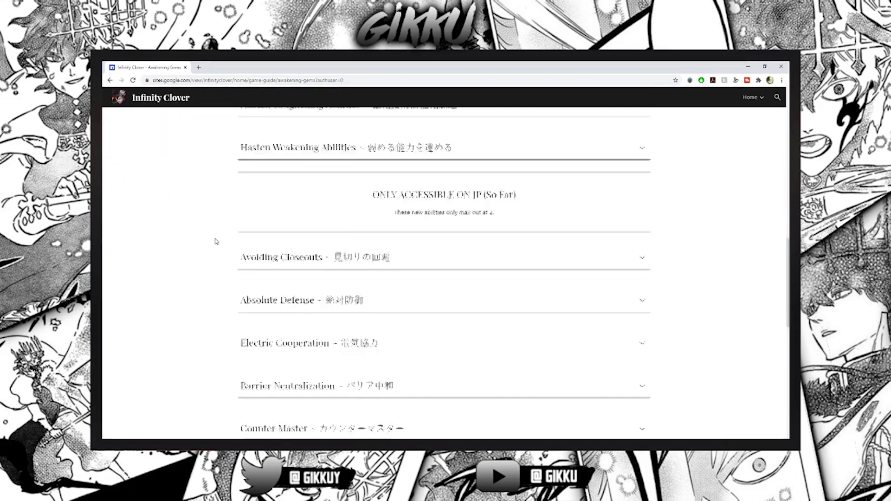
scroll(down, 3)
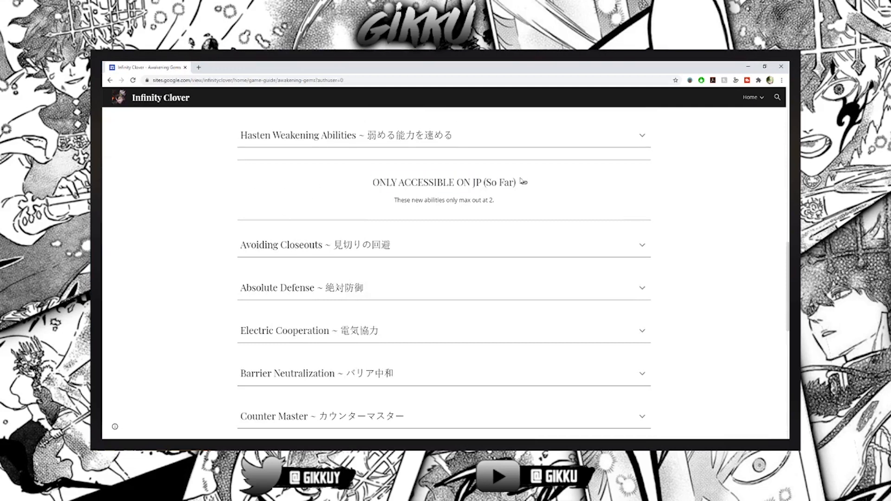
Expand the Avoiding Closeouts gem entry and read its description
drag(472, 201, 494, 201)
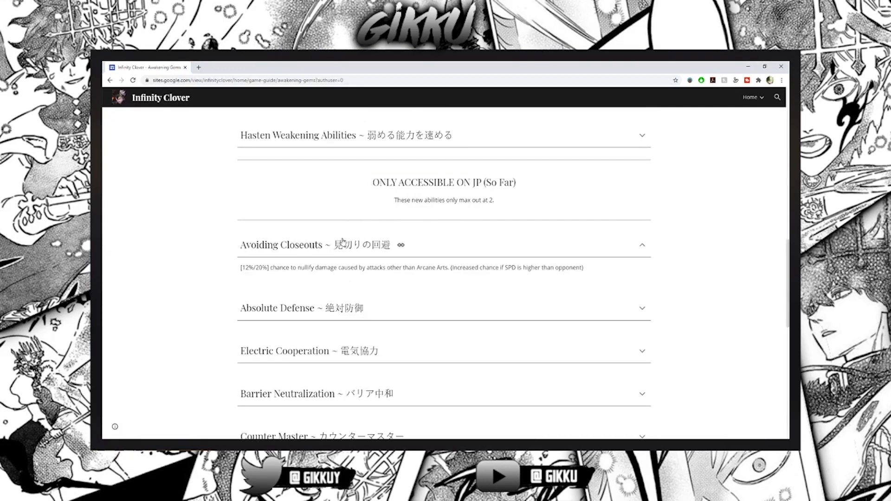
double_click(347, 245)
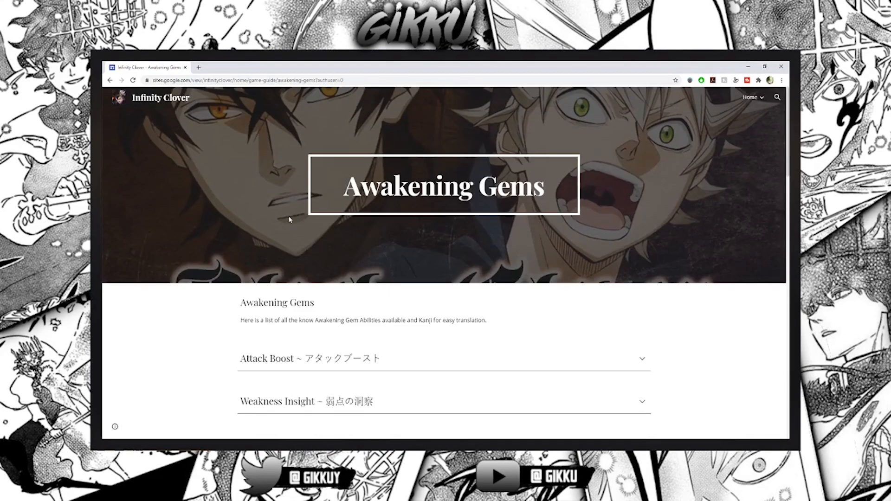
double_click(444, 186)
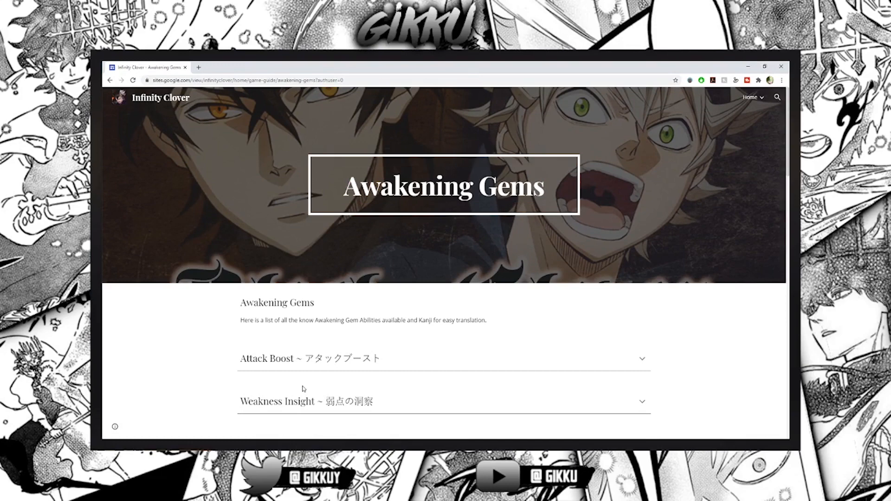
mouse_move(734, 131)
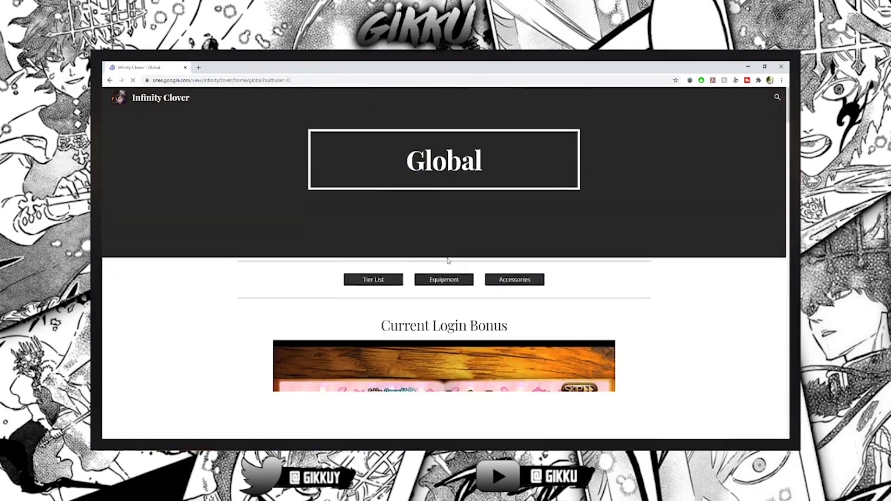
Look over the Global page's Current Login Bonus and Current Events banners
scroll(down, 3)
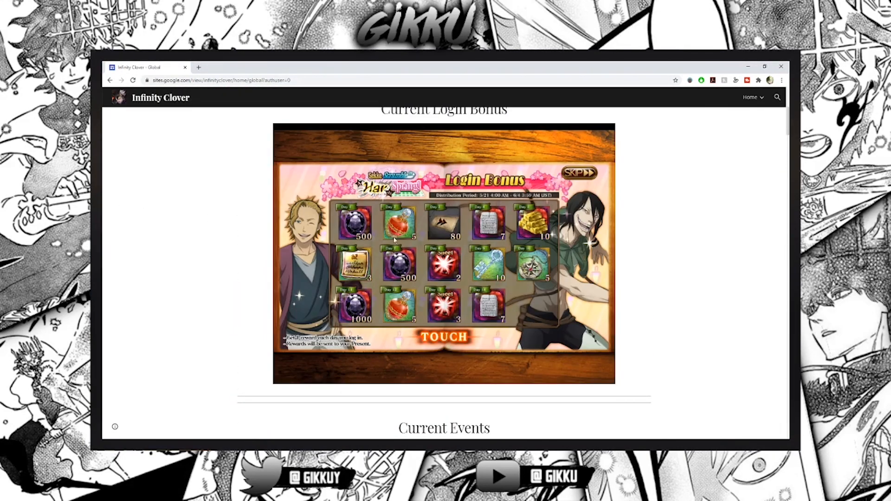
scroll(down, 3)
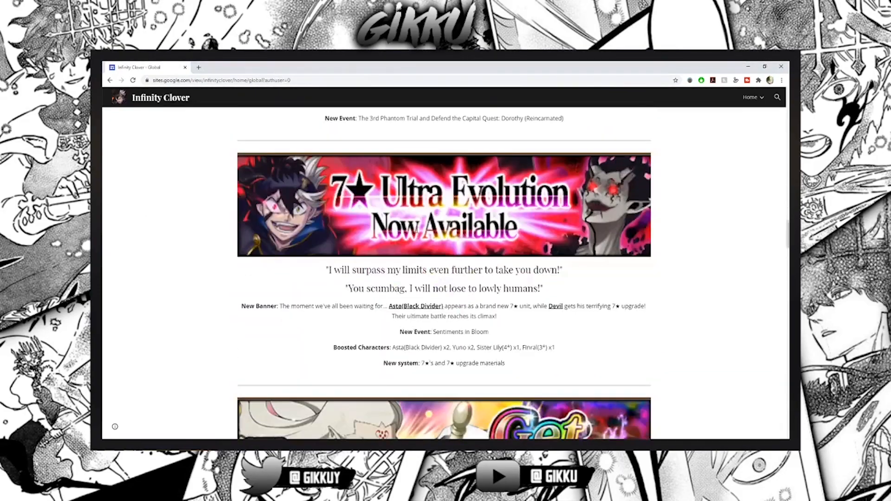
mouse_move(206, 203)
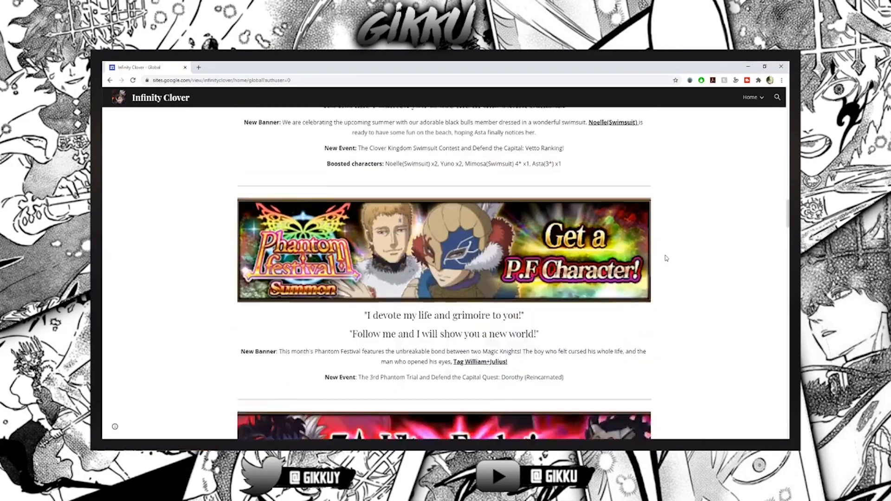
scroll(down, 3)
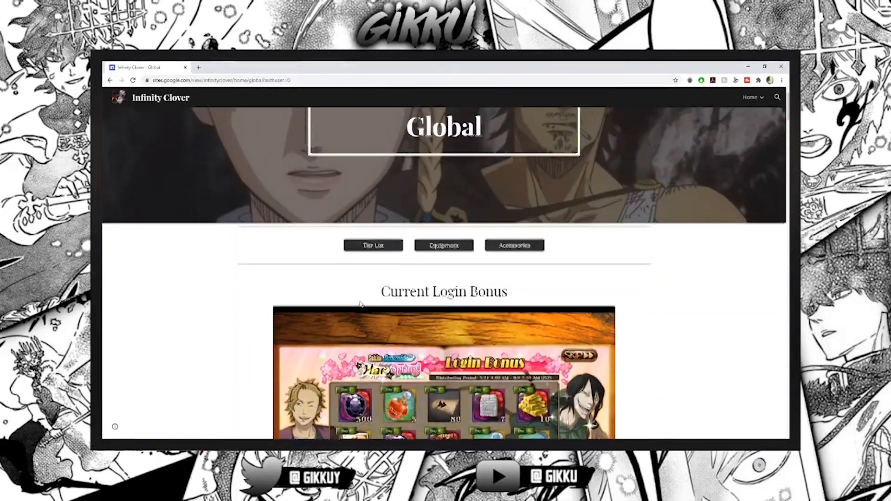
scroll(down, 3)
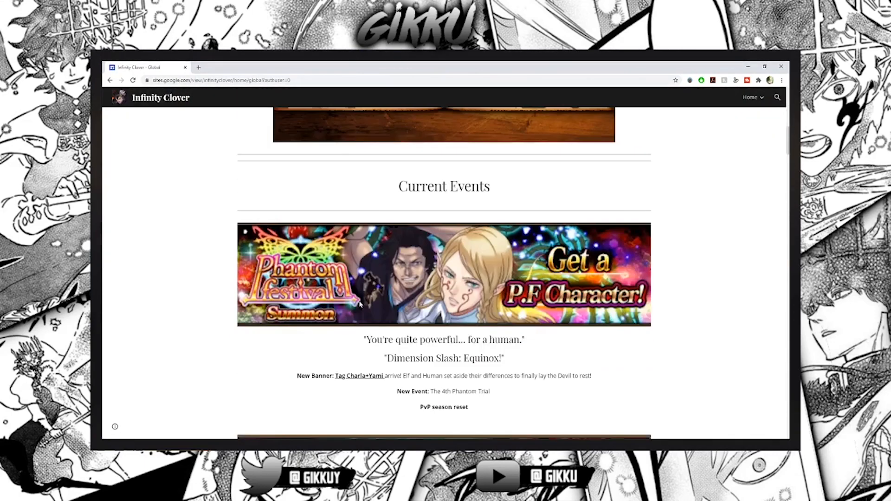
scroll(up, 3)
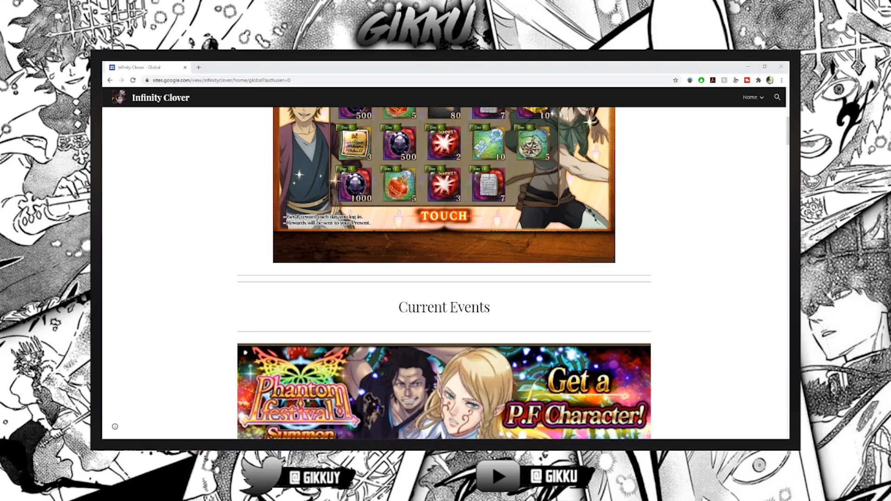
mouse_move(376, 386)
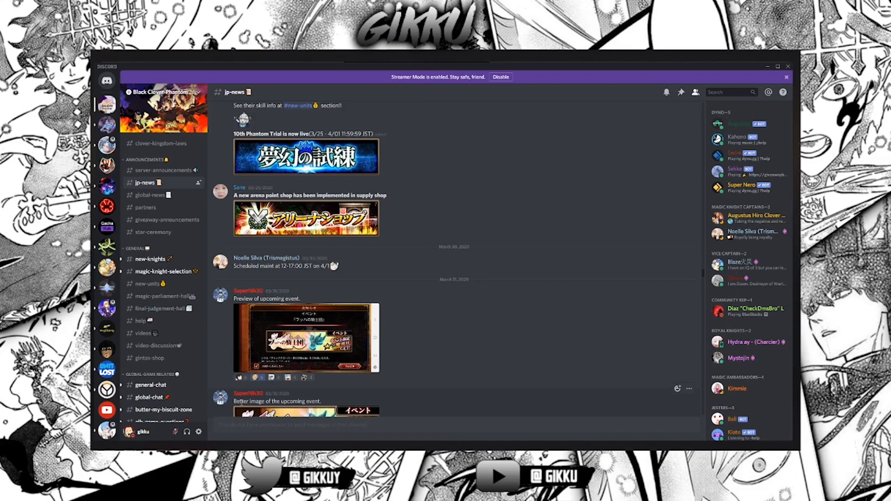
mouse_move(255, 348)
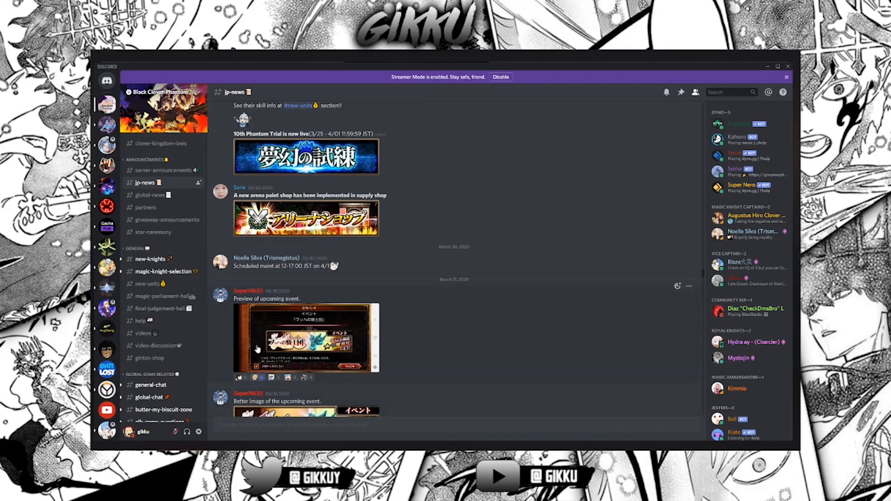
Scroll #jp-news from March 2020 to the June 10, 2020 Patolli 7★ evolution announcement
scroll(down, 3)
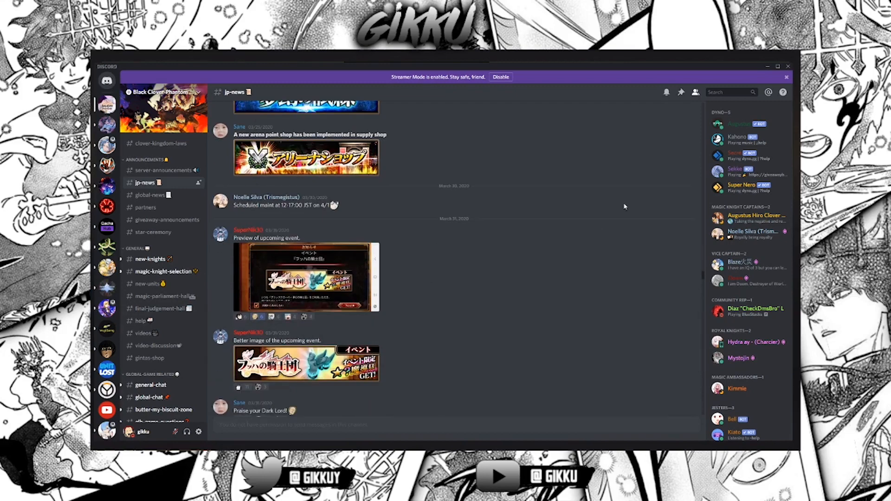
scroll(down, 3)
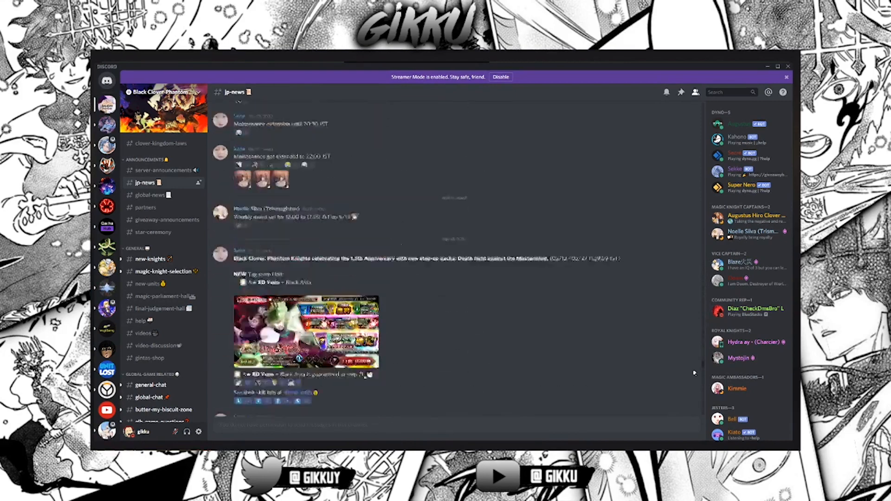
scroll(down, 3)
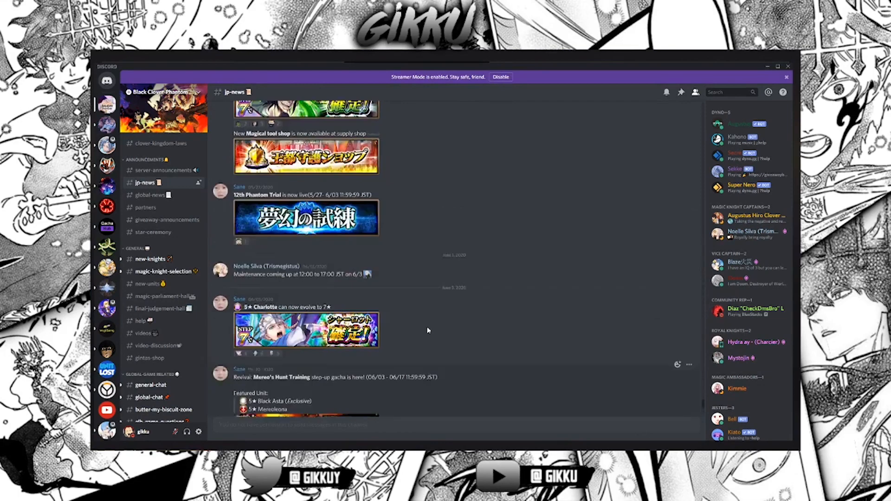
scroll(down, 3)
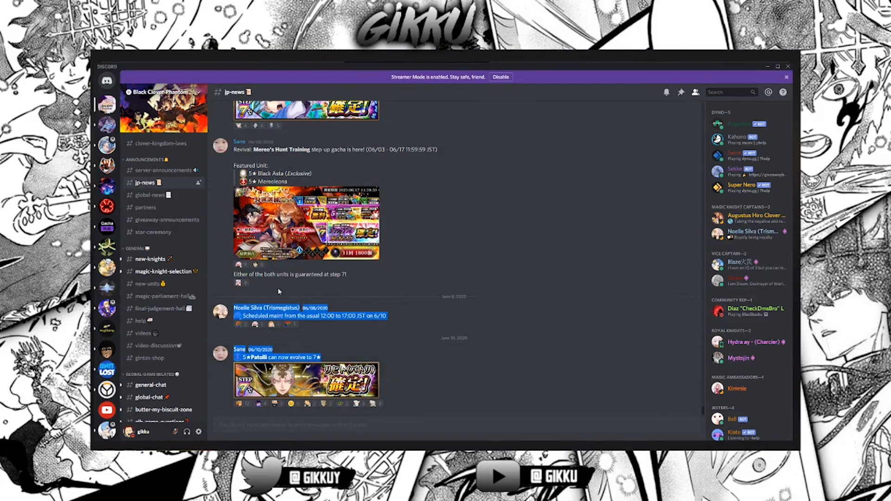
mouse_move(405, 358)
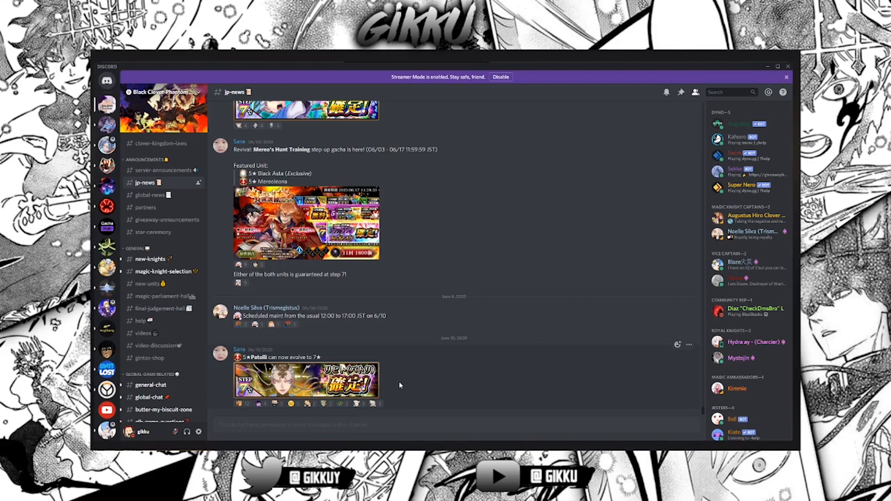
mouse_move(284, 426)
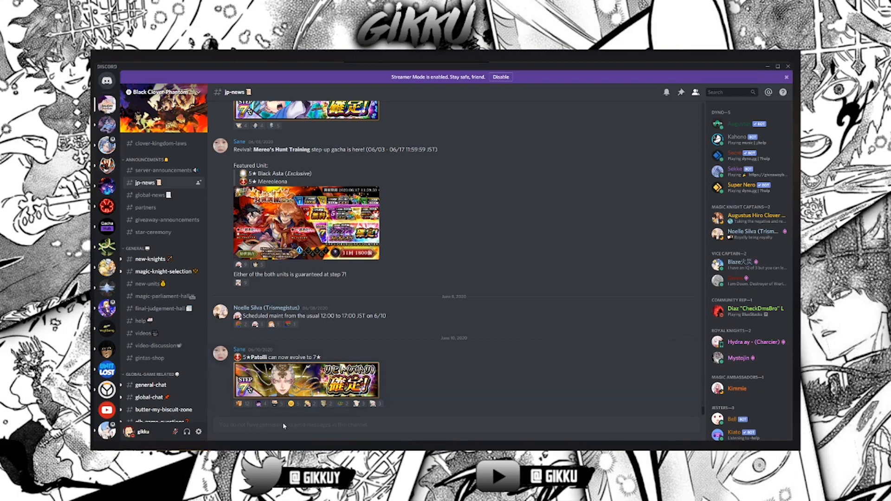
mouse_move(219, 410)
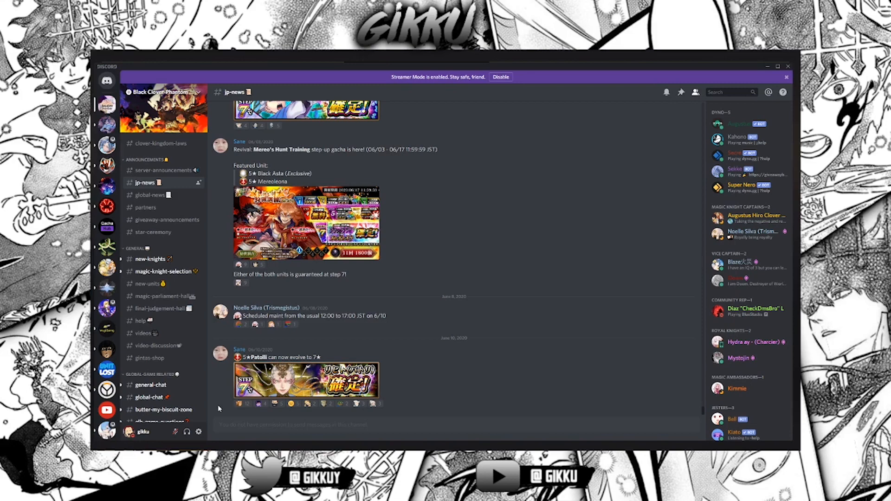
mouse_move(731, 401)
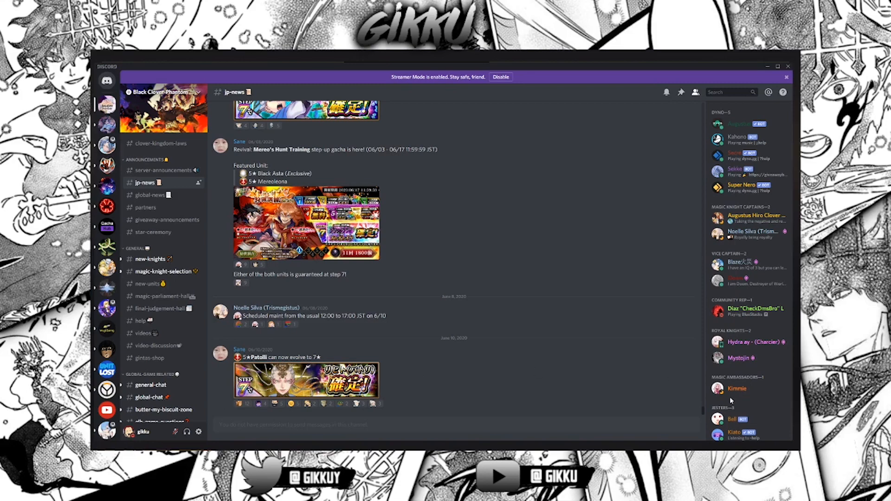